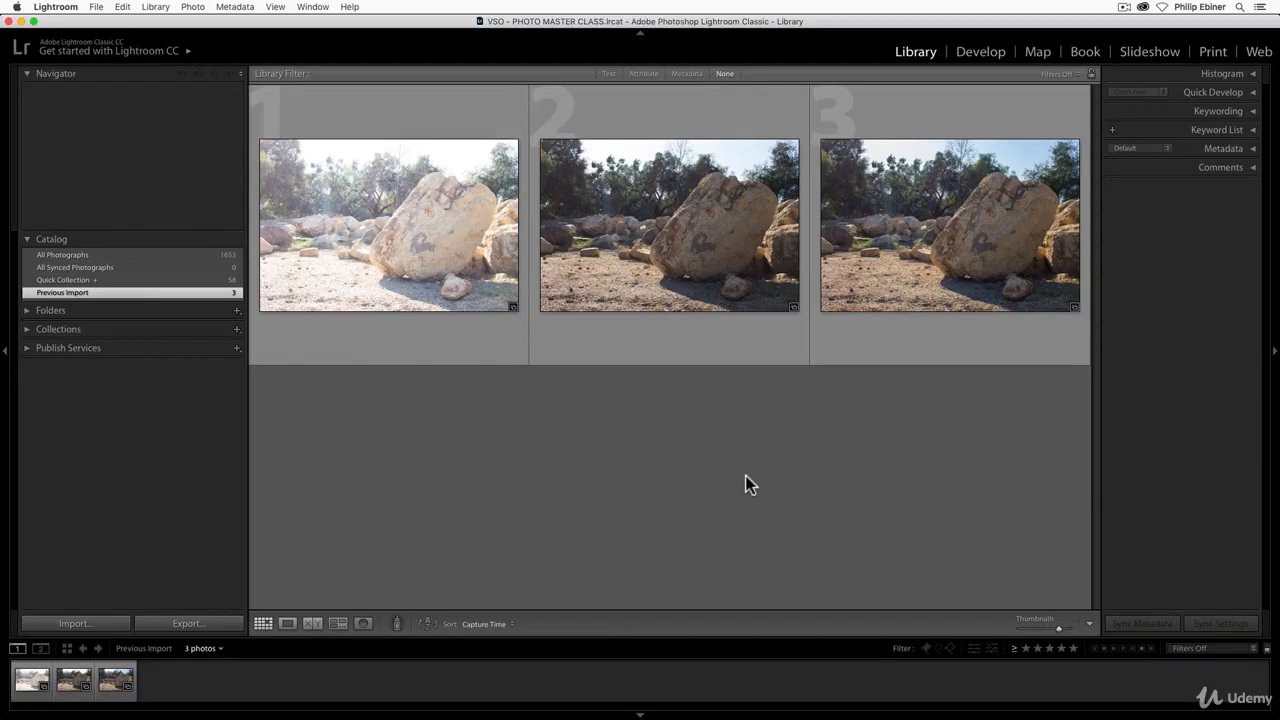
pyautogui.moveTo(464, 684)
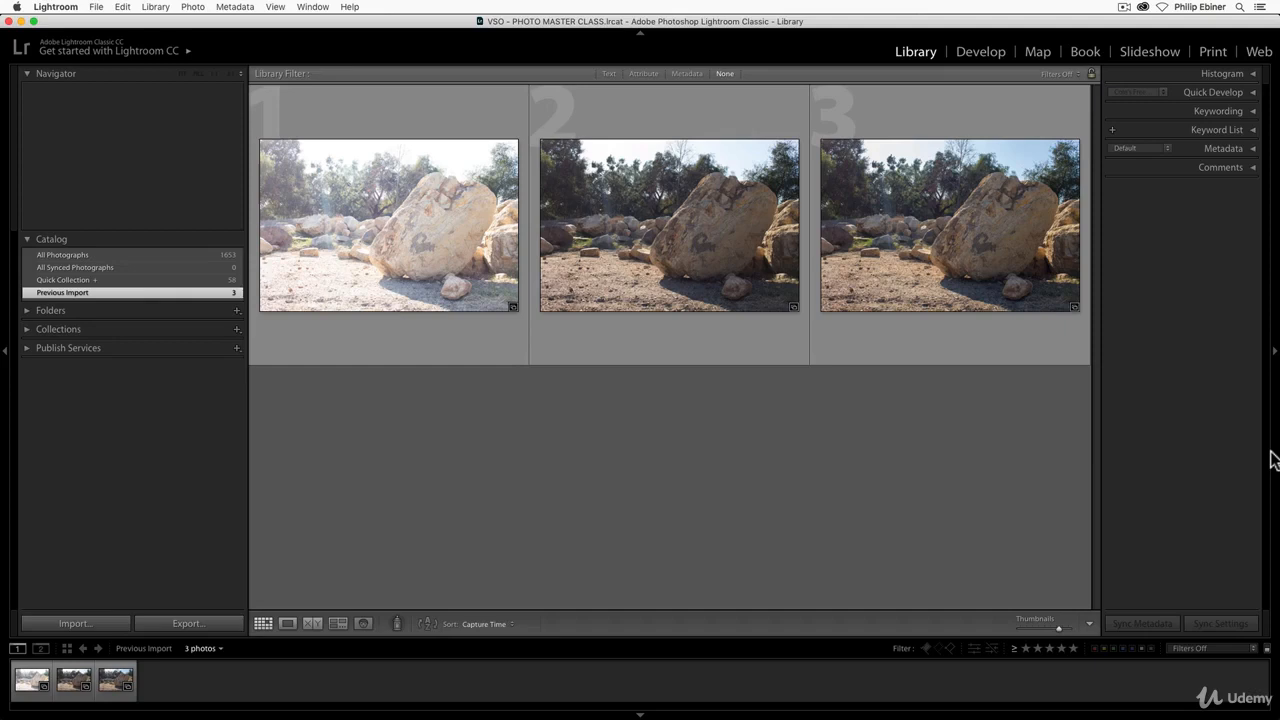
pyautogui.moveTo(890, 236)
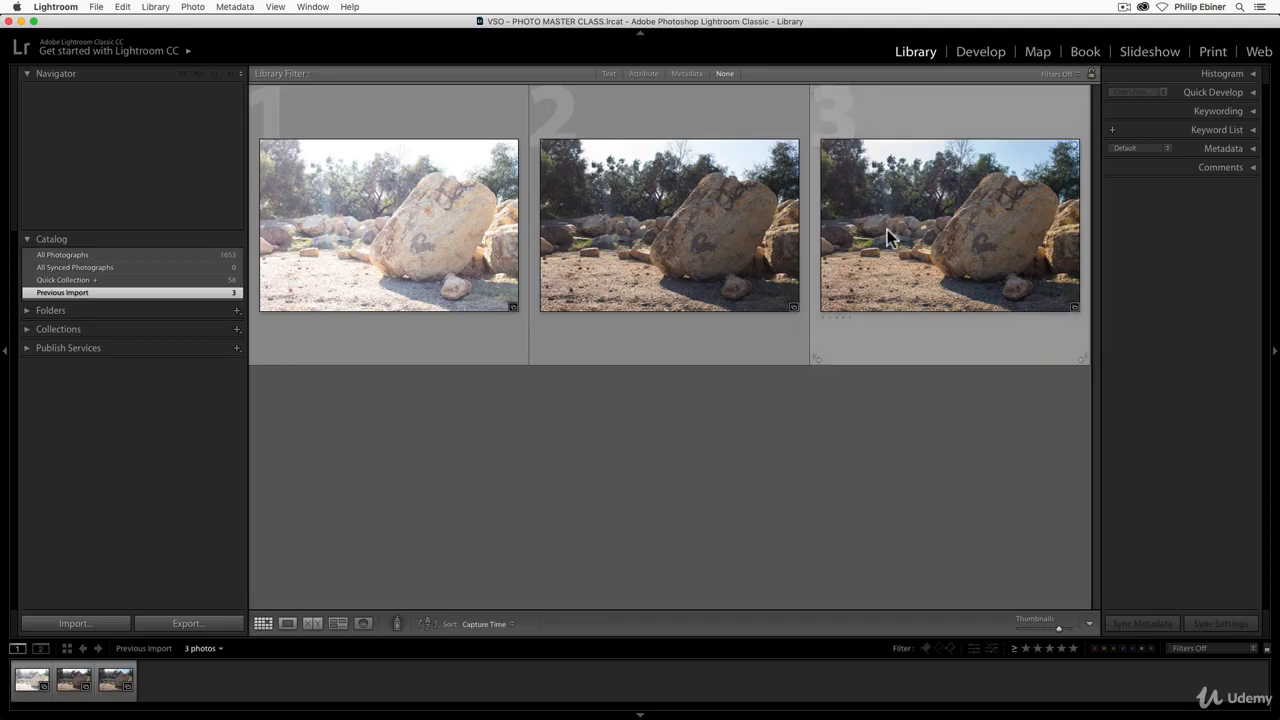
pyautogui.moveTo(378, 144)
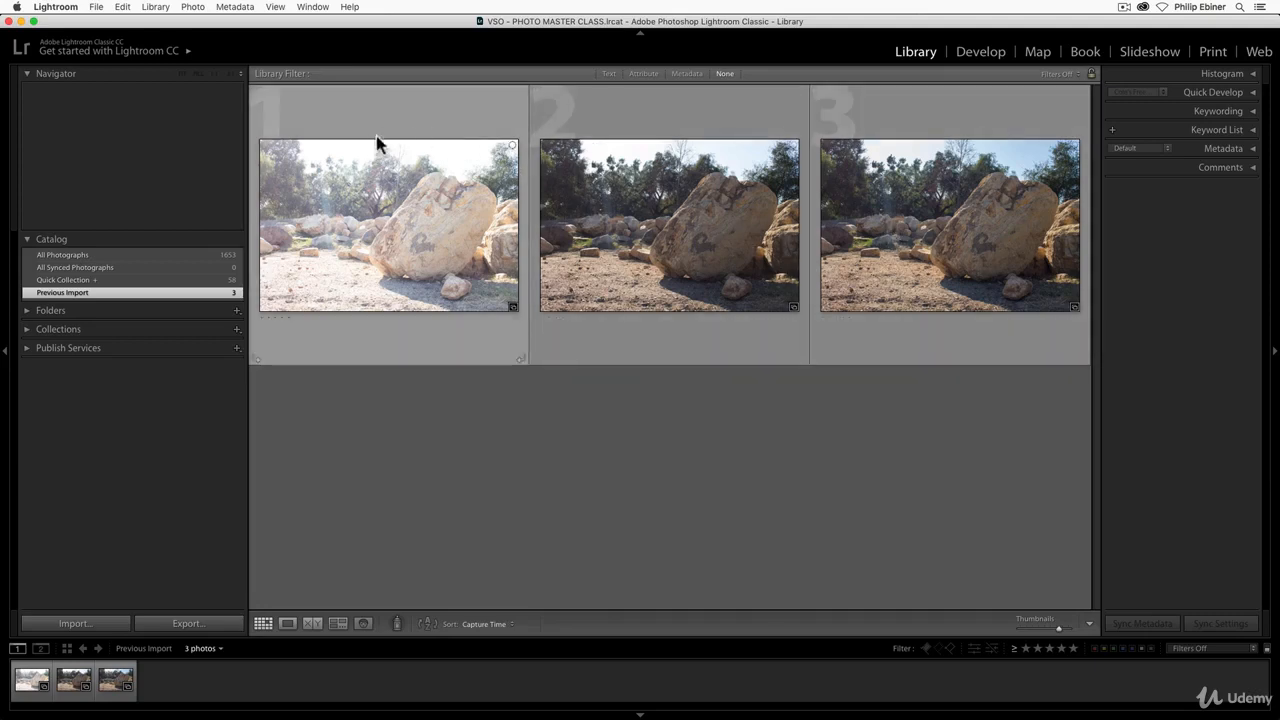
pyautogui.moveTo(1076, 170)
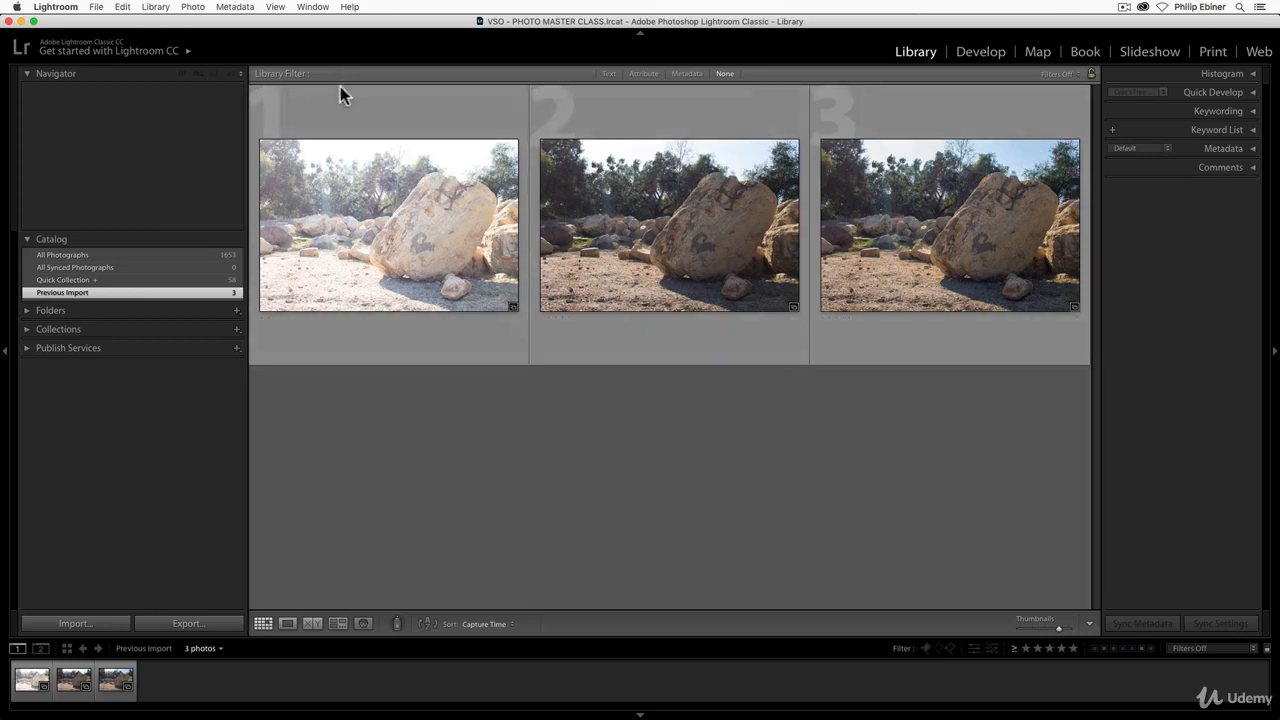
pyautogui.moveTo(36, 8)
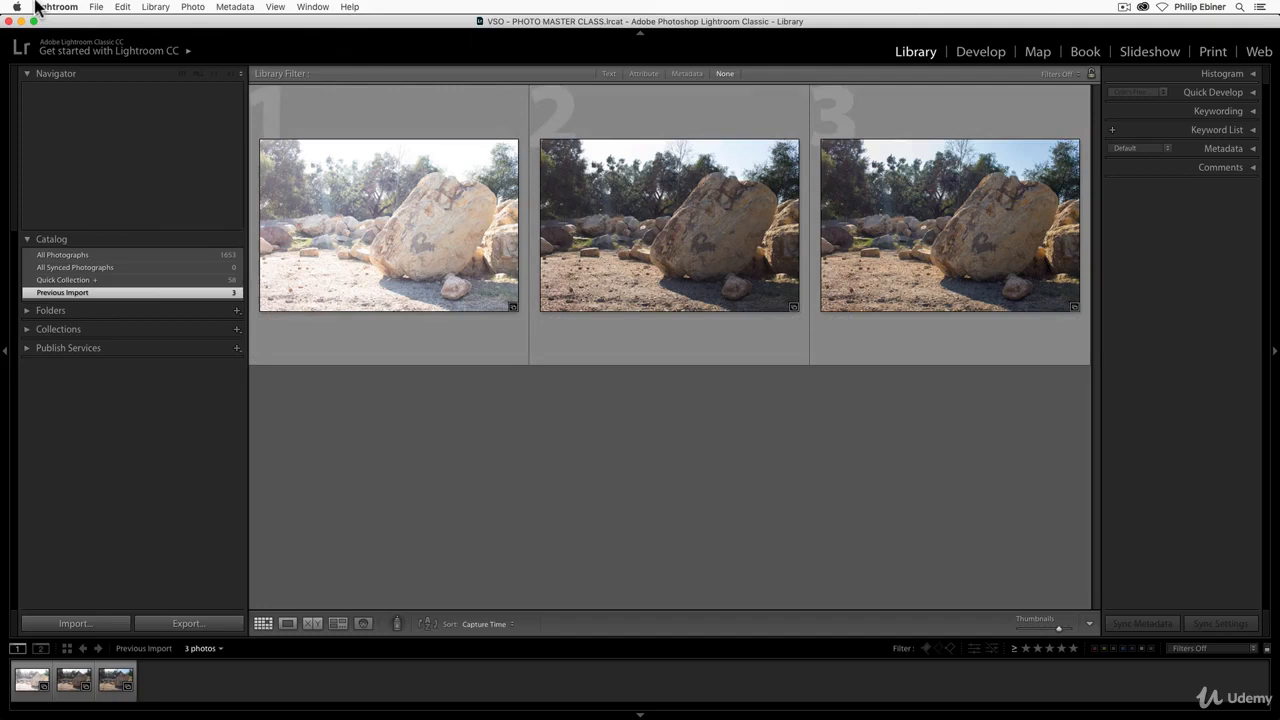
# - Browse the File, Metadata and View menus and glance at the Develop module before returning to Library
pyautogui.click(96, 8)
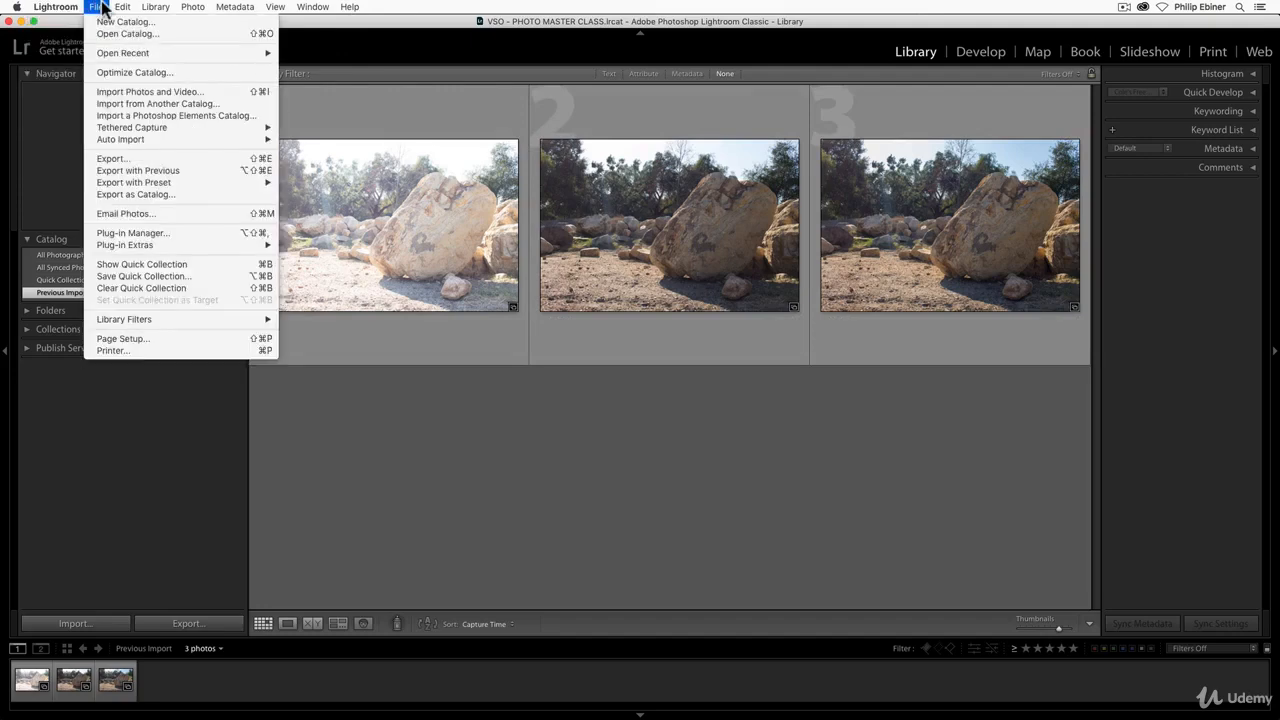
pyautogui.click(234, 8)
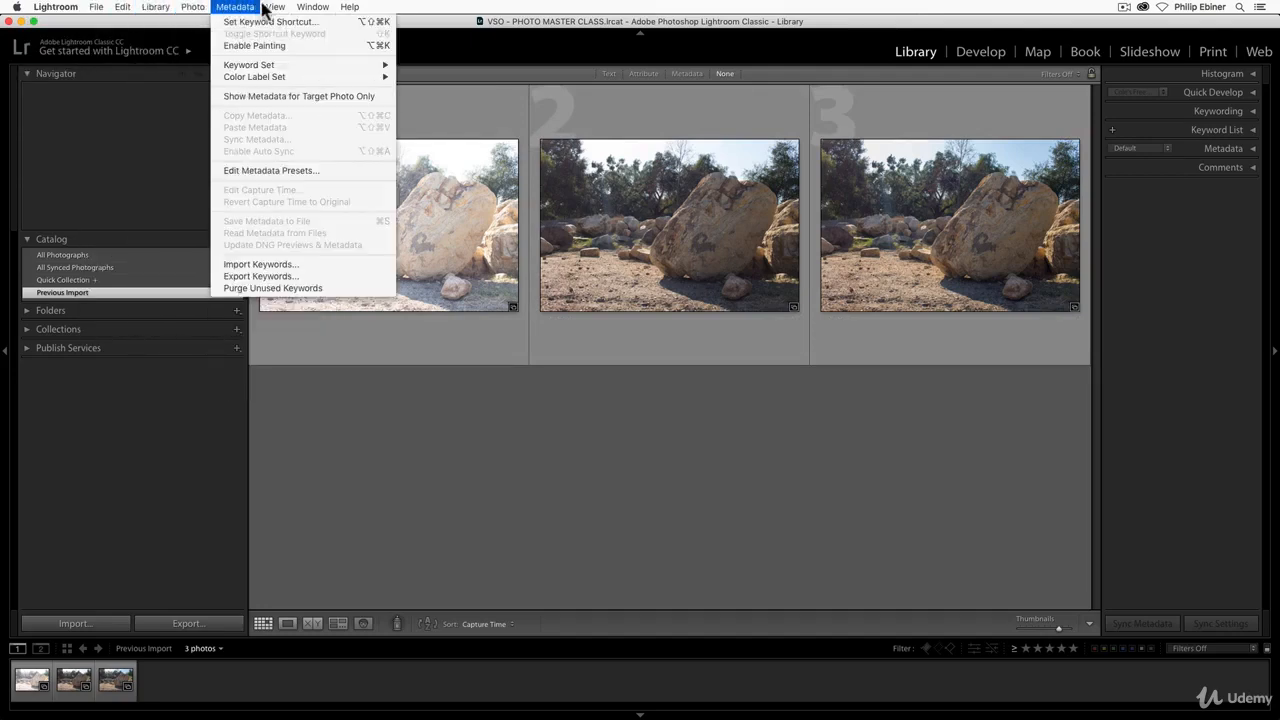
pyautogui.click(276, 8)
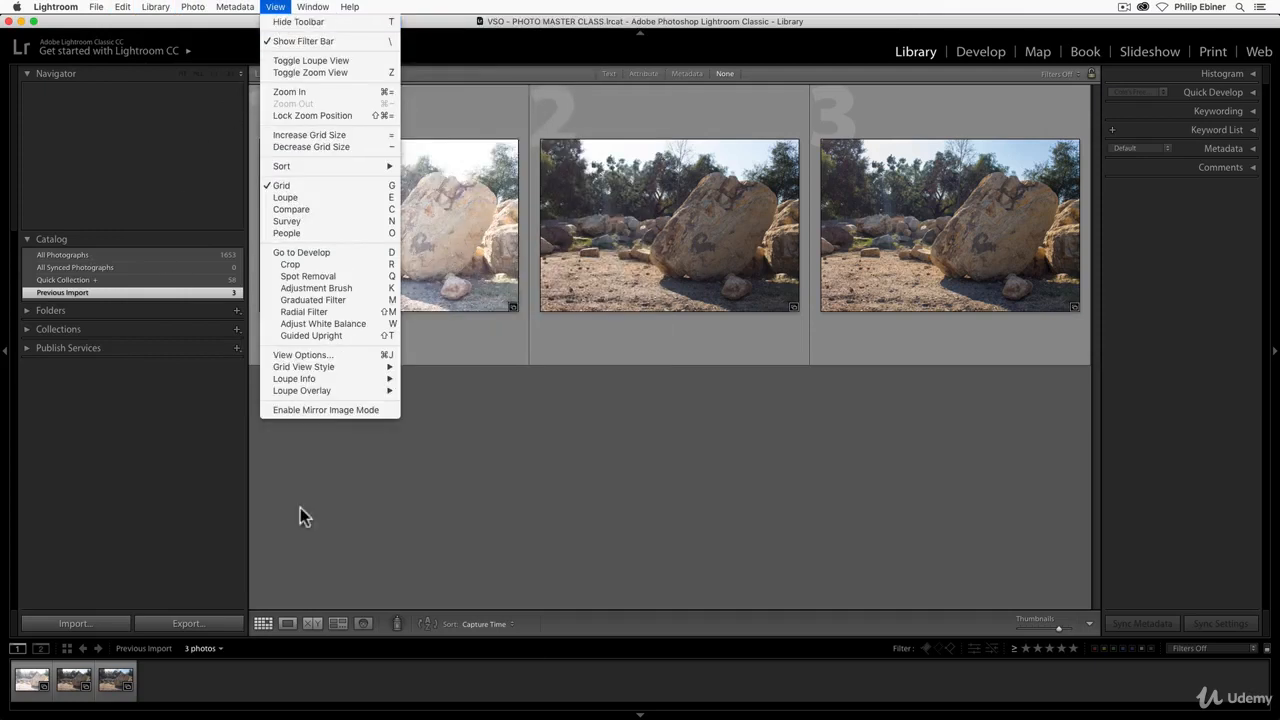
pyautogui.moveTo(876, 436)
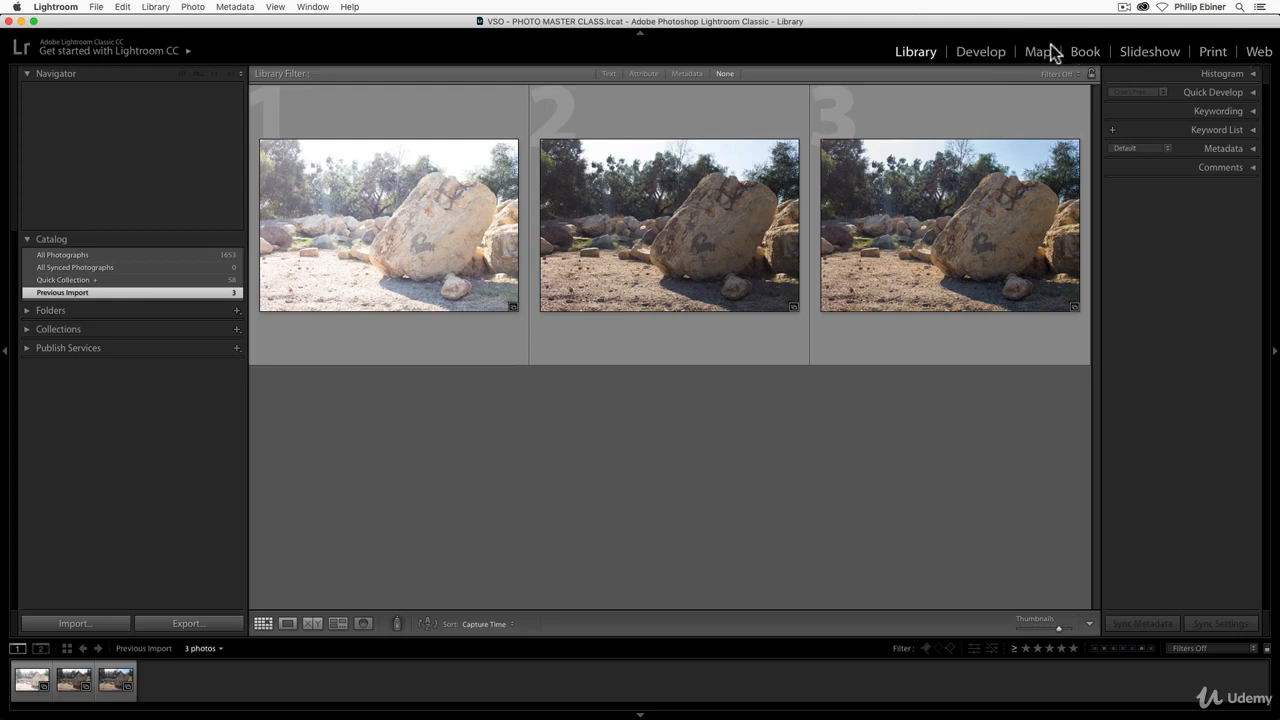
pyautogui.moveTo(128, 136)
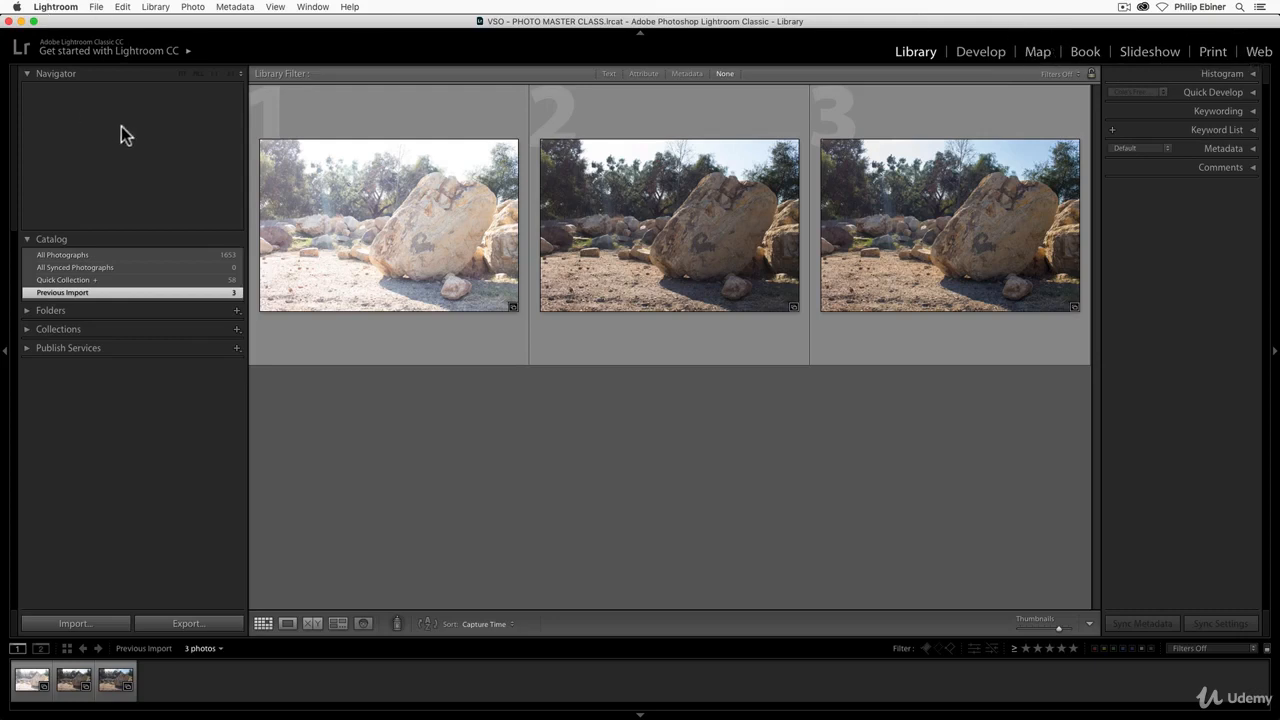
pyautogui.moveTo(1192, 248)
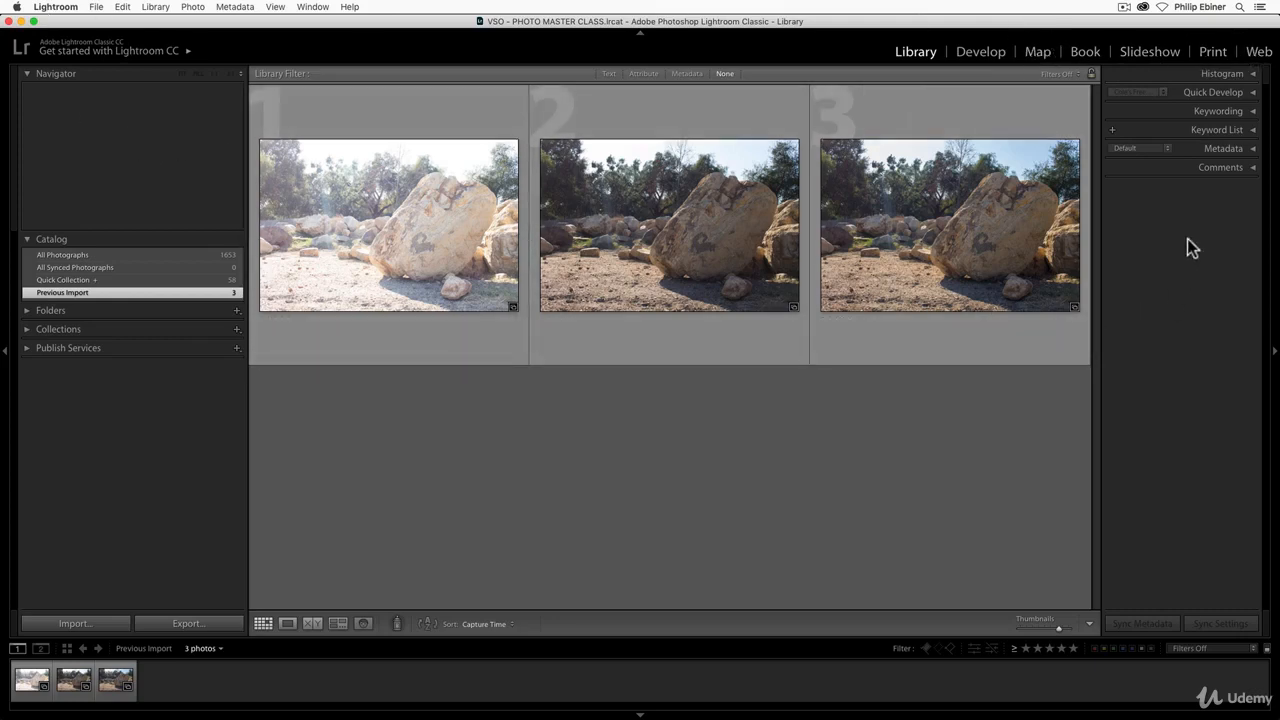
pyautogui.moveTo(70, 132)
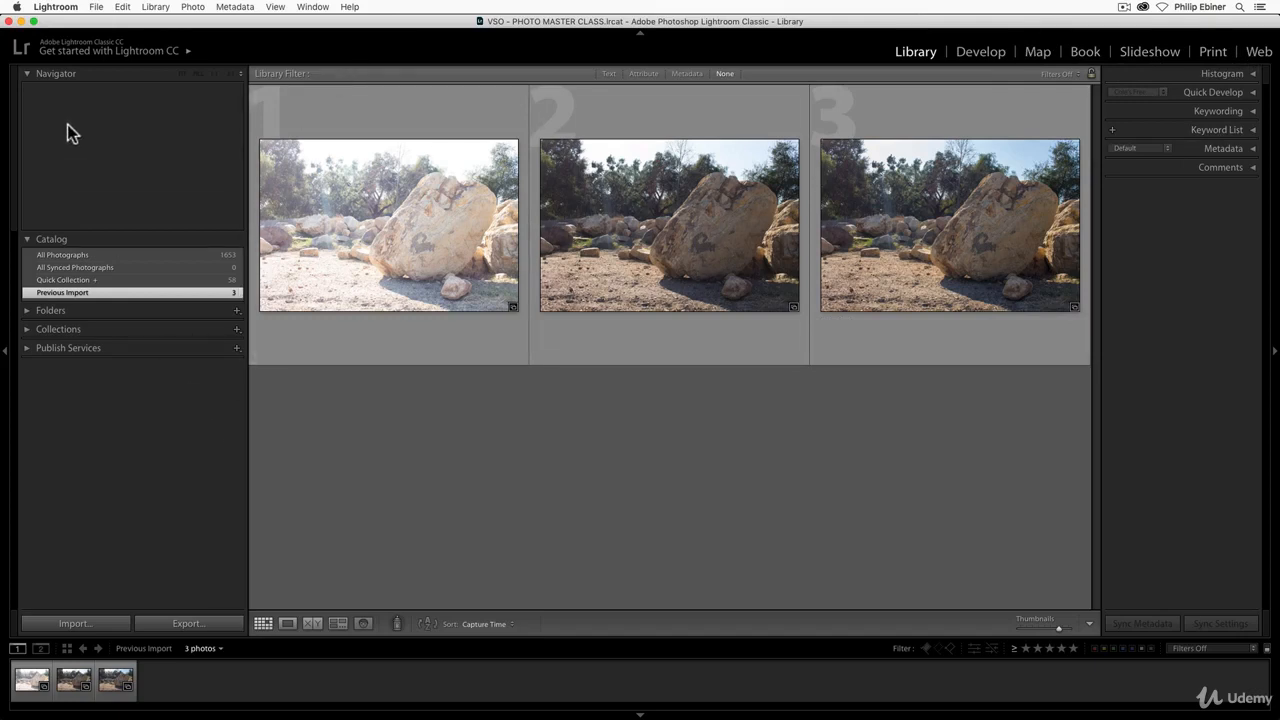
pyautogui.moveTo(716, 64)
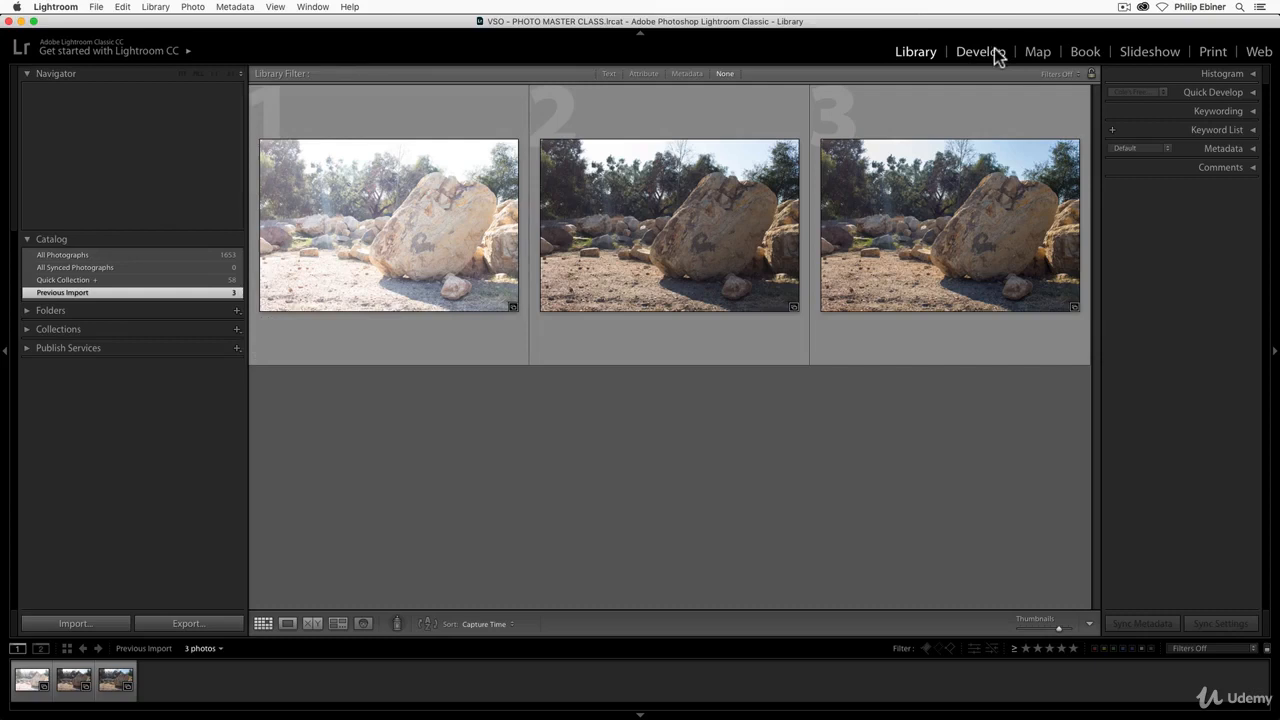
pyautogui.click(980, 52)
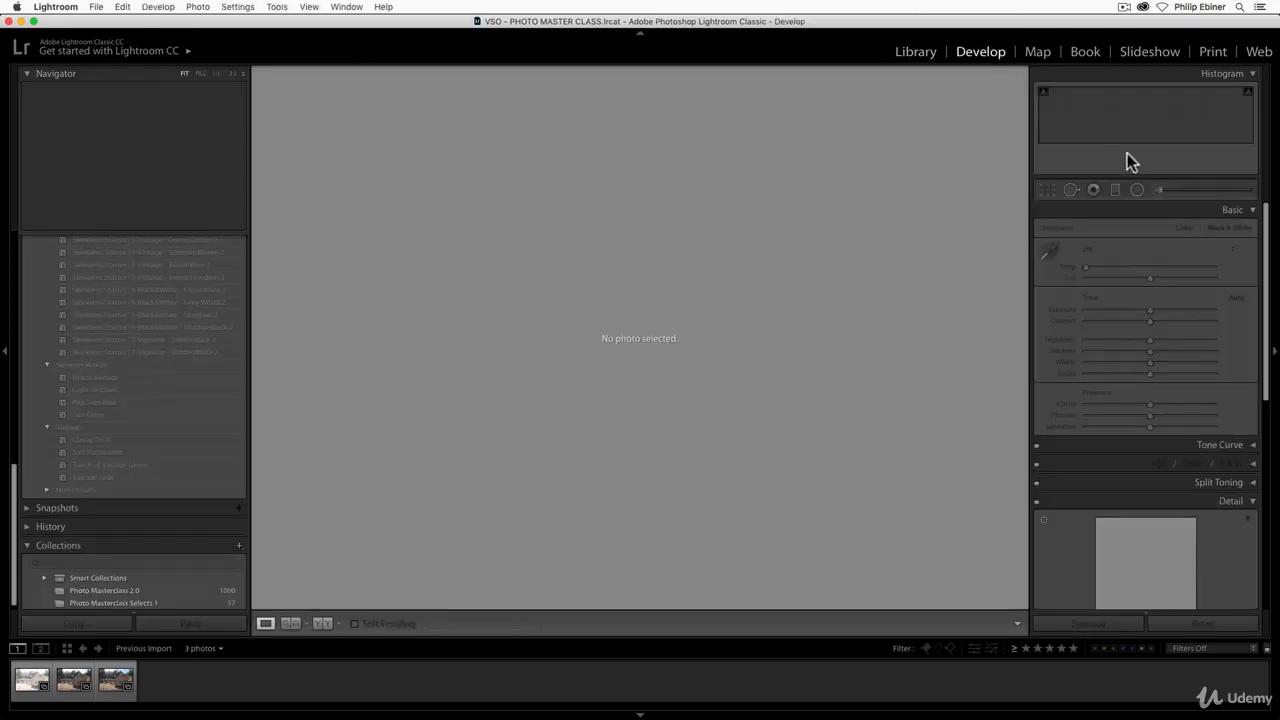
pyautogui.moveTo(1156, 486)
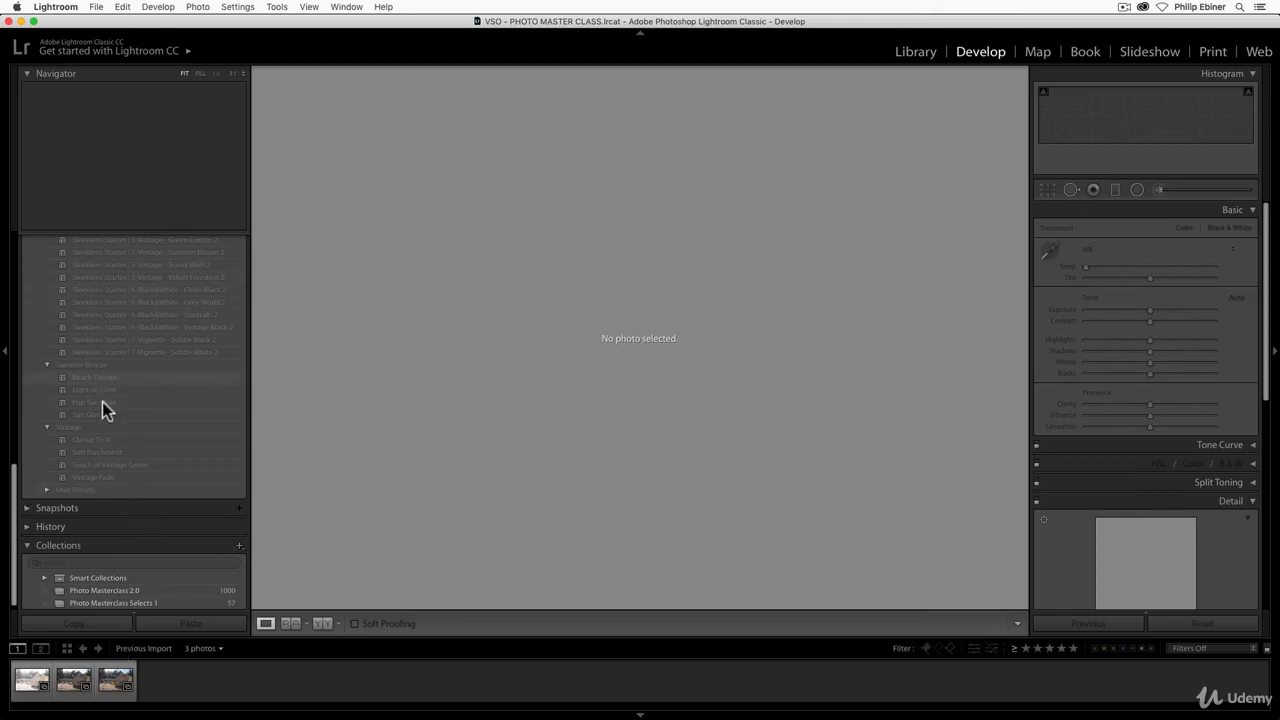
pyautogui.click(916, 52)
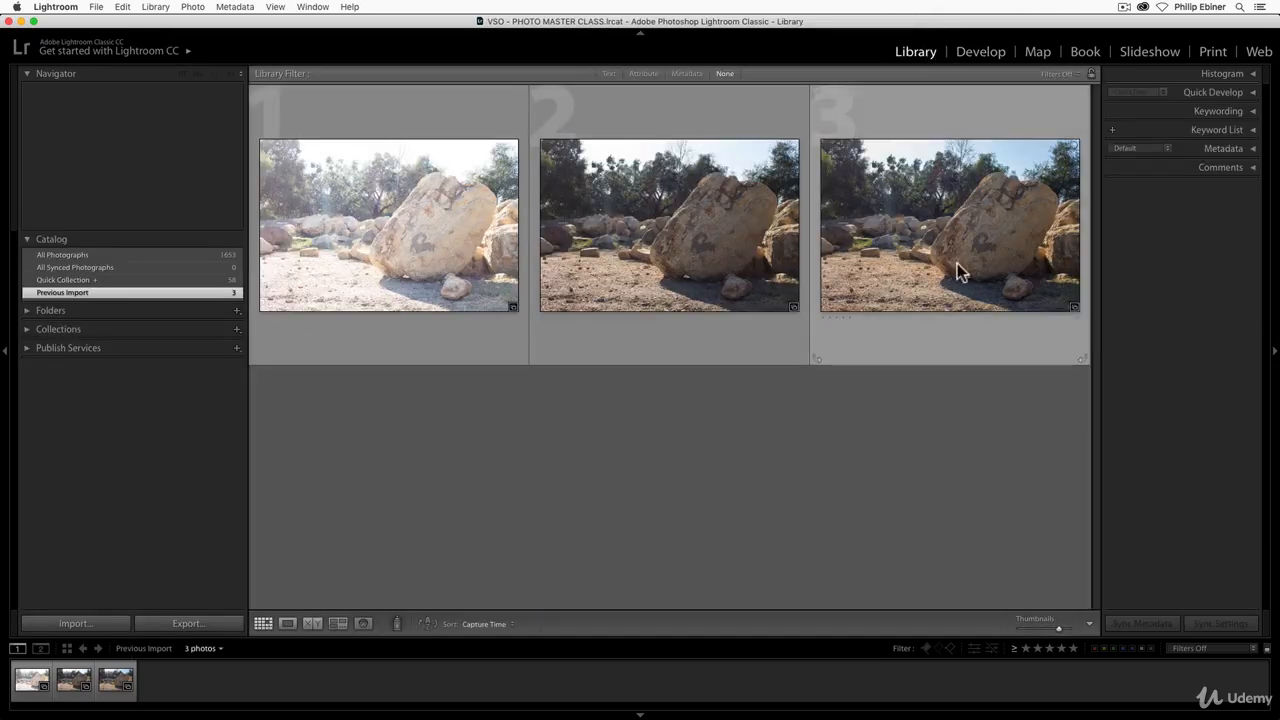
# - Select the boulder photos in turn, view the first one in Develop, and return to the Library grid
pyautogui.click(668, 224)
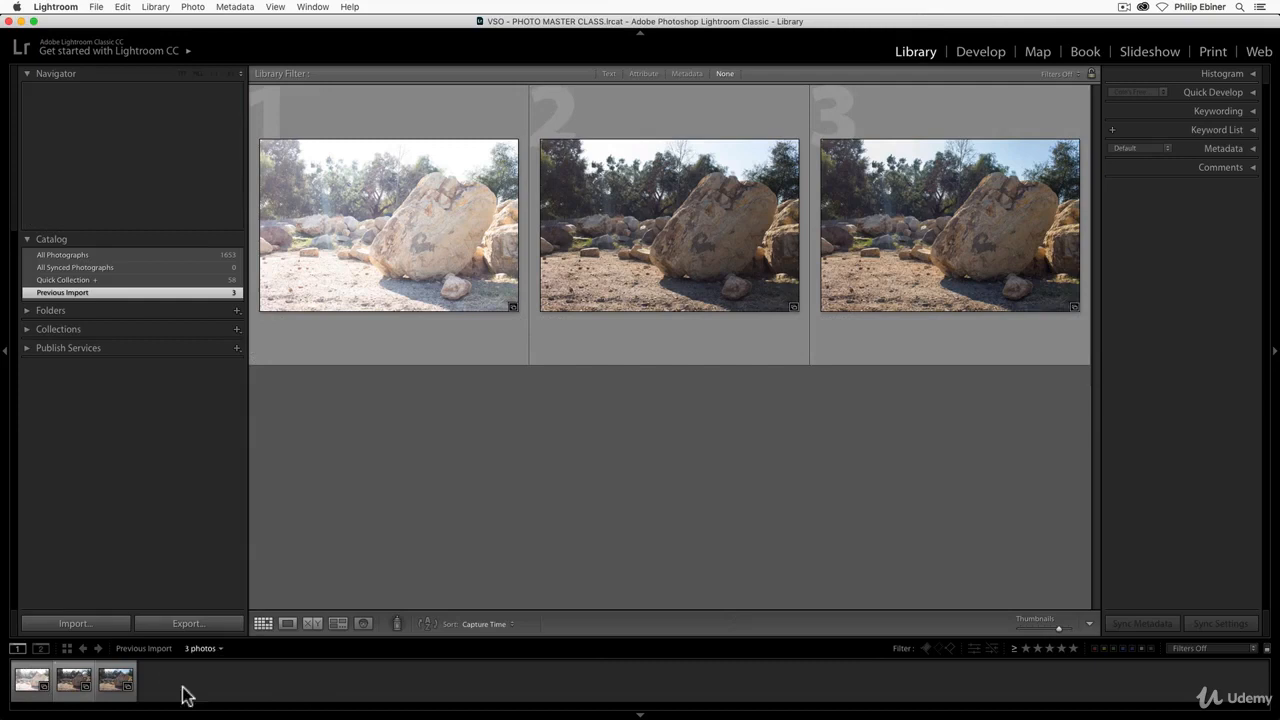
pyautogui.click(668, 224)
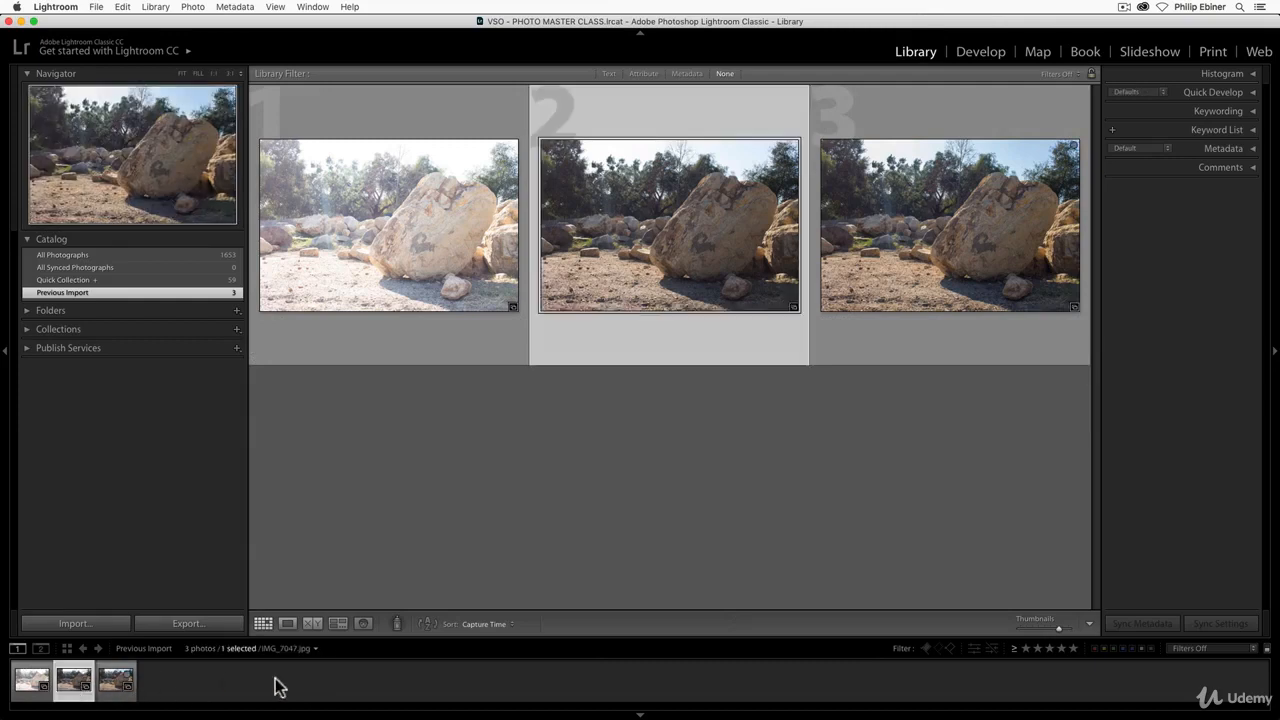
pyautogui.moveTo(584, 624)
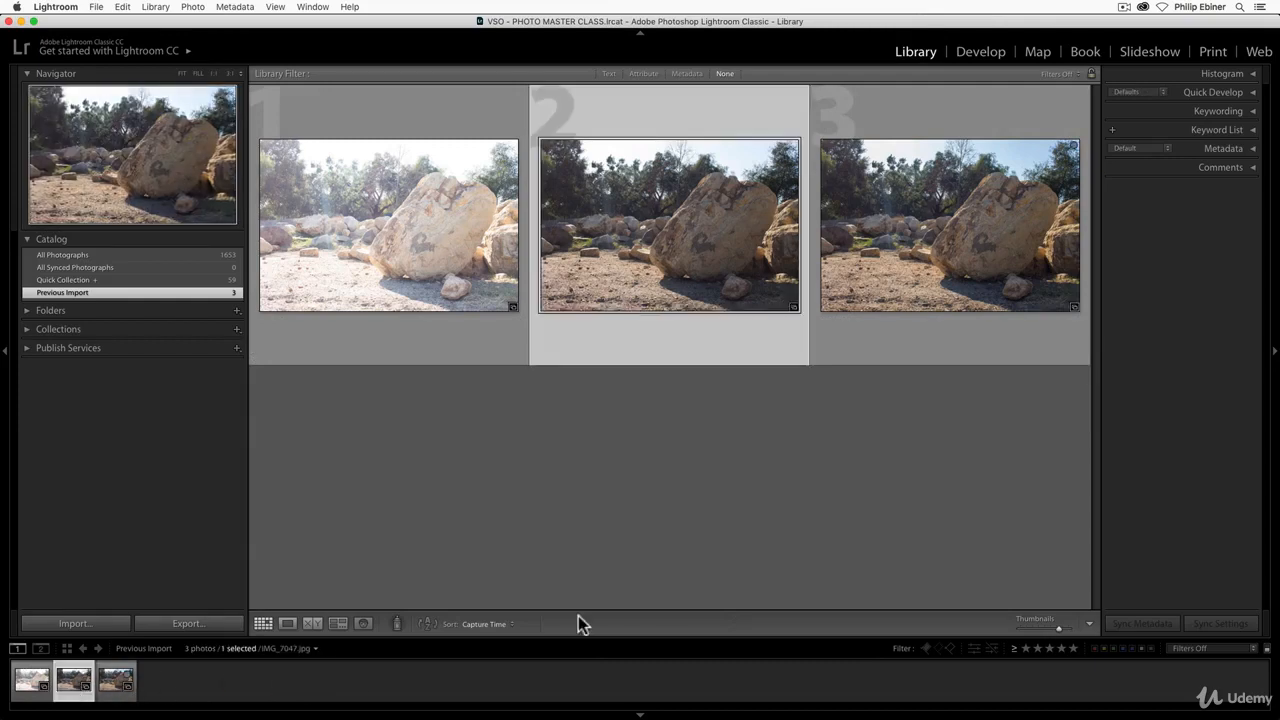
pyautogui.click(116, 680)
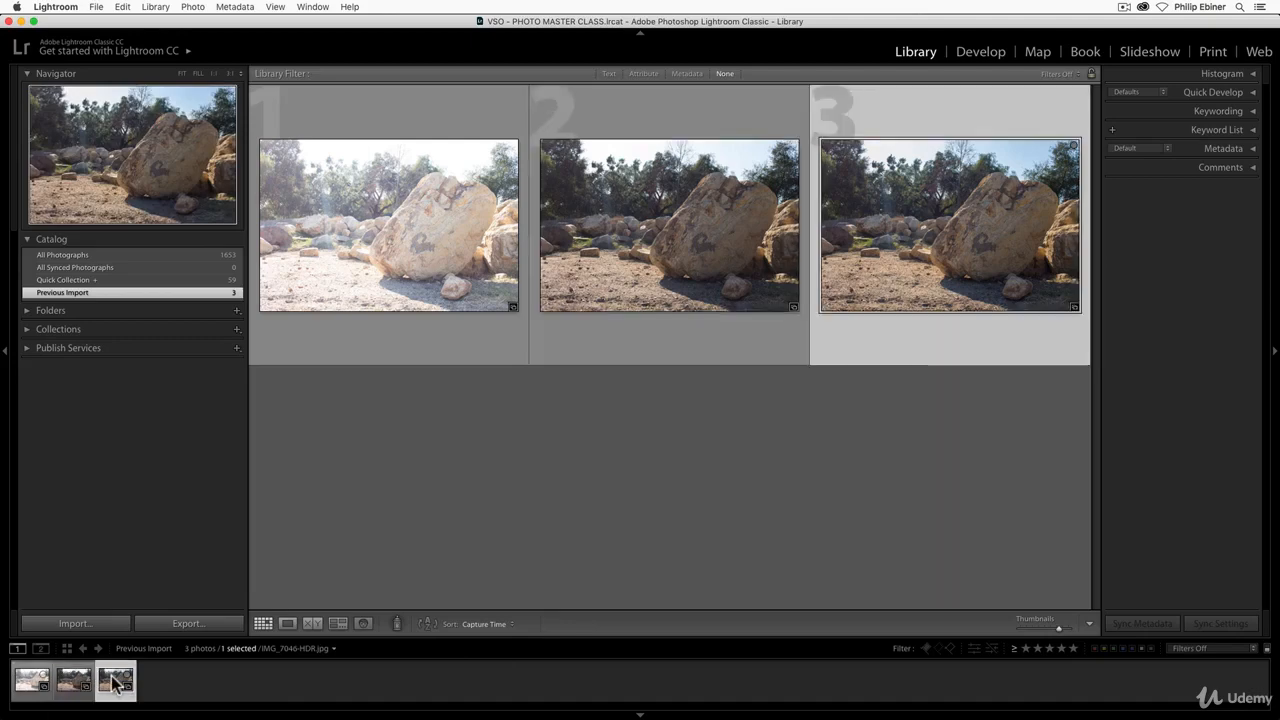
pyautogui.click(388, 224)
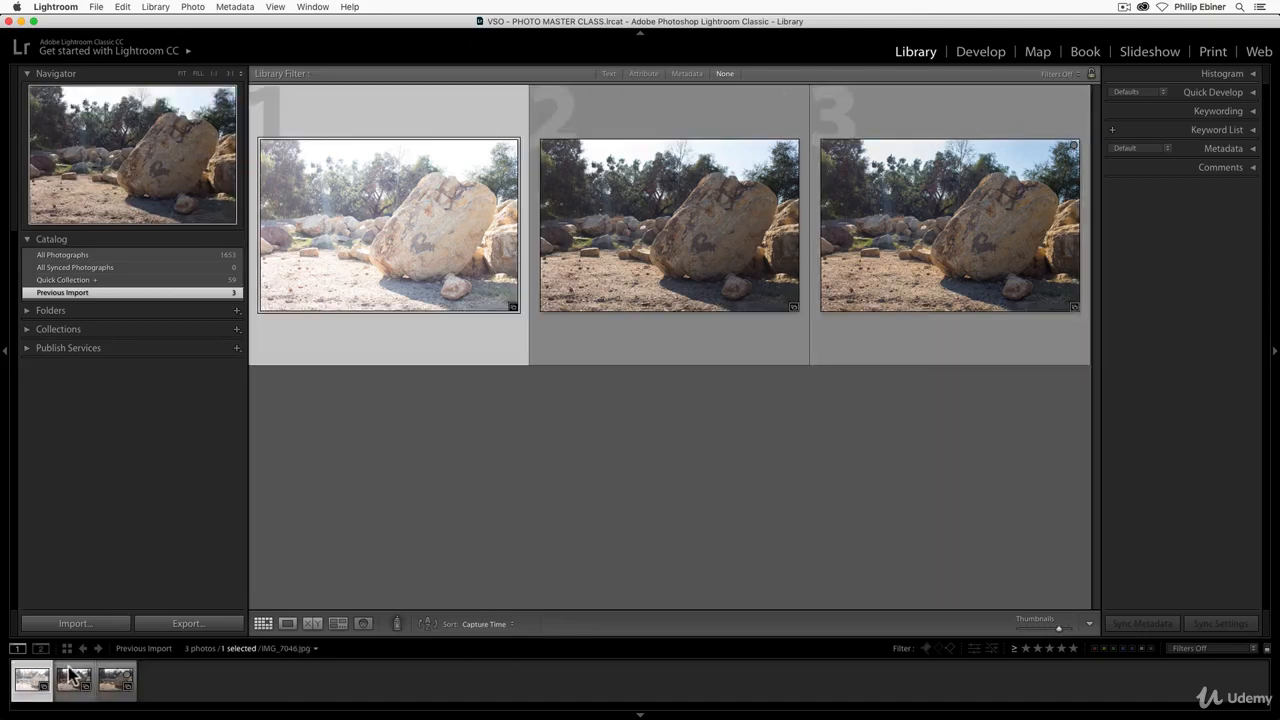
pyautogui.click(980, 52)
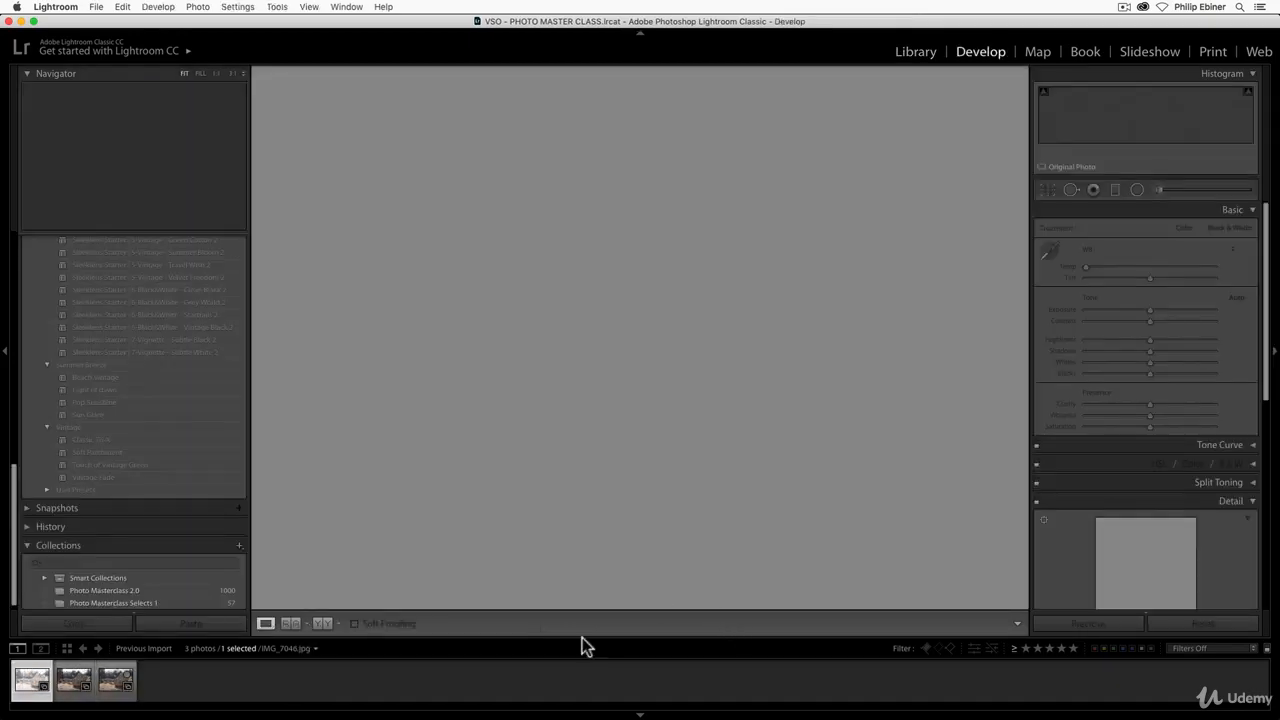
pyautogui.click(114, 680)
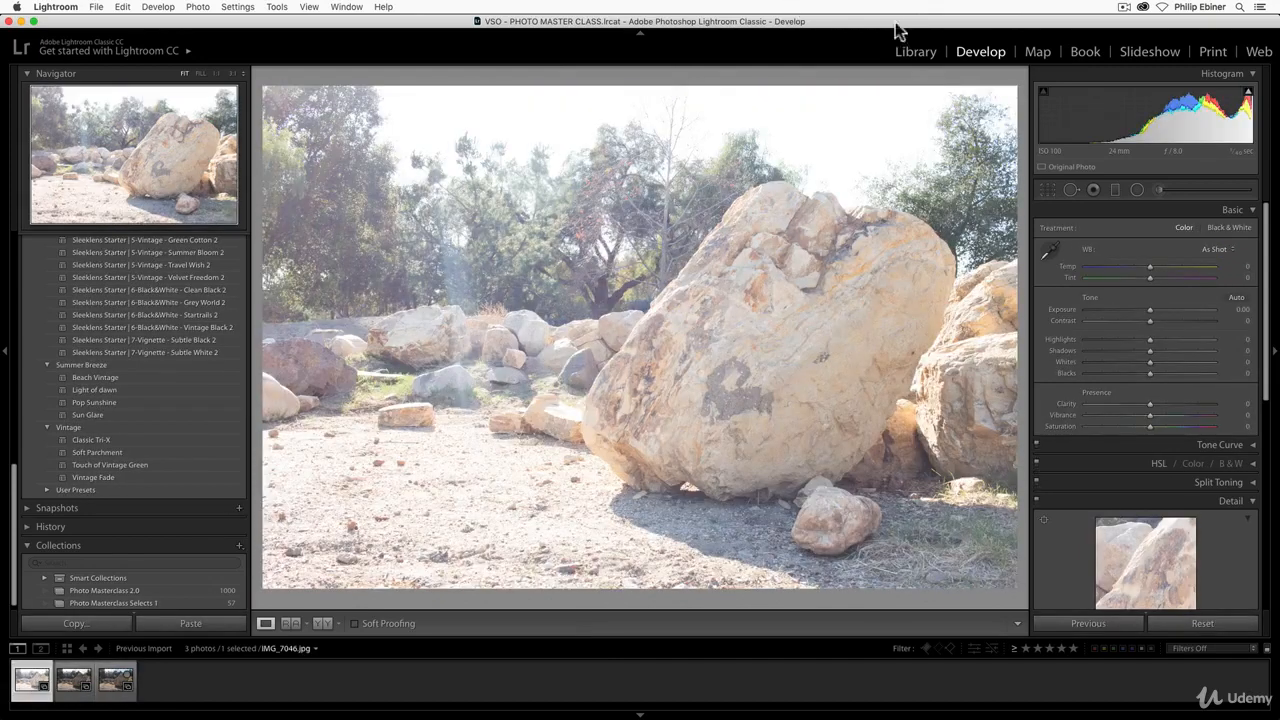
pyautogui.click(916, 52)
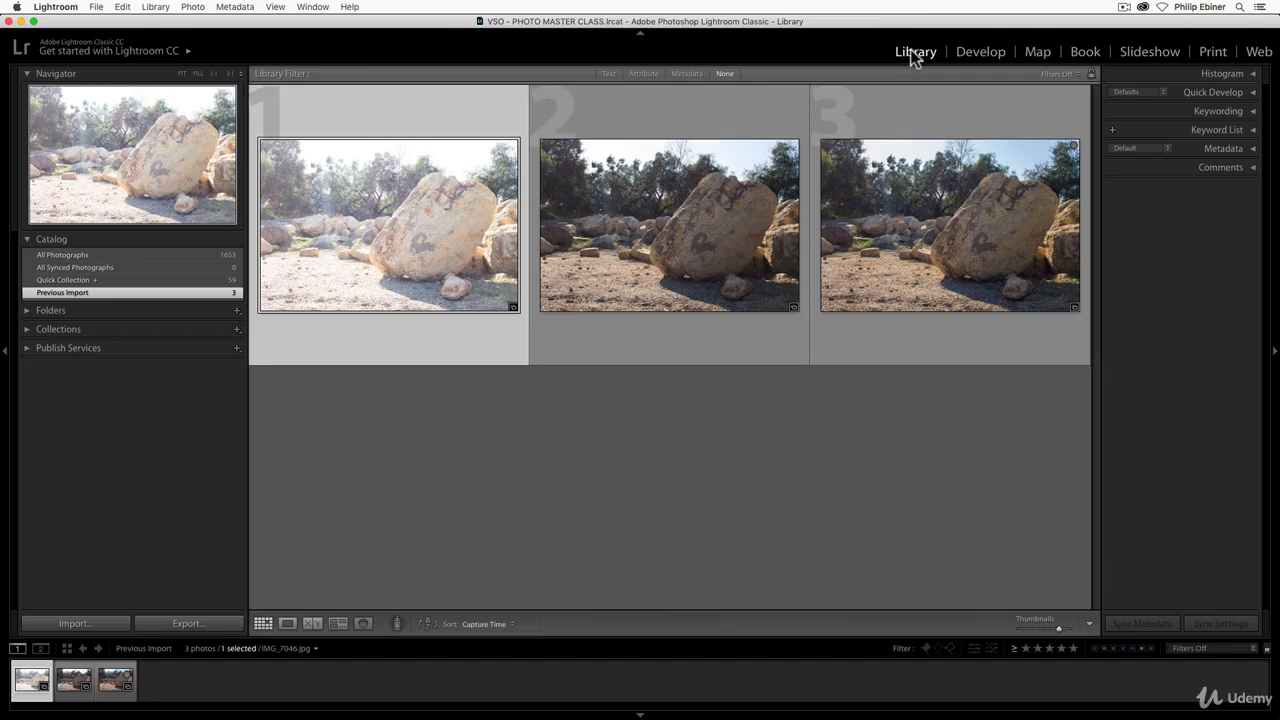
pyautogui.moveTo(120, 616)
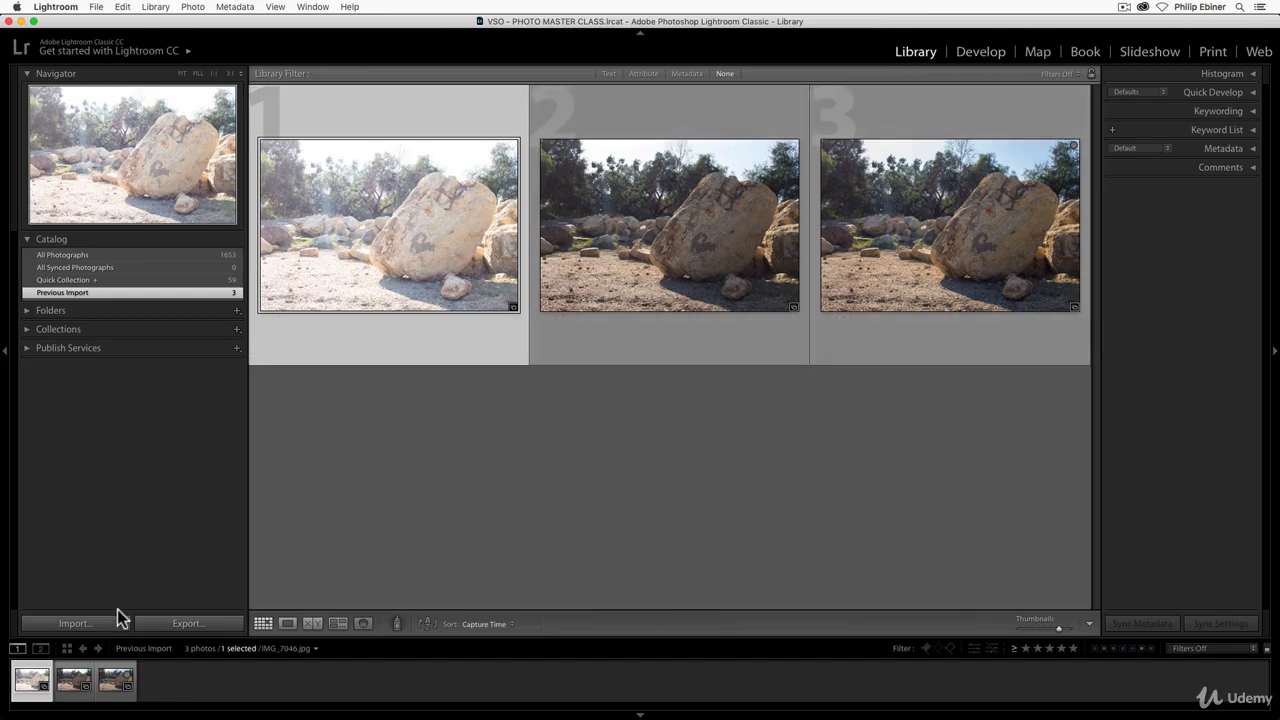
# - Start a photo import and expand Macintosh HD in the Source panel
pyautogui.click(72, 624)
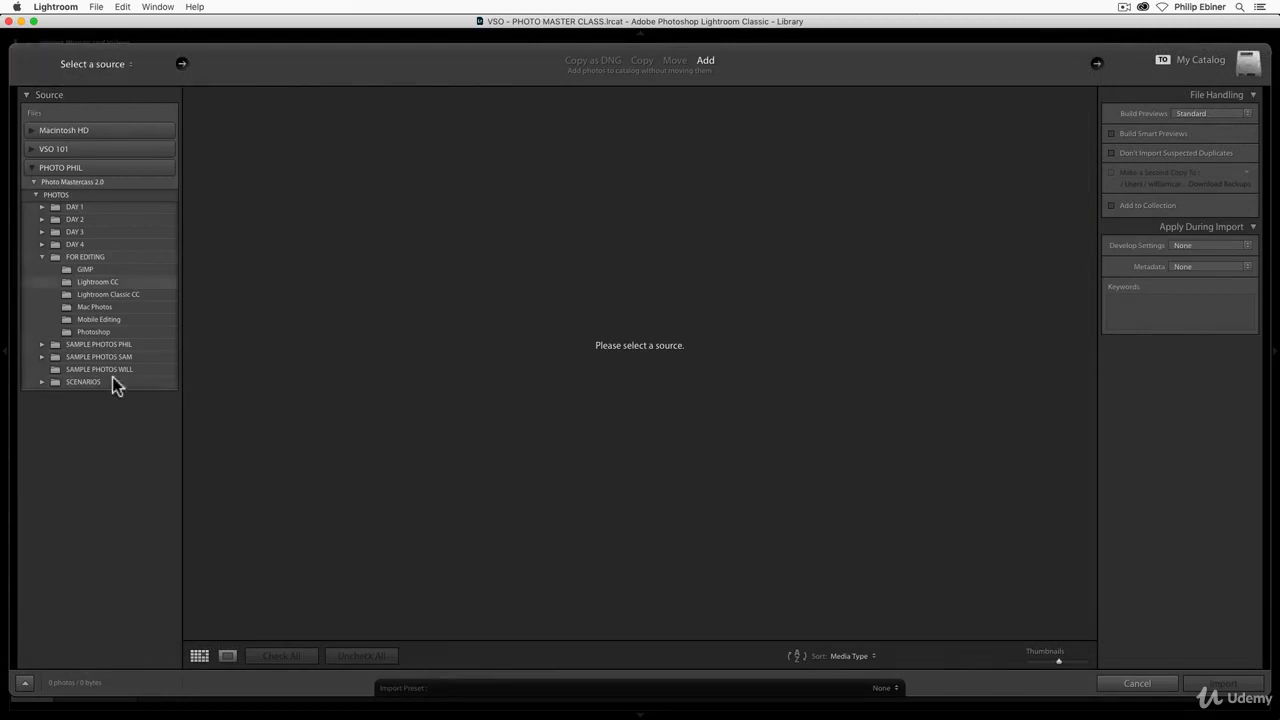
pyautogui.moveTo(164, 364)
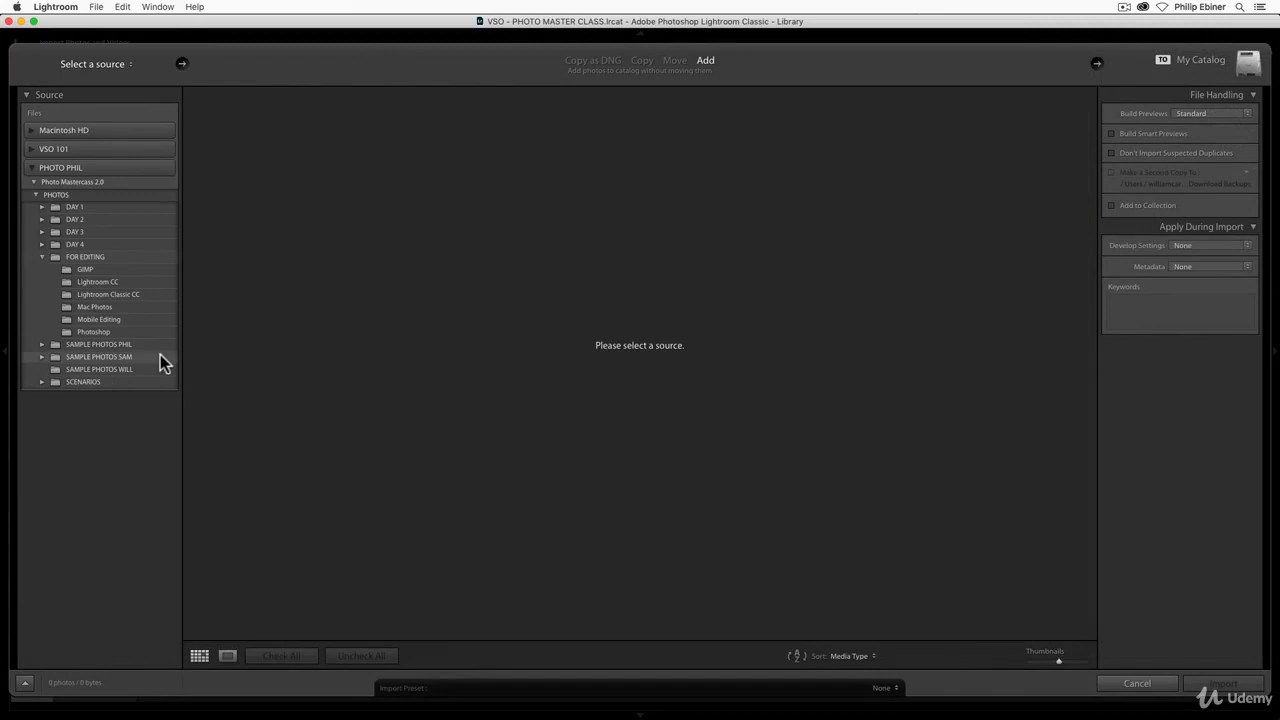
pyautogui.moveTo(164, 360)
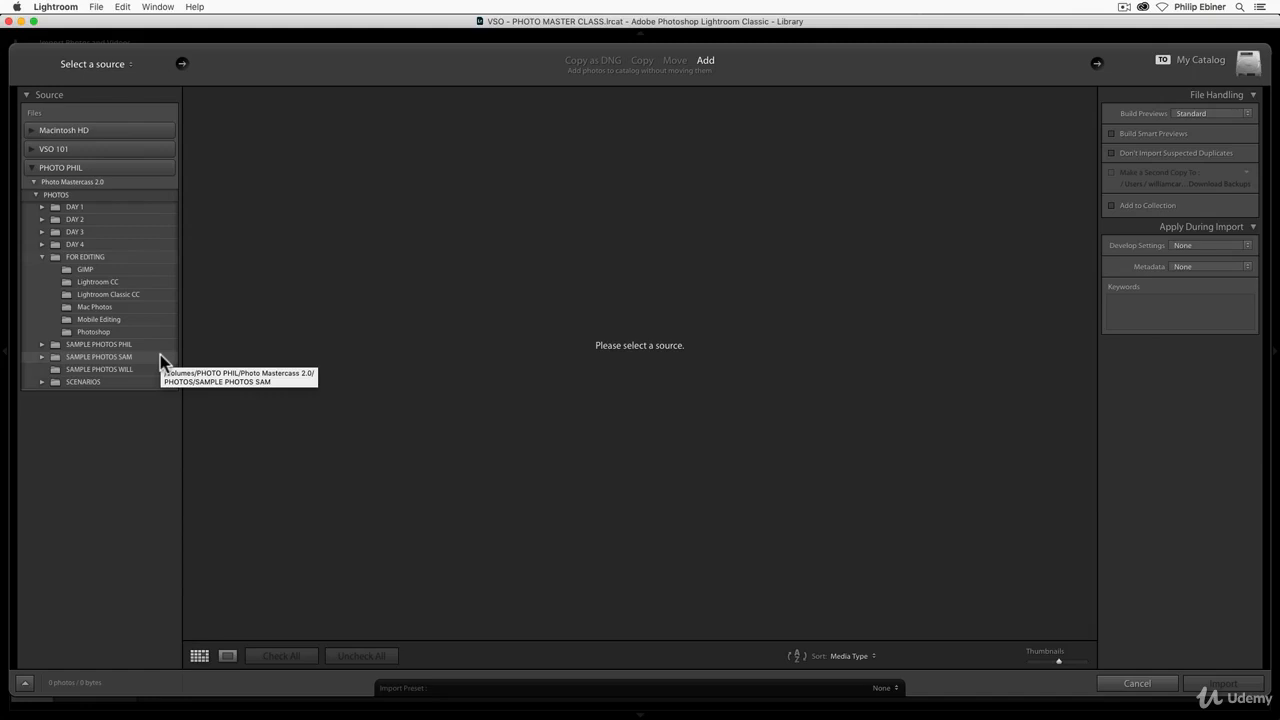
pyautogui.moveTo(112, 196)
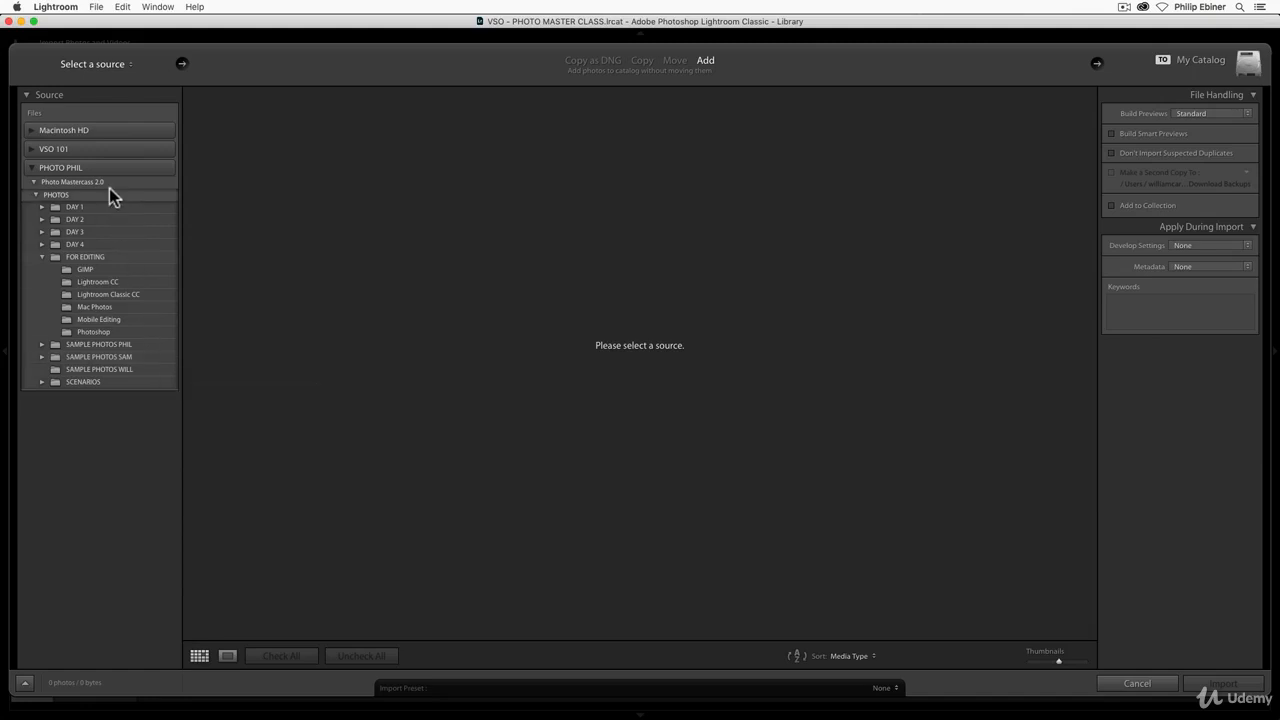
pyautogui.moveTo(144, 168)
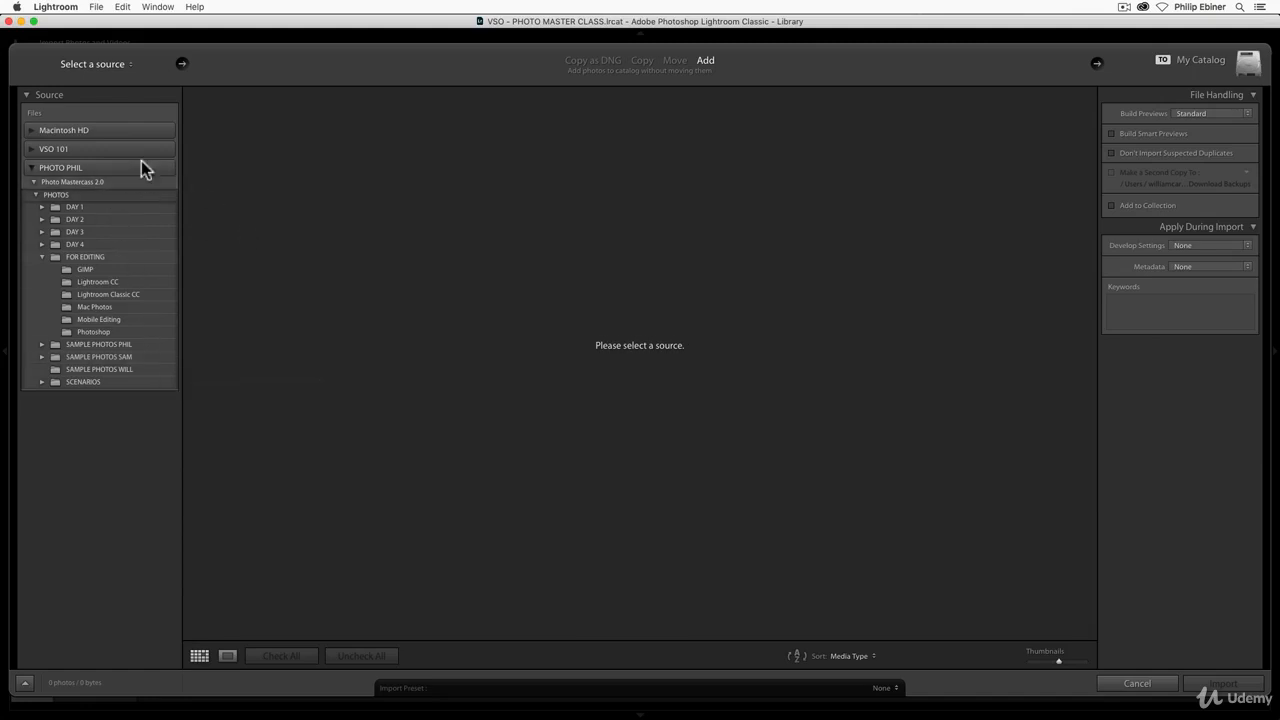
pyautogui.click(32, 130)
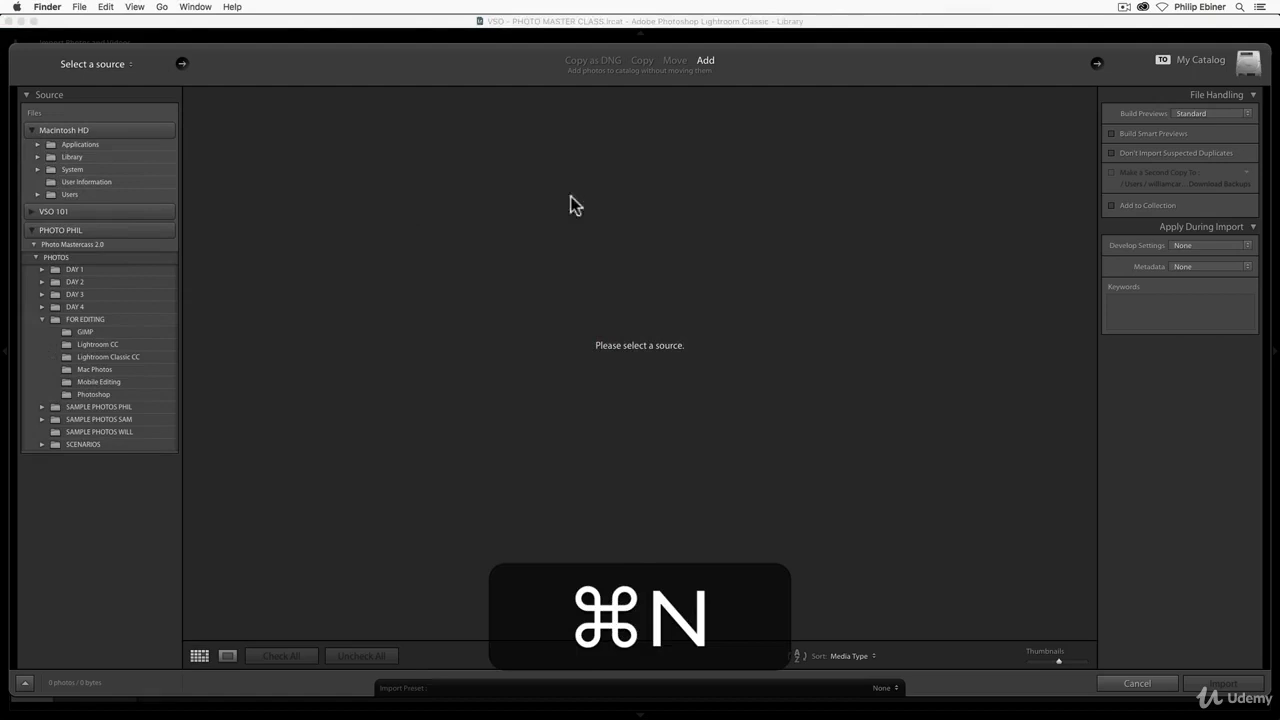
# - In a new Finder window, locate the FOR EDITING folder on the Desktop holding the practice photos
pyautogui.press('cmd+n')
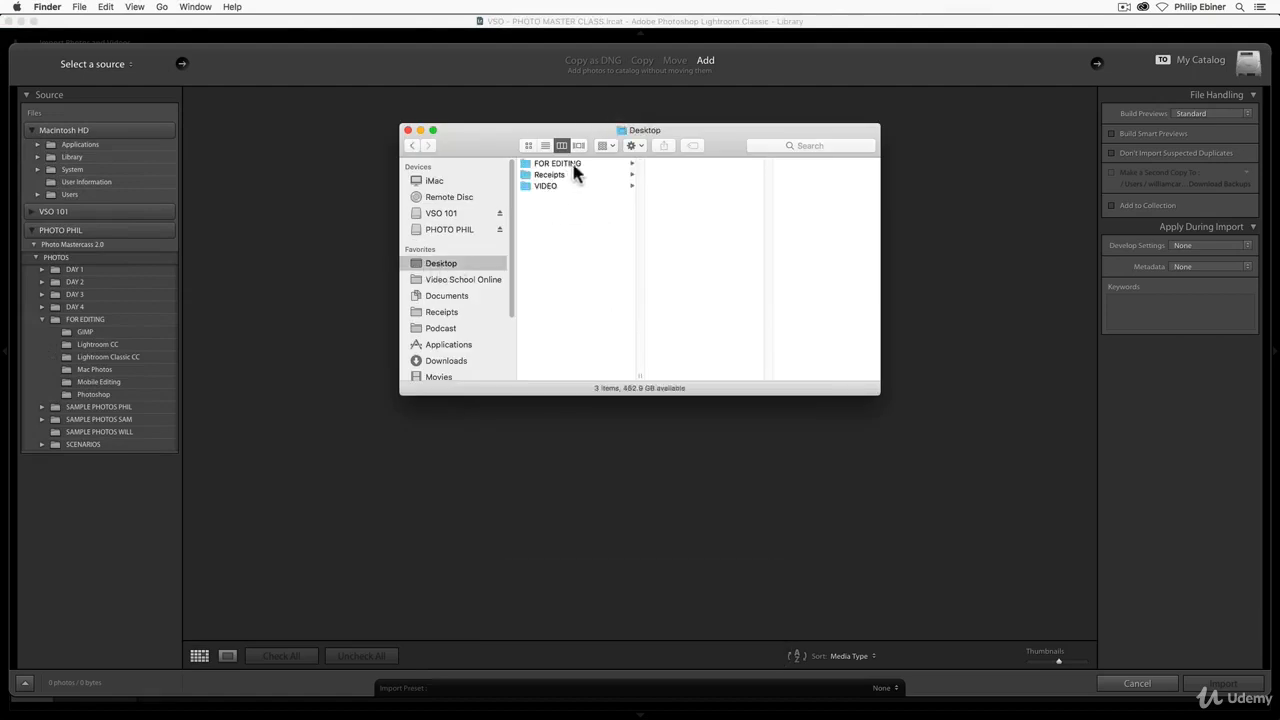
pyautogui.click(680, 186)
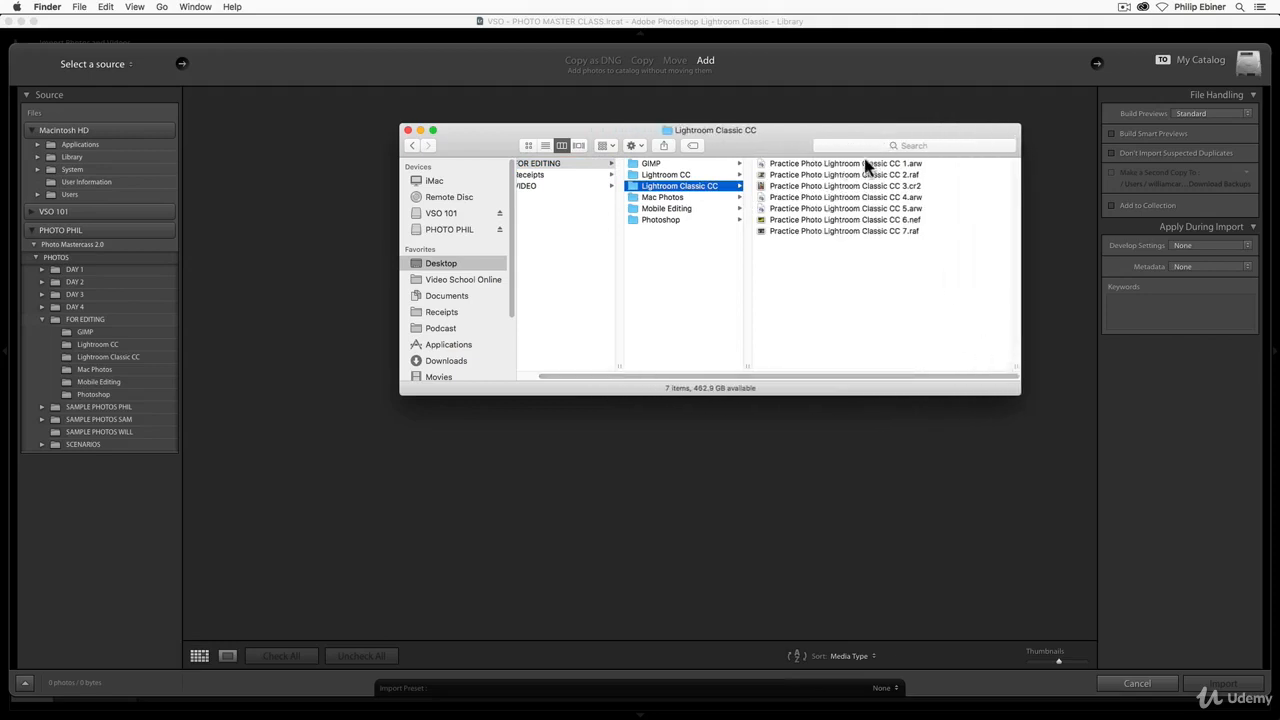
pyautogui.moveTo(68, 84)
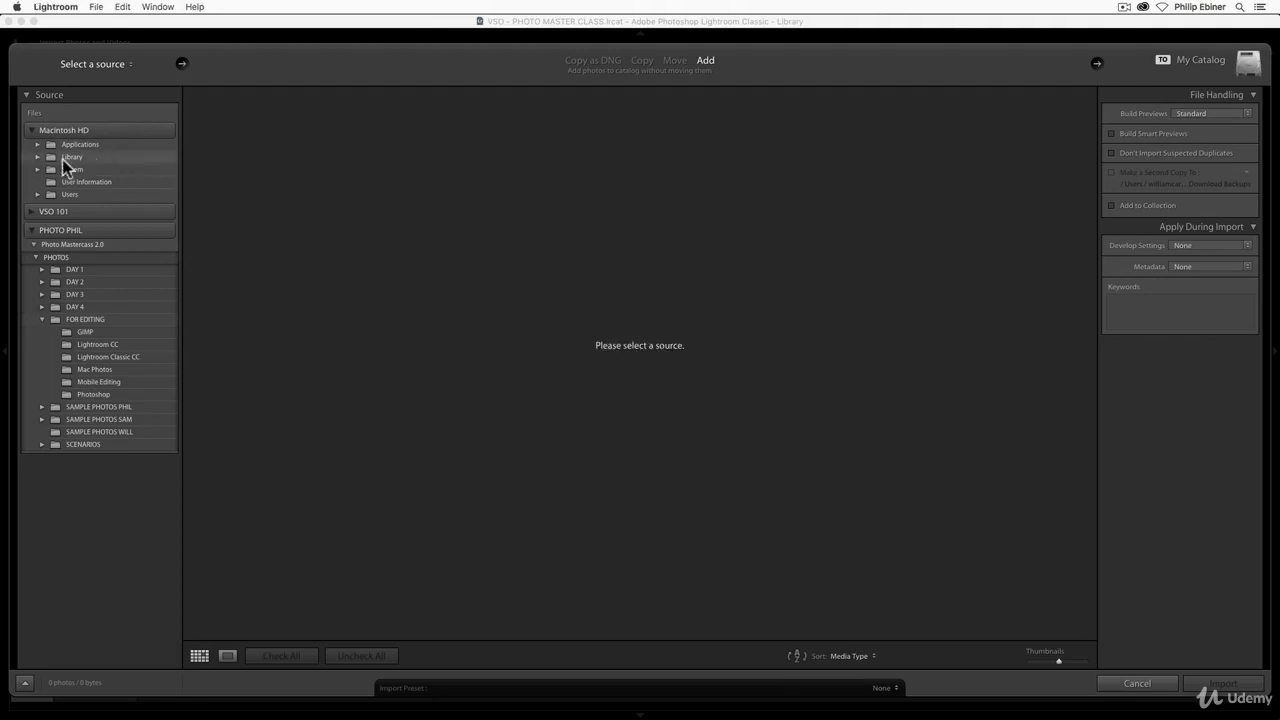
# - Expand Users, the home folder and Desktop so FOR EDITING becomes the import source
pyautogui.click(36, 194)
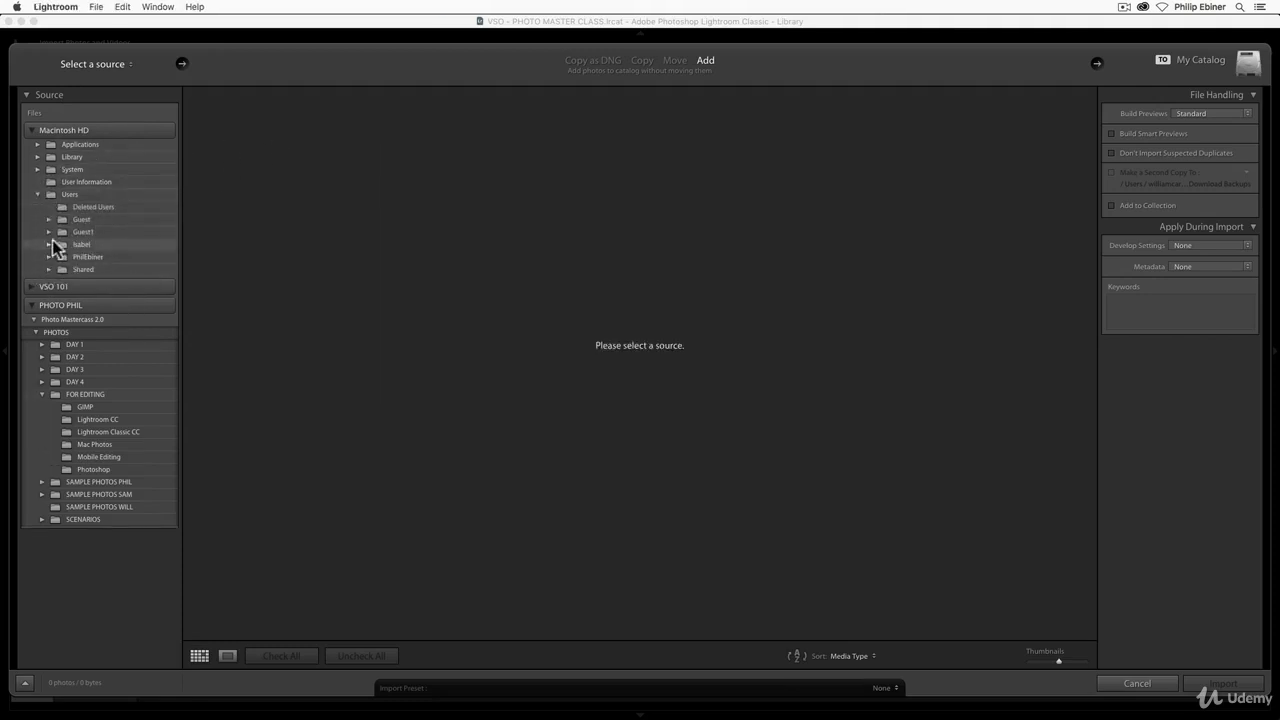
pyautogui.click(48, 256)
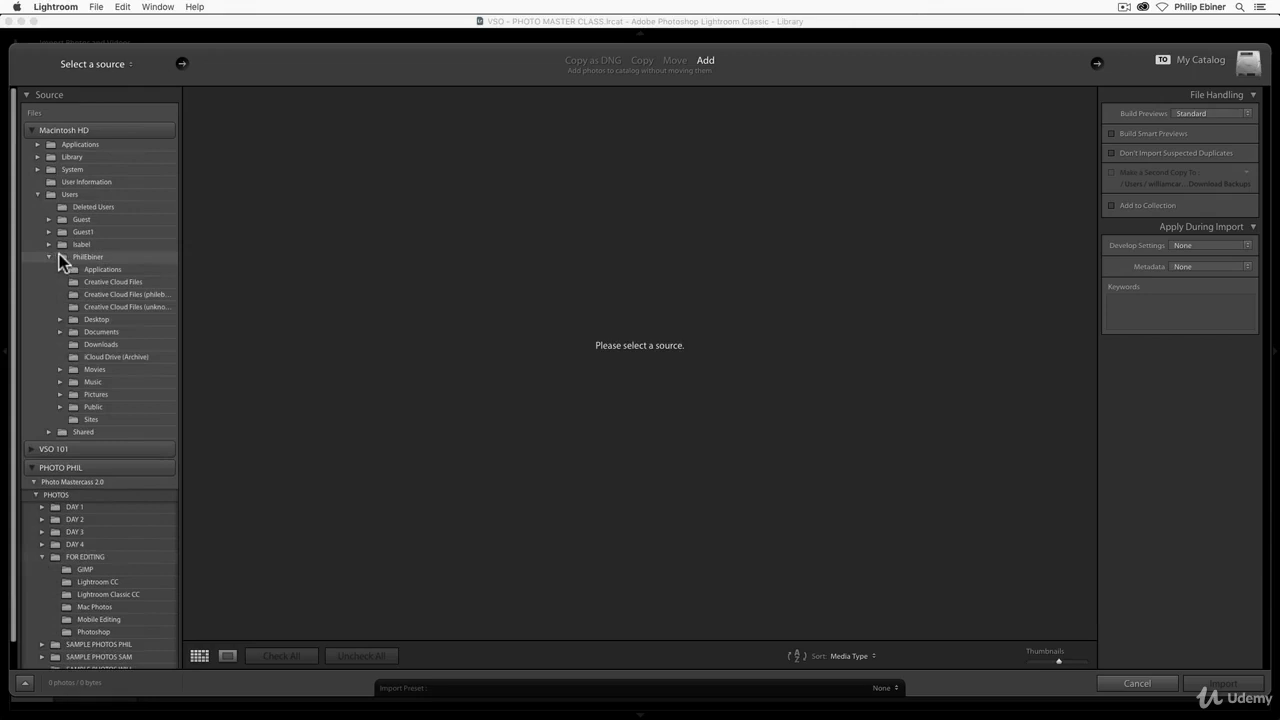
pyautogui.moveTo(110, 318)
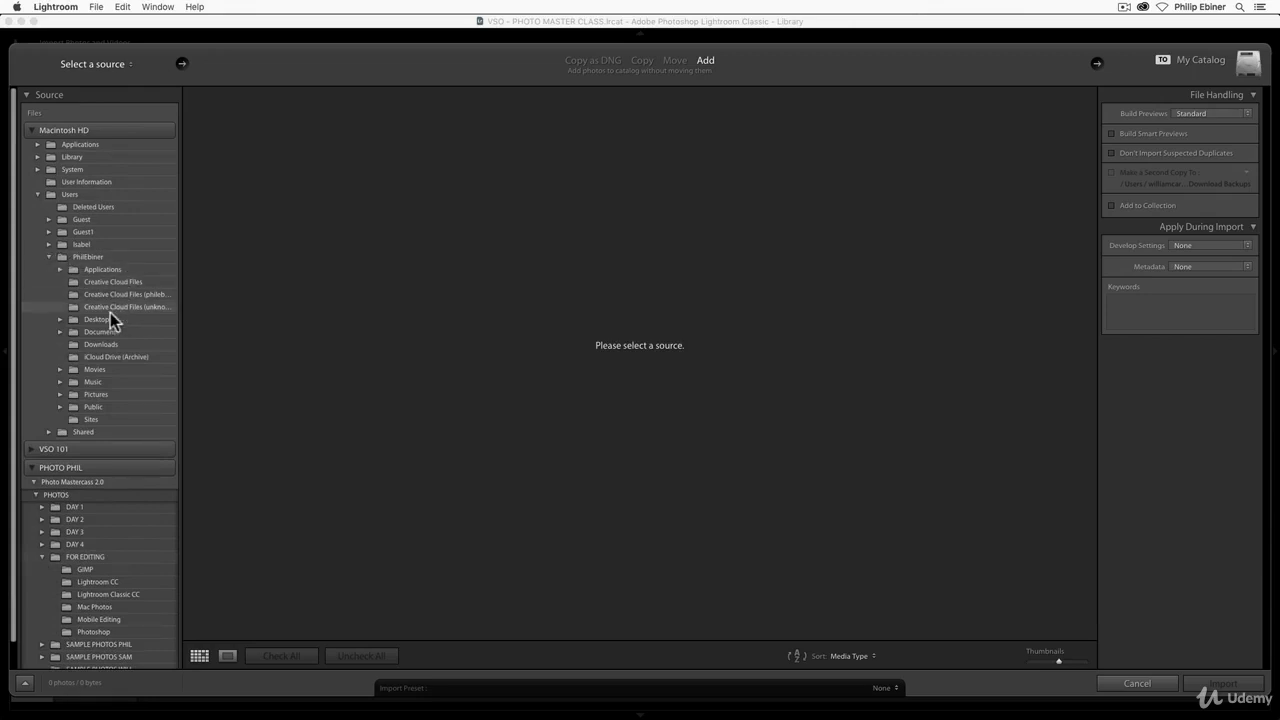
pyautogui.click(96, 320)
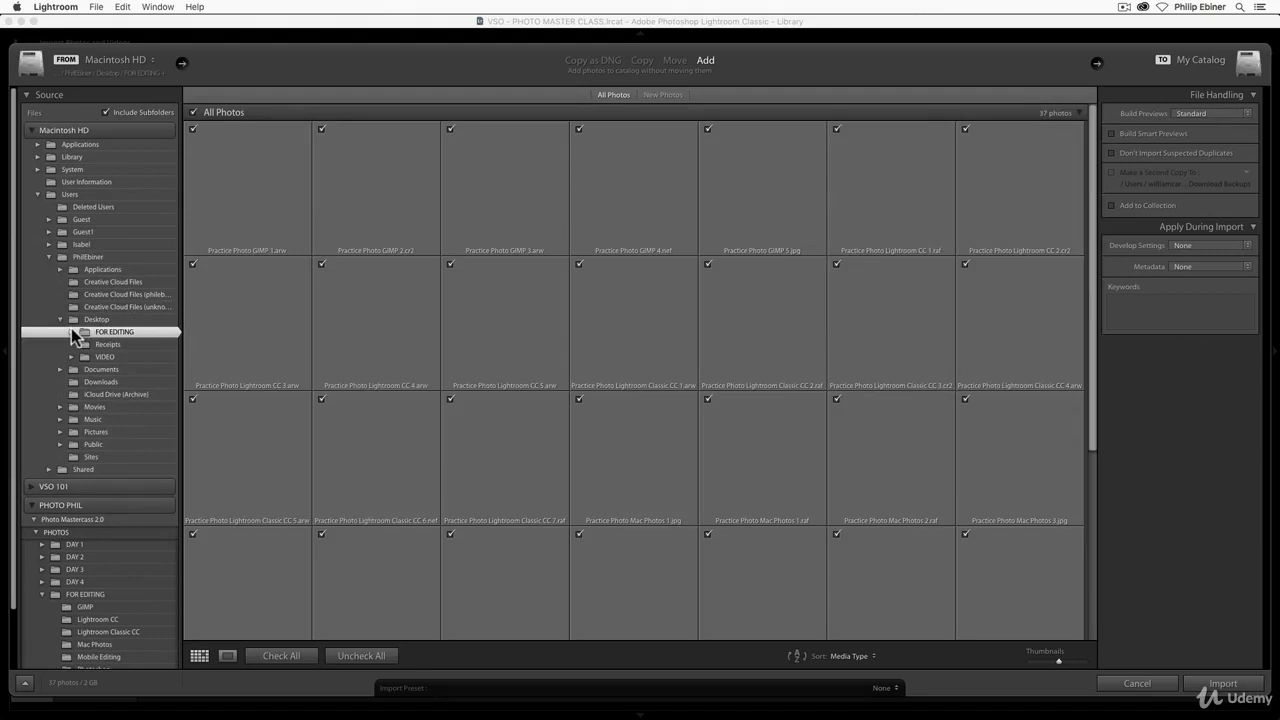
# - Narrow the import source to the Lightroom Classic CC subfolder with its seven practice photos
pyautogui.click(72, 332)
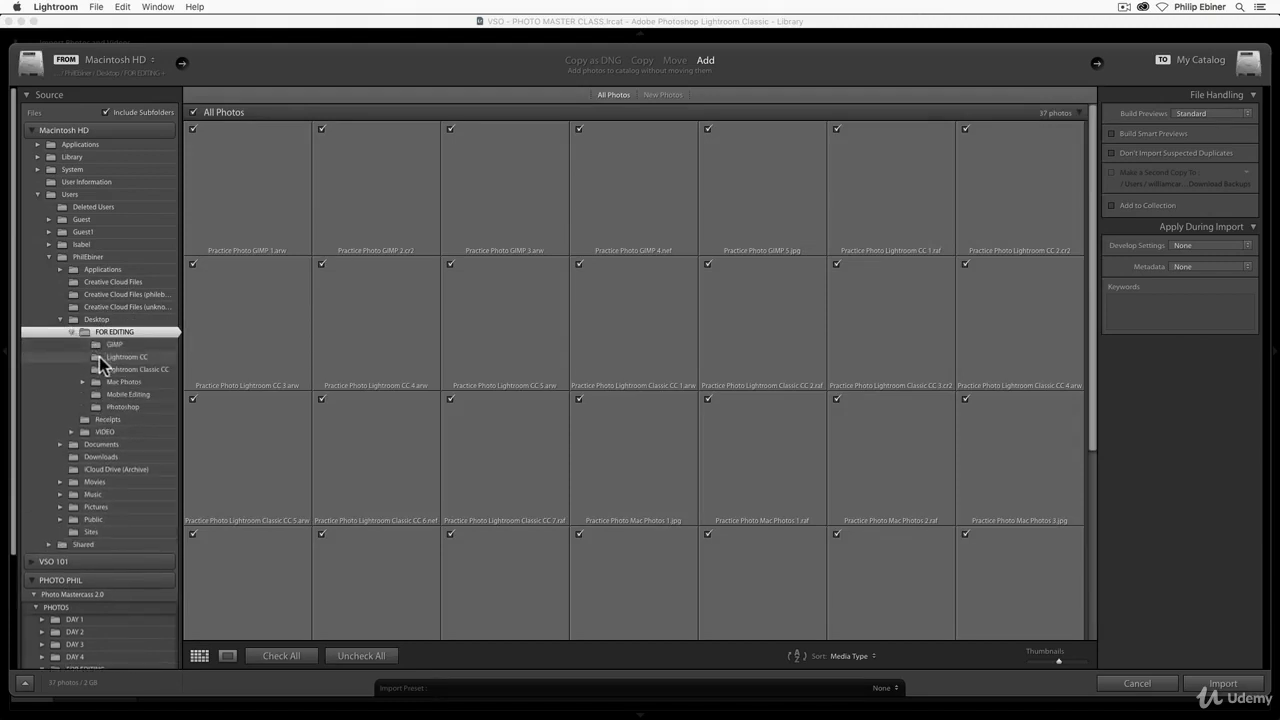
pyautogui.click(138, 368)
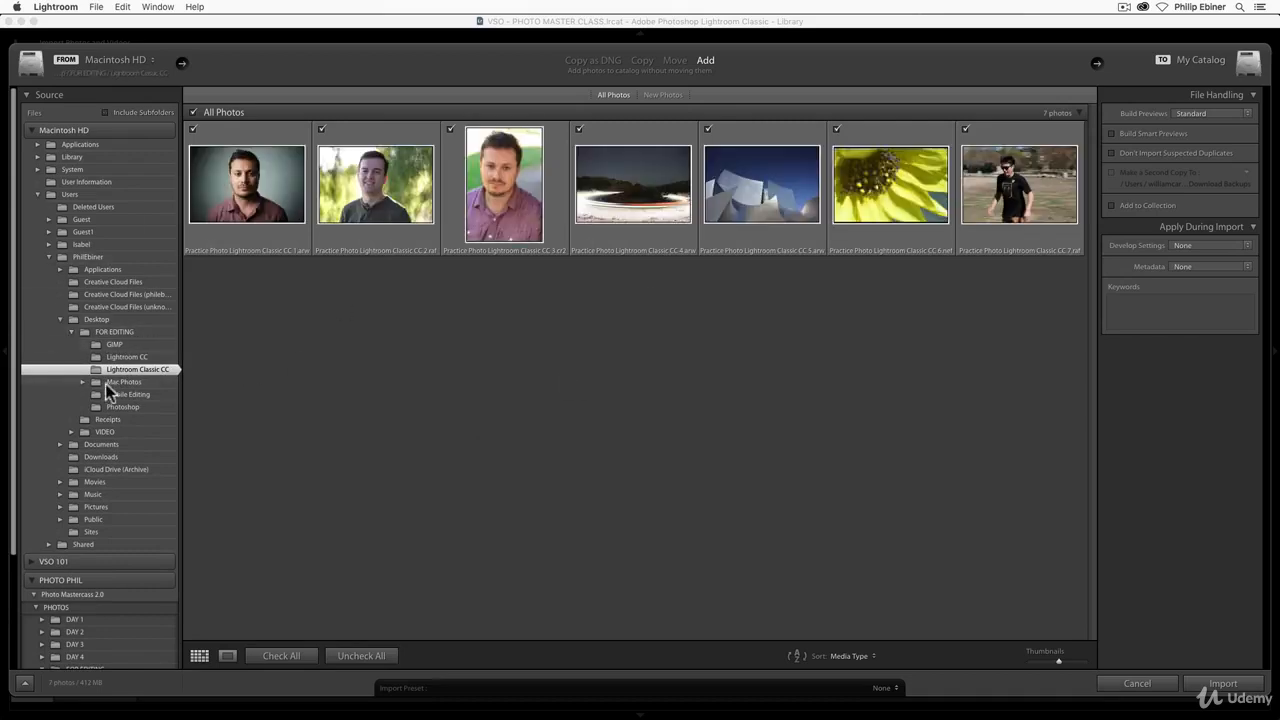
pyautogui.moveTo(310, 240)
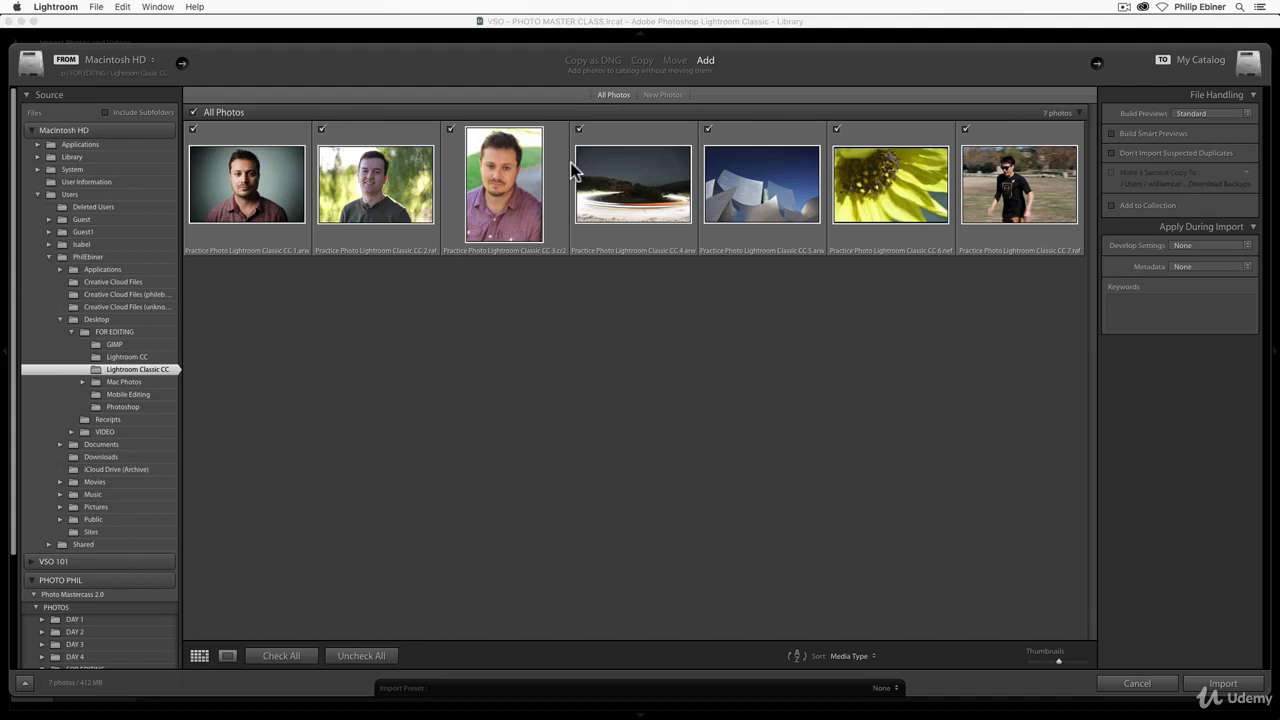
pyautogui.moveTo(632, 184)
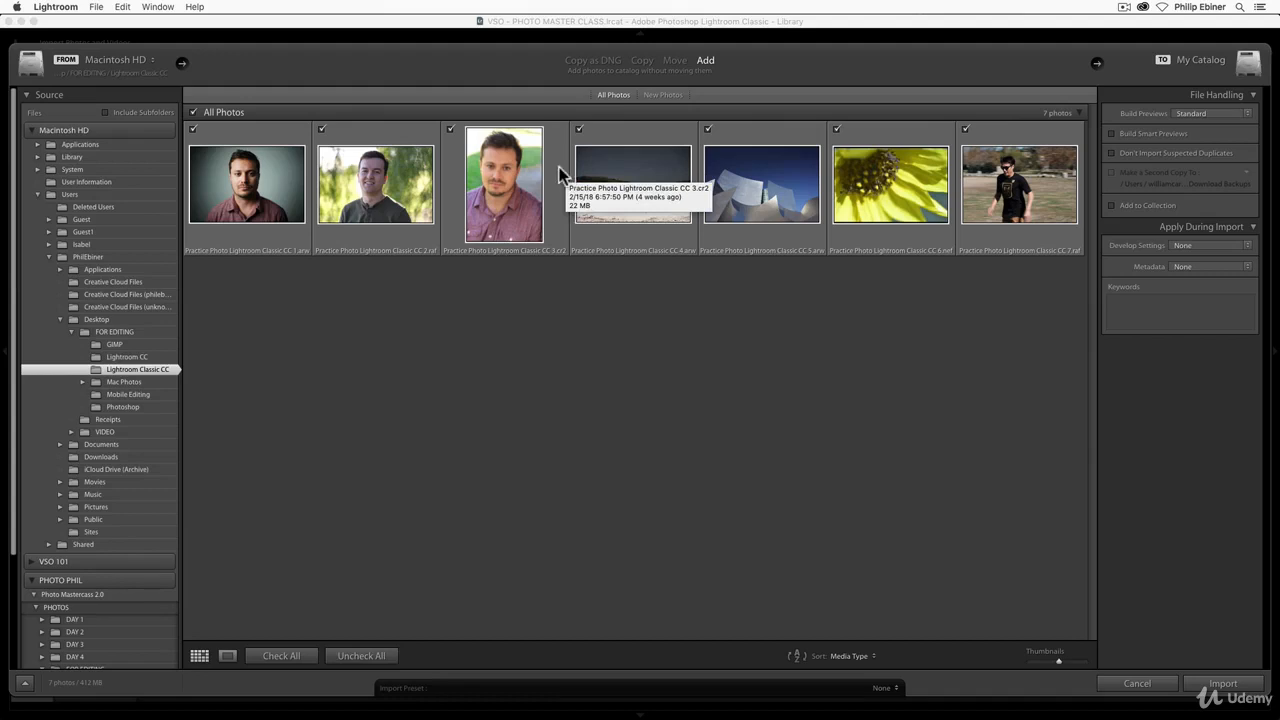
pyautogui.moveTo(280, 508)
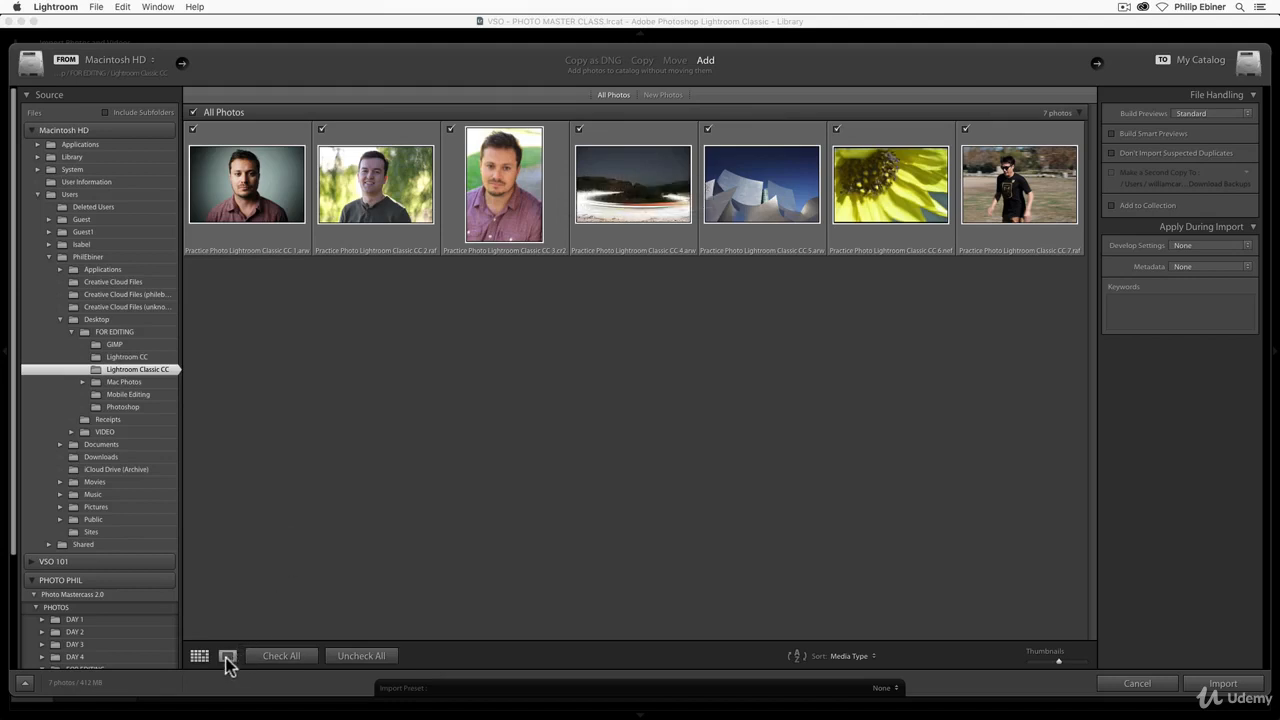
pyautogui.click(228, 656)
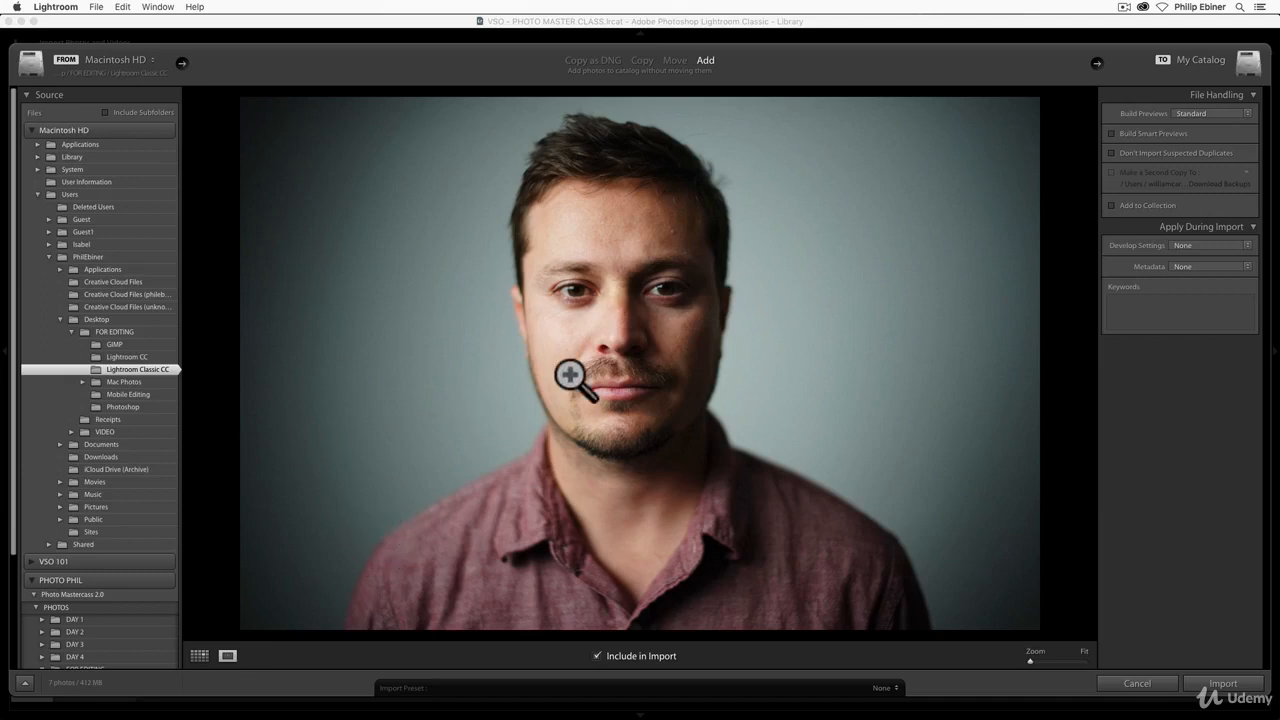
pyautogui.moveTo(584, 364)
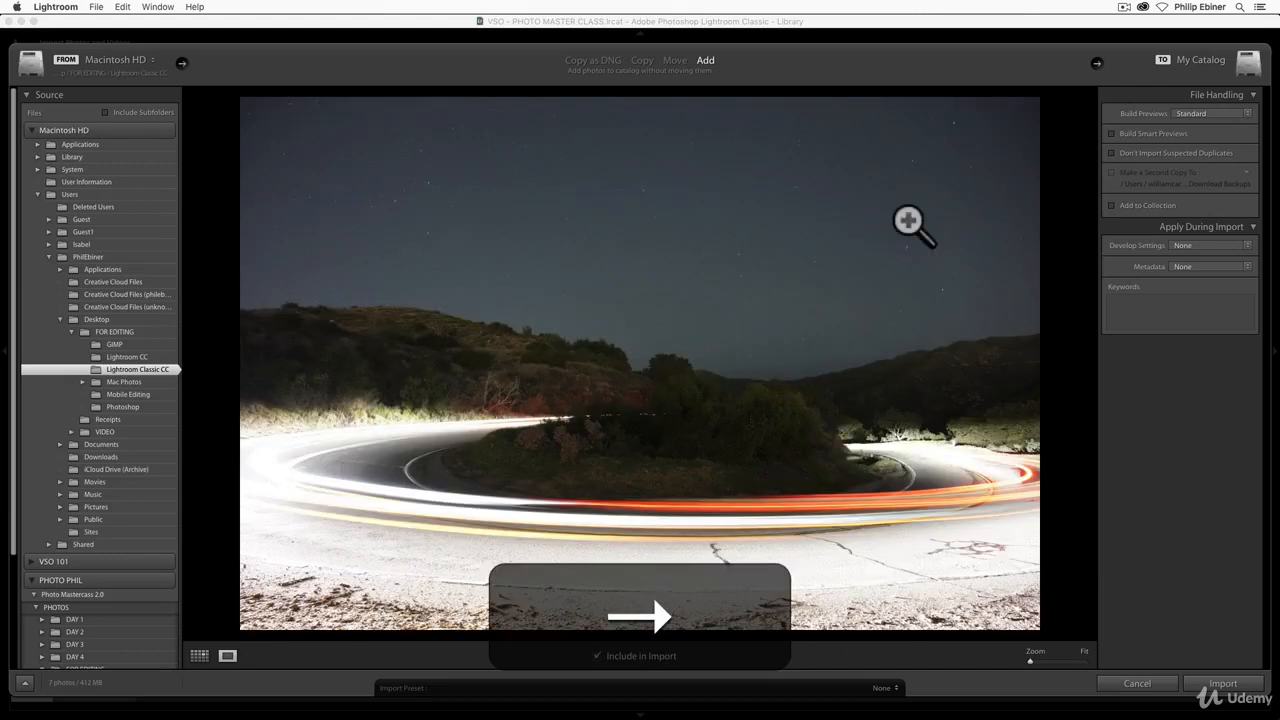
pyautogui.click(640, 616)
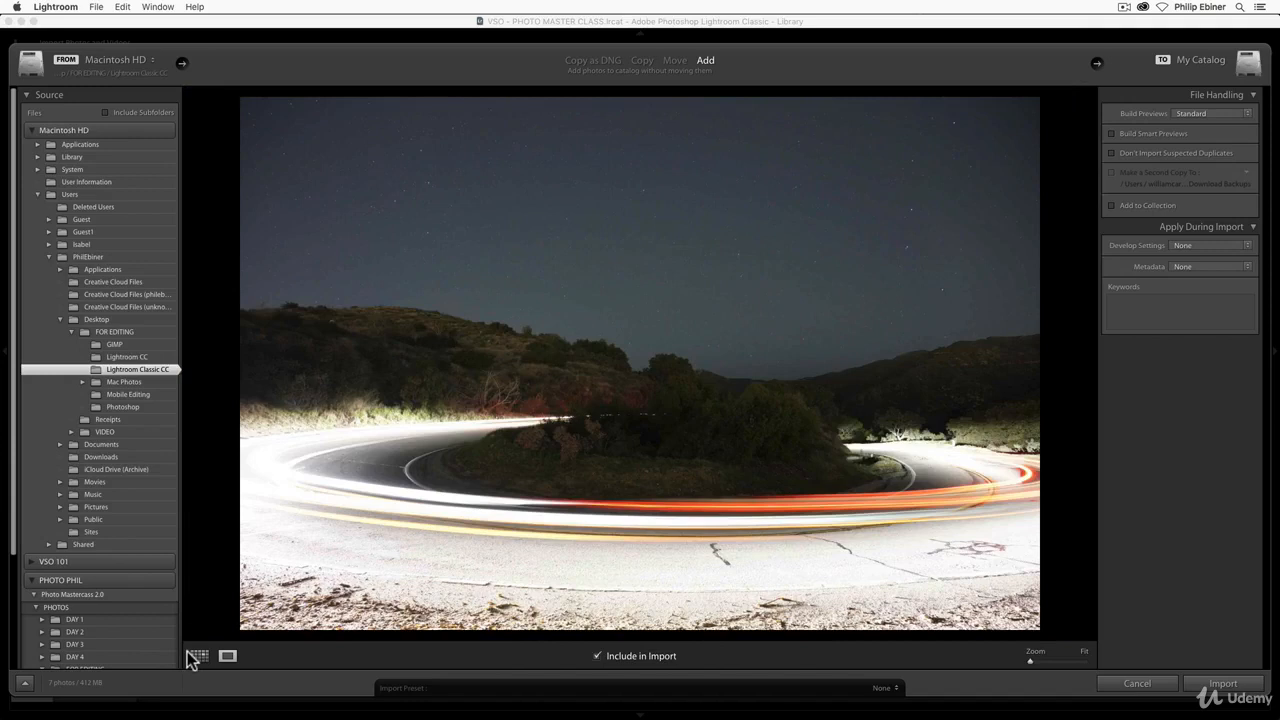
pyautogui.click(198, 656)
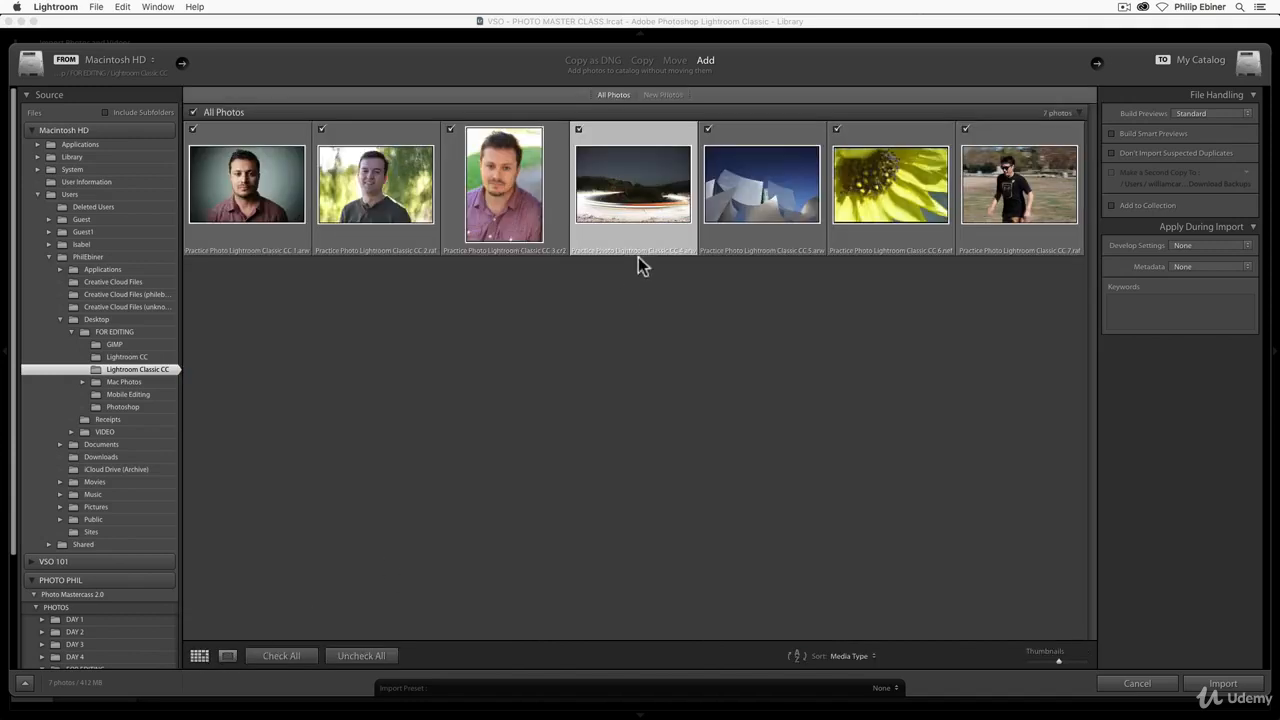
pyautogui.moveTo(904, 118)
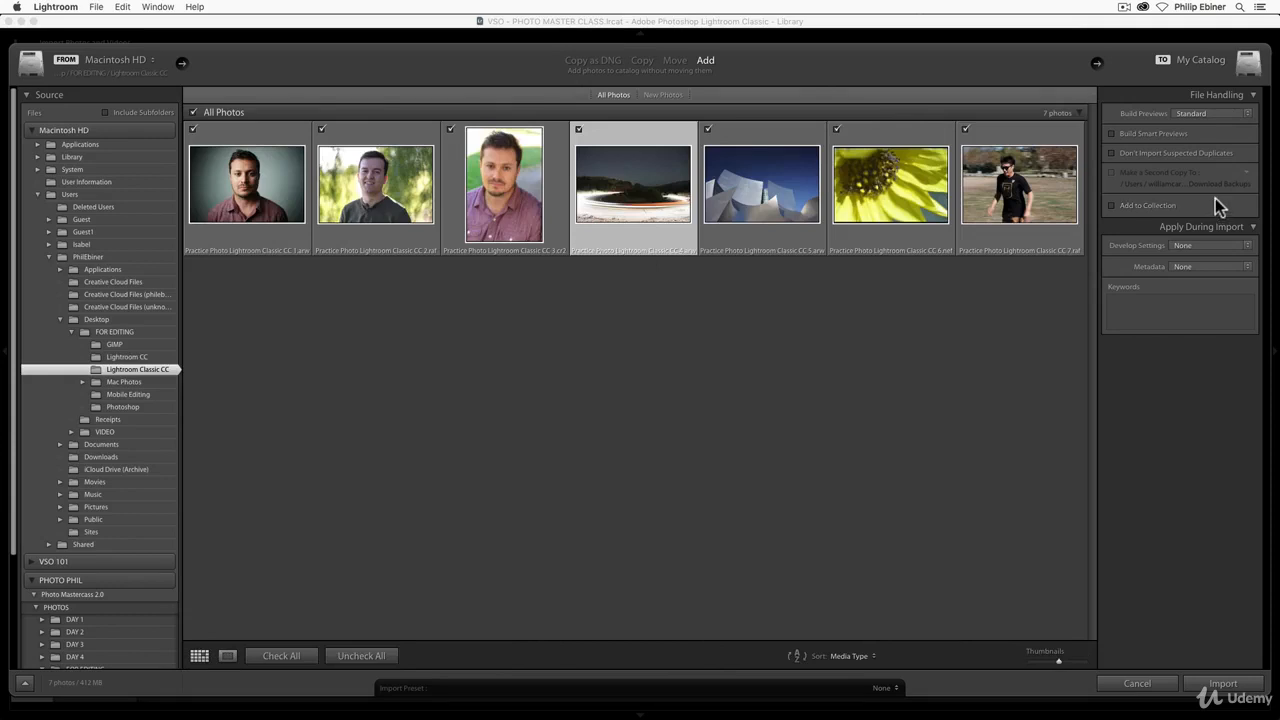
pyautogui.moveTo(1218, 208)
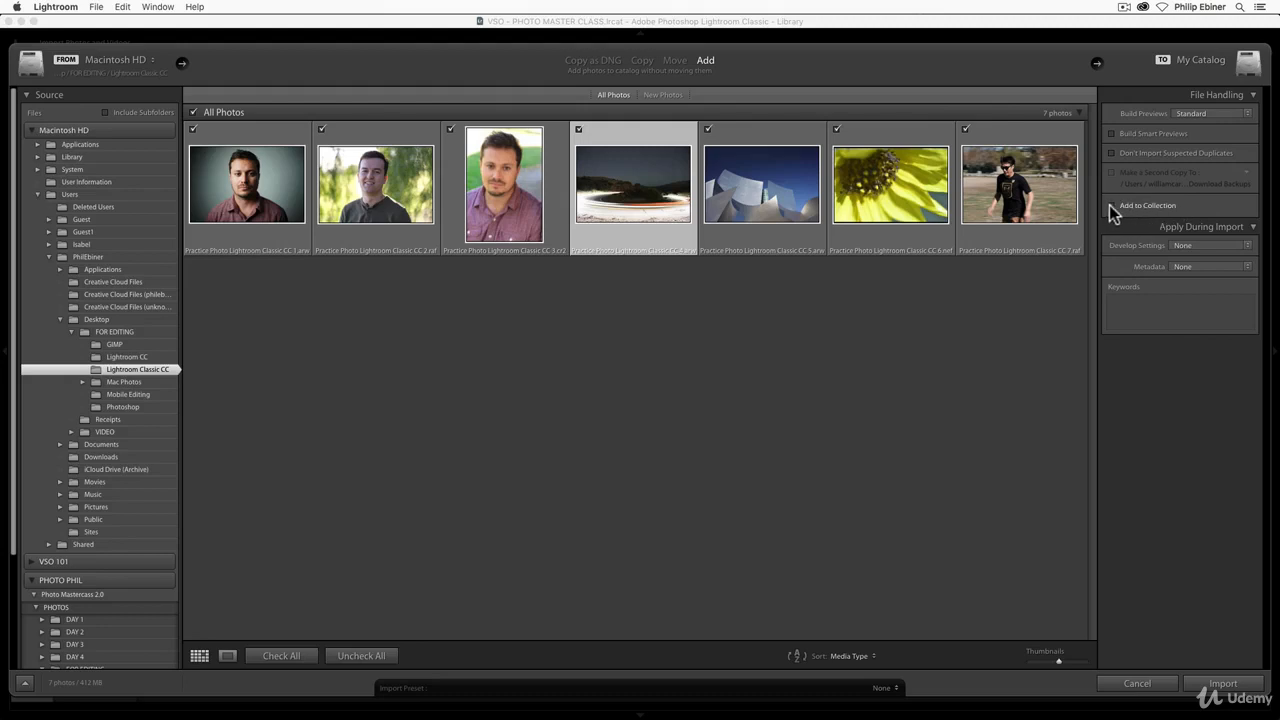
# - Enable Add to Collection in File Handling and start creating a new collection
pyautogui.click(1112, 204)
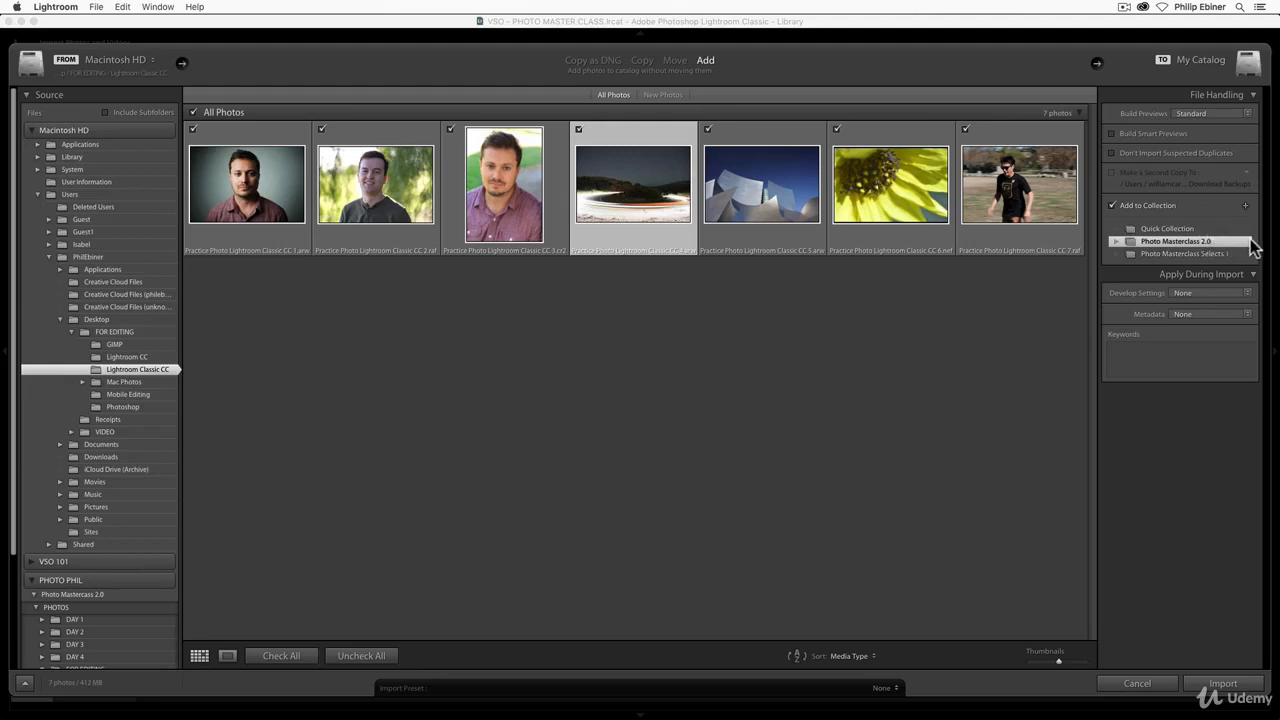
pyautogui.moveTo(1124, 228)
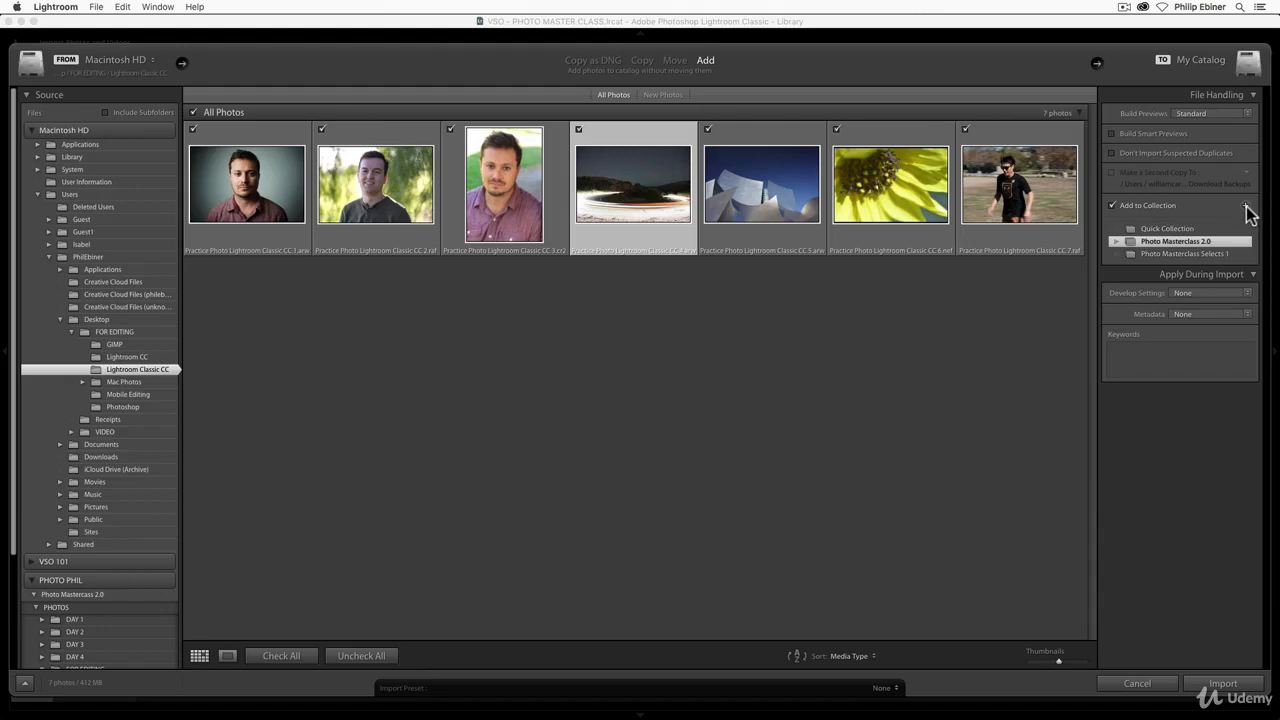
pyautogui.moveTo(1252, 212)
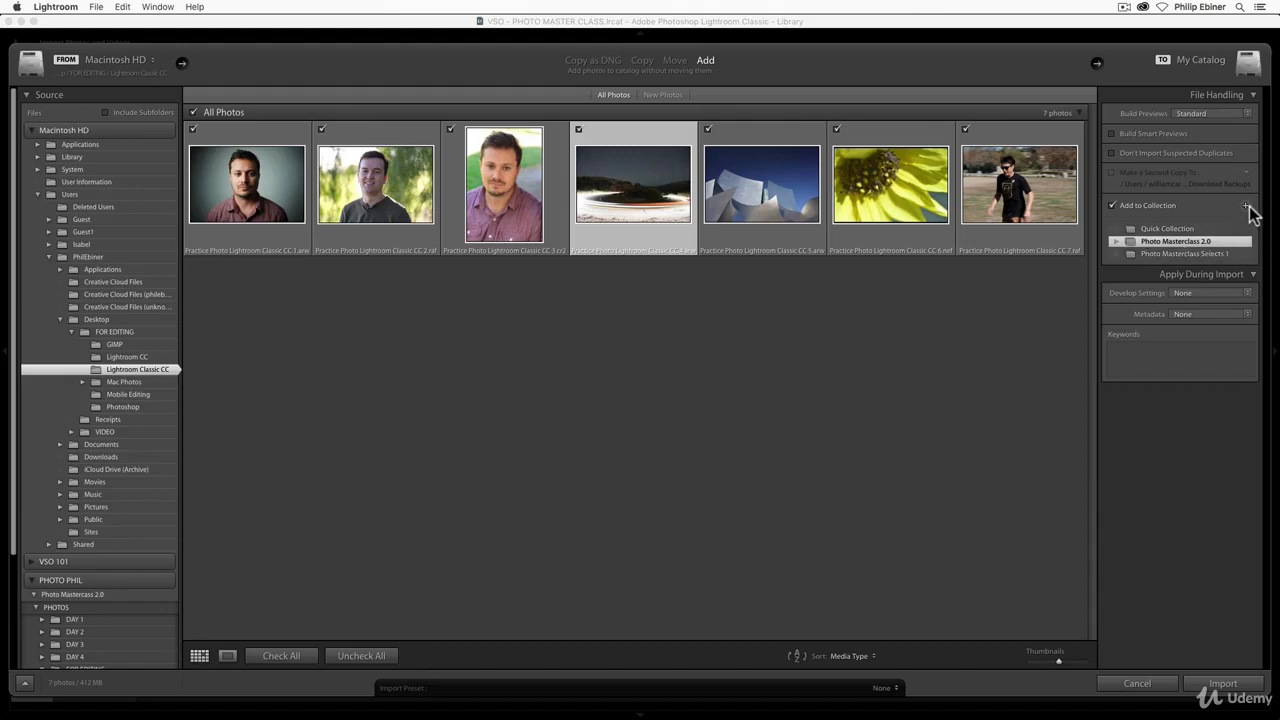
pyautogui.click(1248, 210)
pyautogui.write('L')
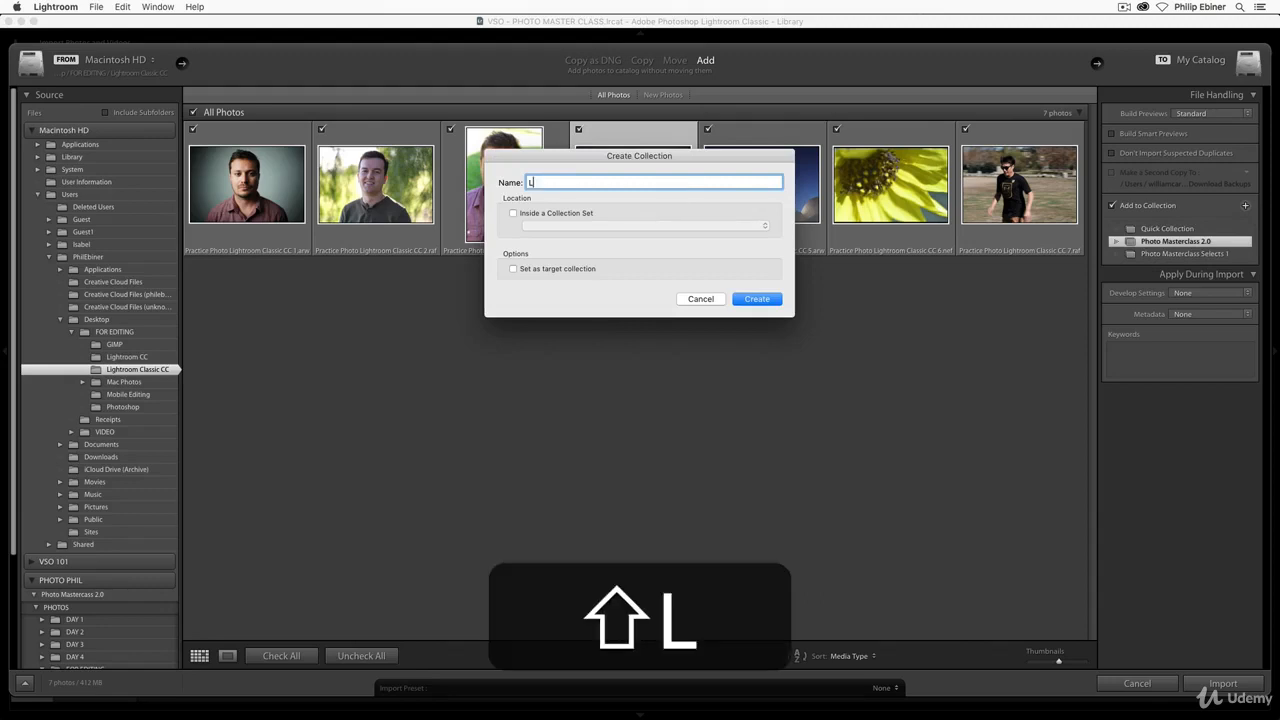
# - Create the collection named Practice Edits as the import destination
pyautogui.write('Practice Edits')
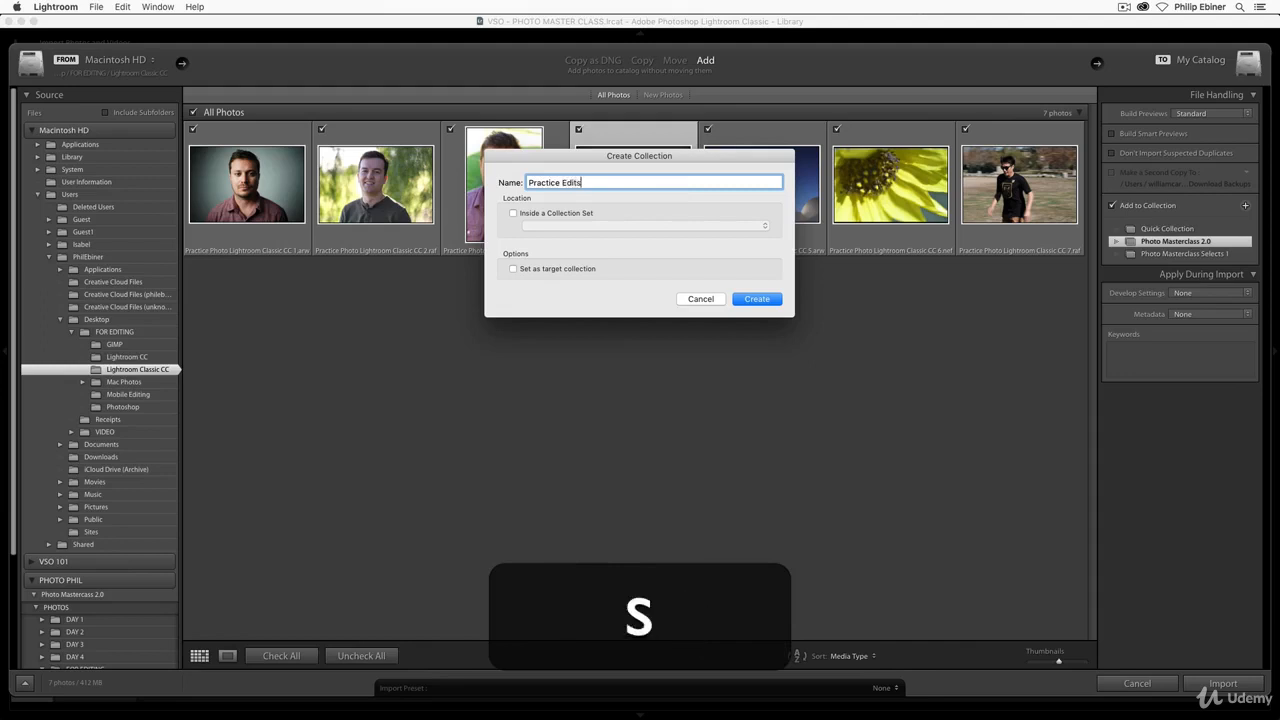
pyautogui.click(756, 300)
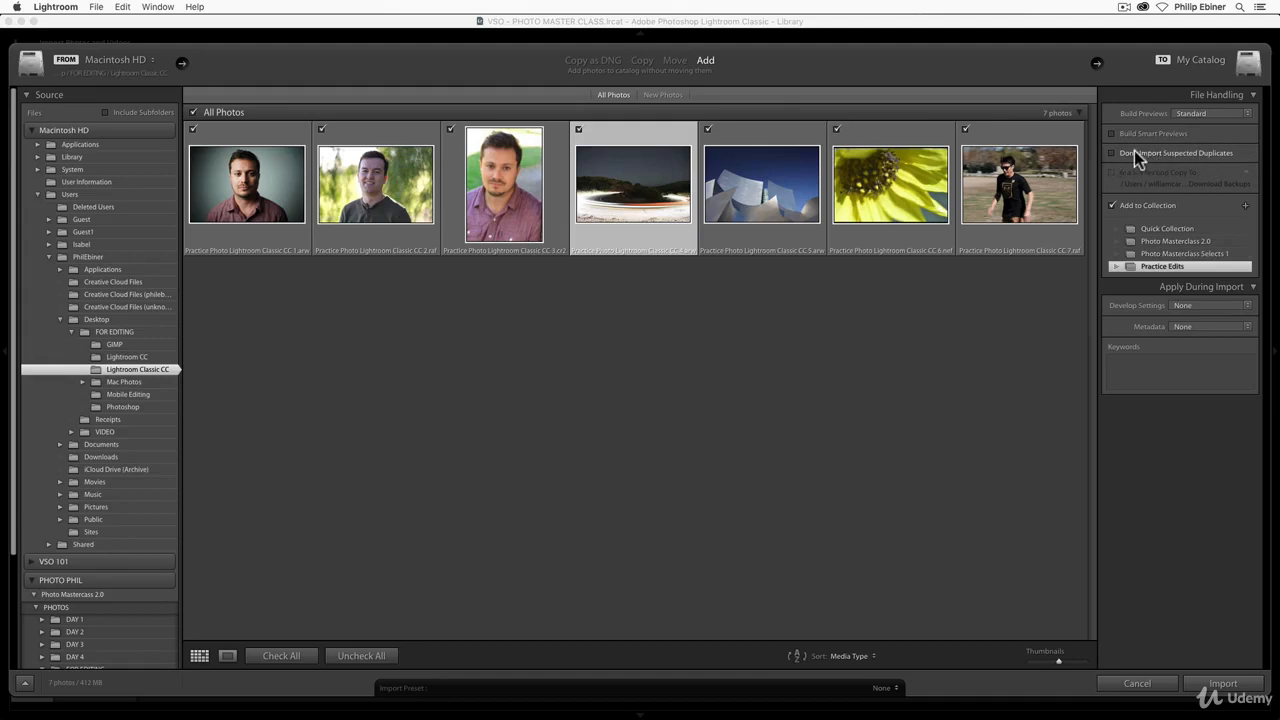
# - Enable Don't Import Suspected Duplicates and import the seven practice photos
pyautogui.click(1112, 152)
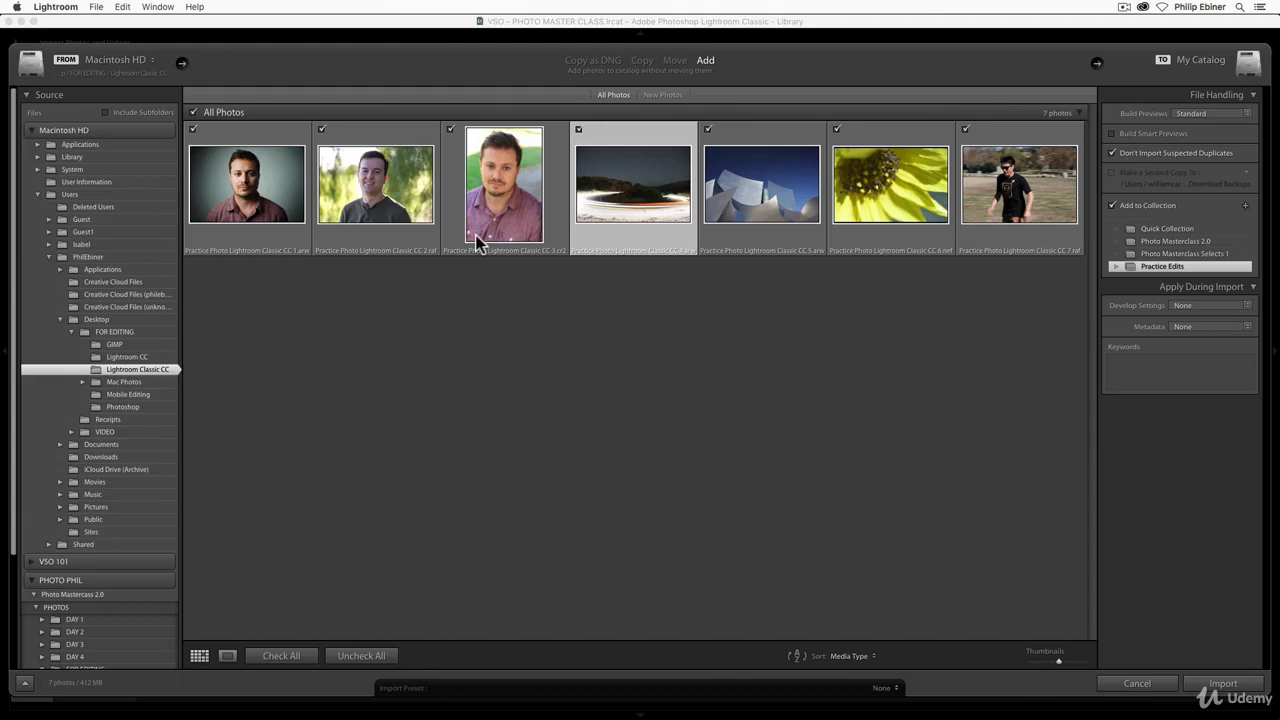
pyautogui.moveTo(480, 240)
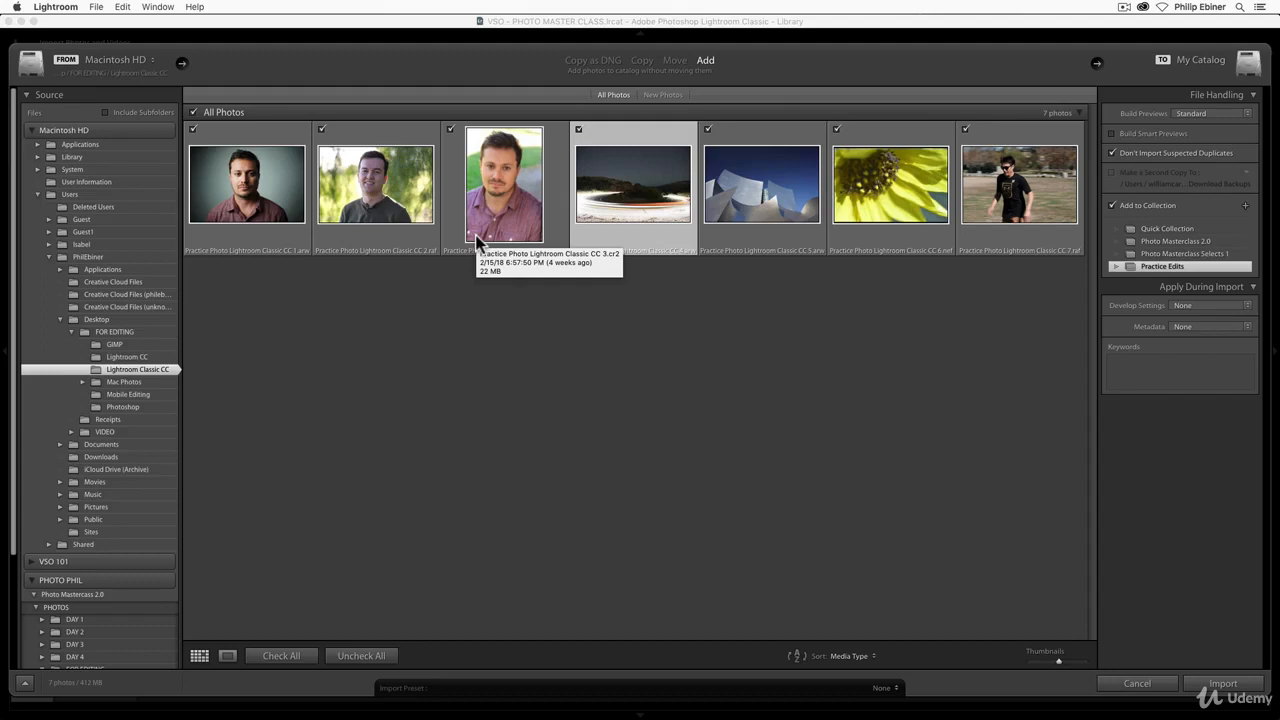
pyautogui.moveTo(1164, 156)
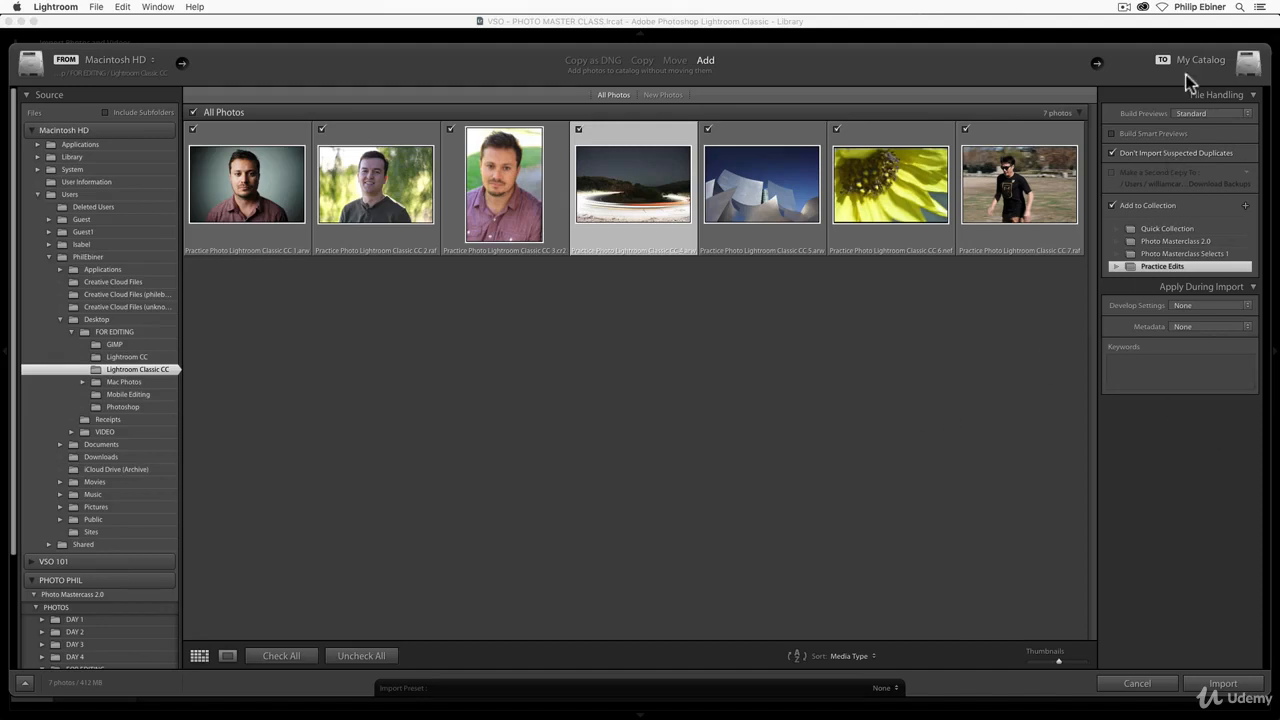
pyautogui.moveTo(1104, 172)
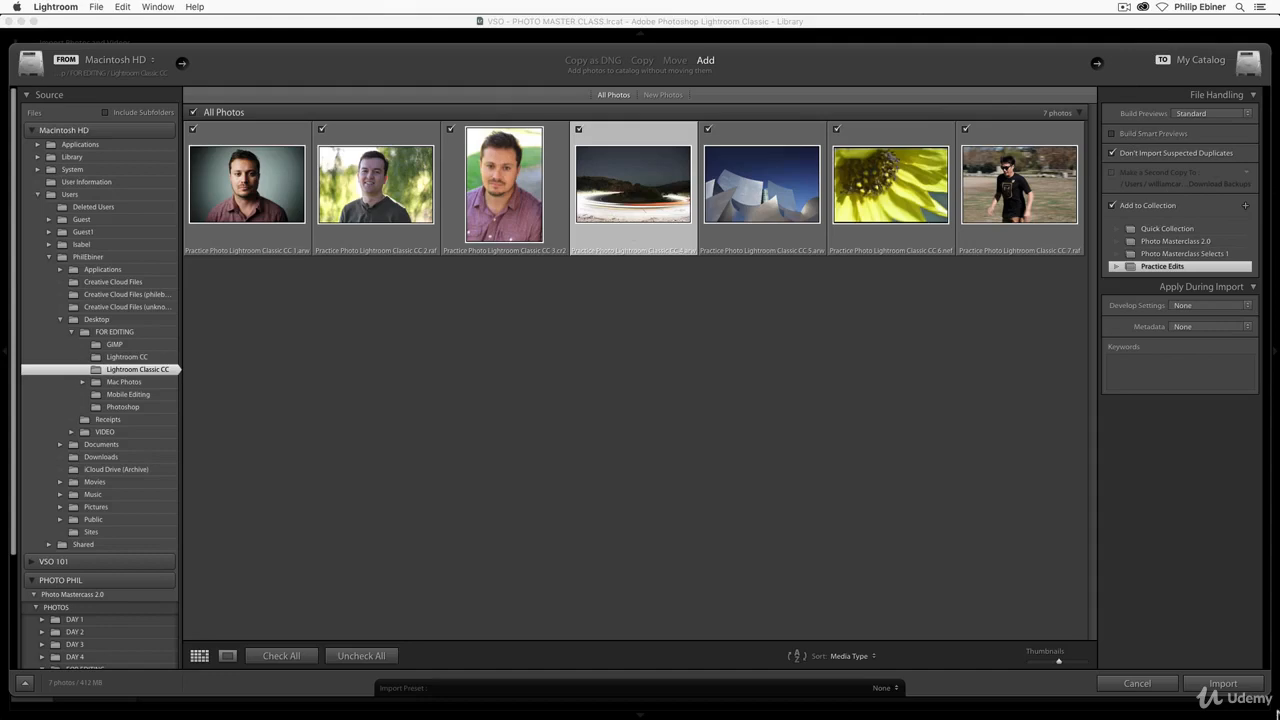
pyautogui.click(1224, 684)
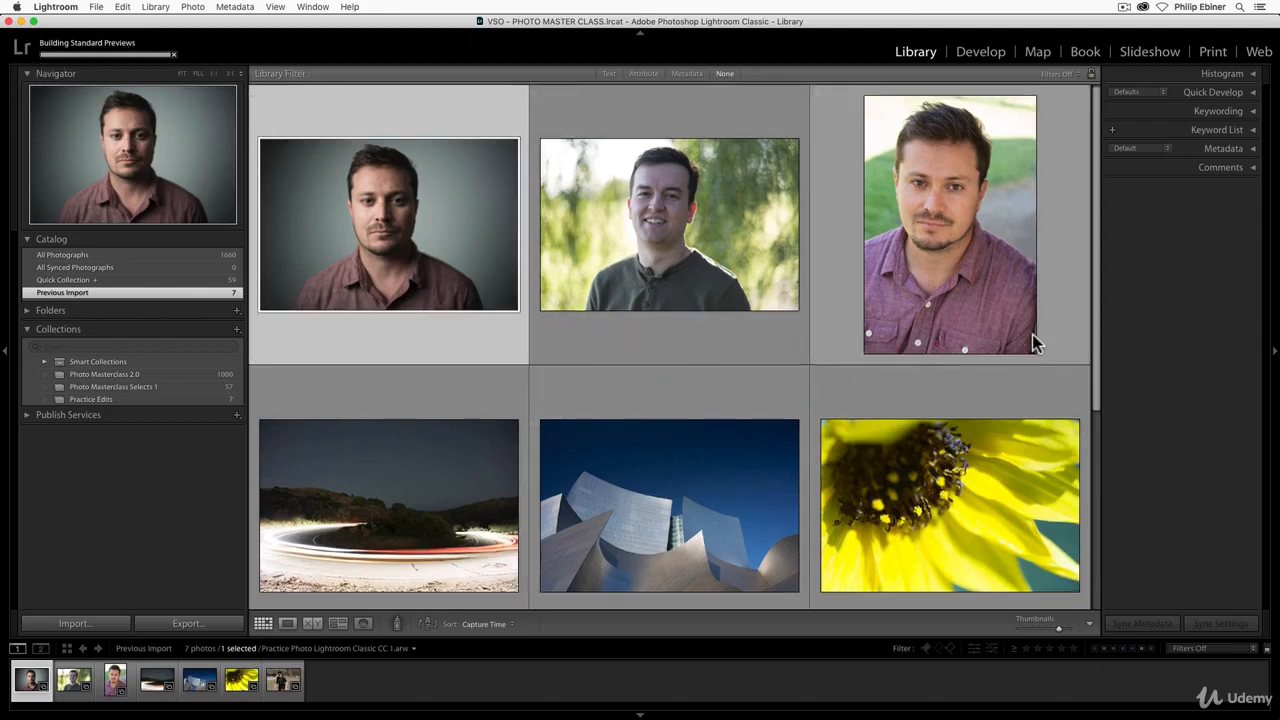
# - Expand the catalog folder list in the left panel, then collapse the Catalog panel
pyautogui.scroll(-3)
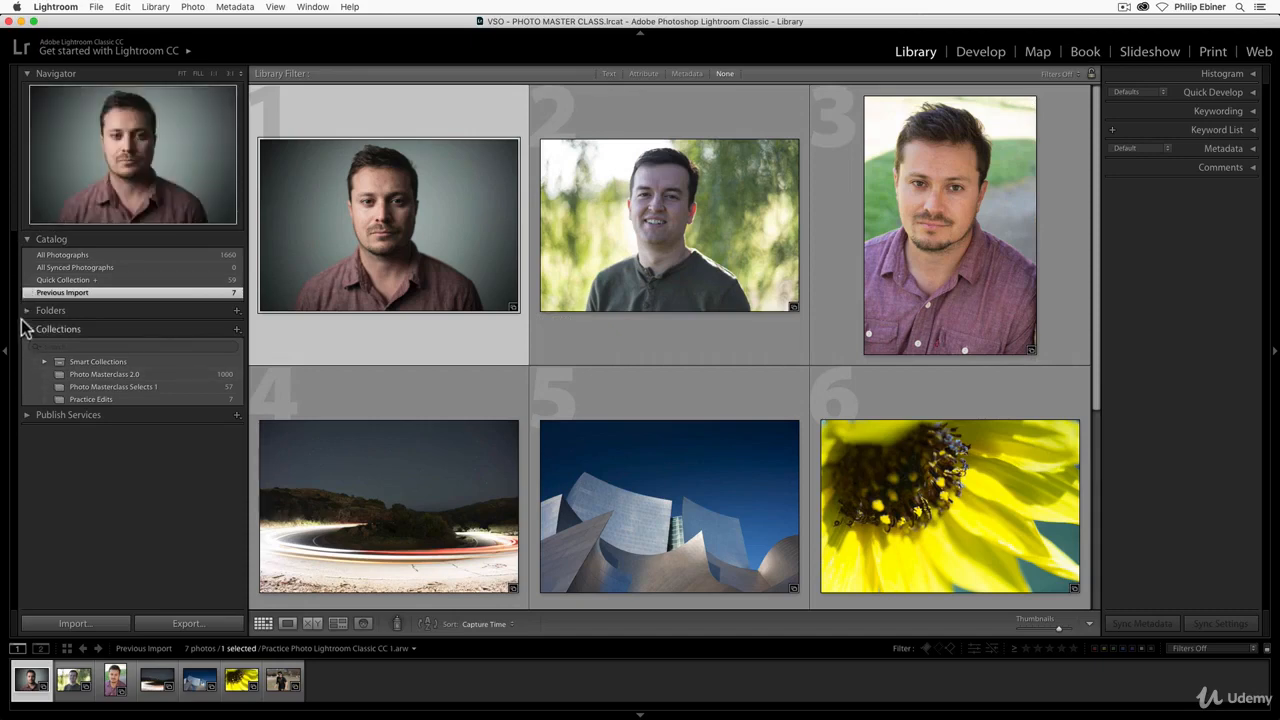
pyautogui.click(50, 310)
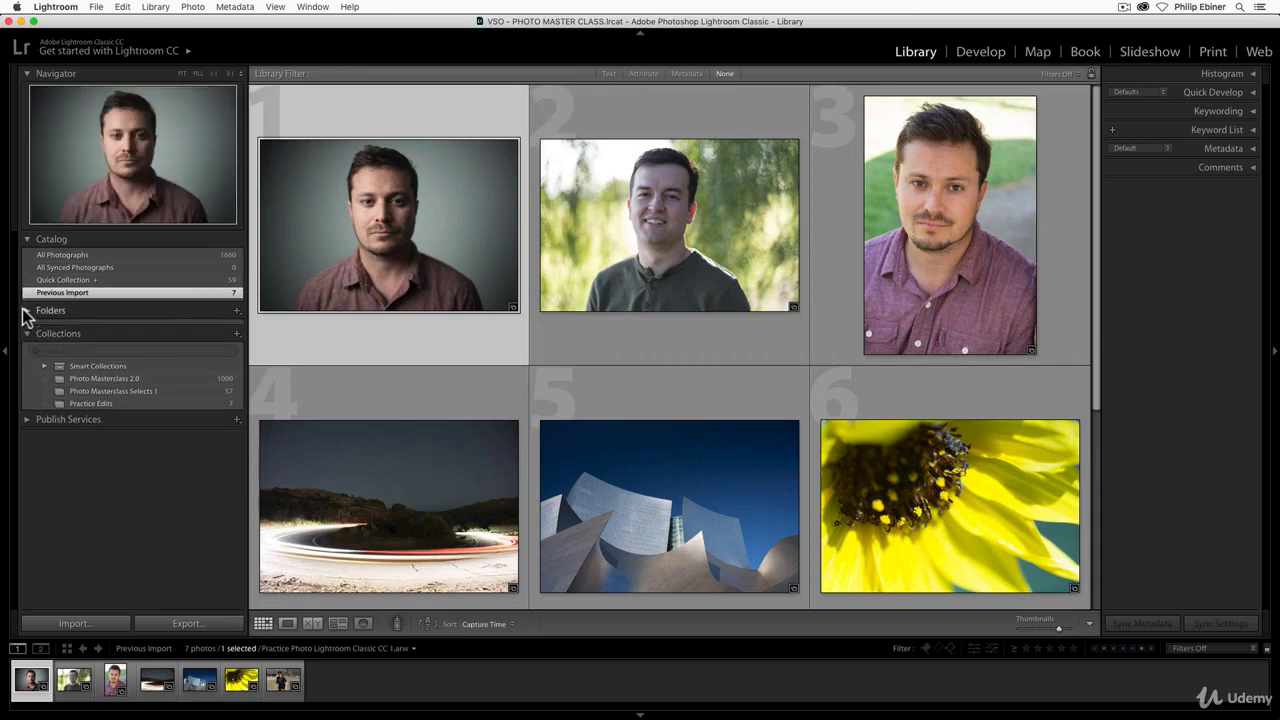
pyautogui.click(50, 310)
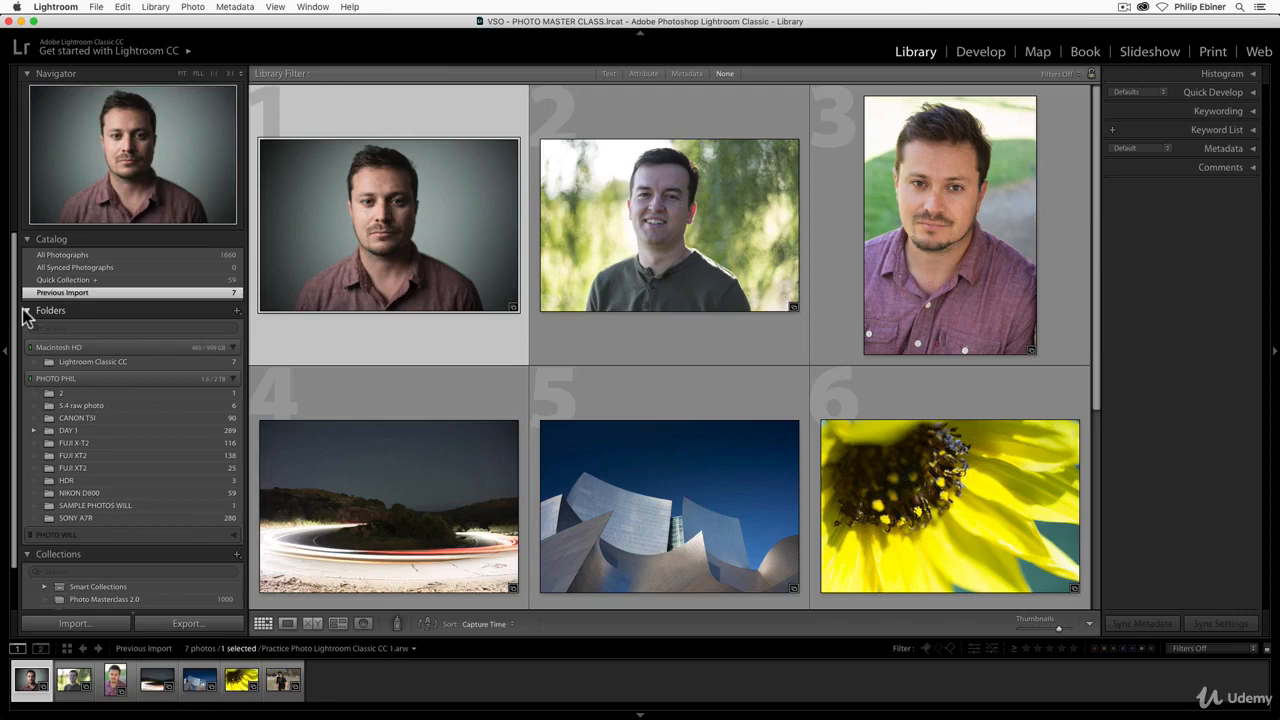
pyautogui.moveTo(150, 248)
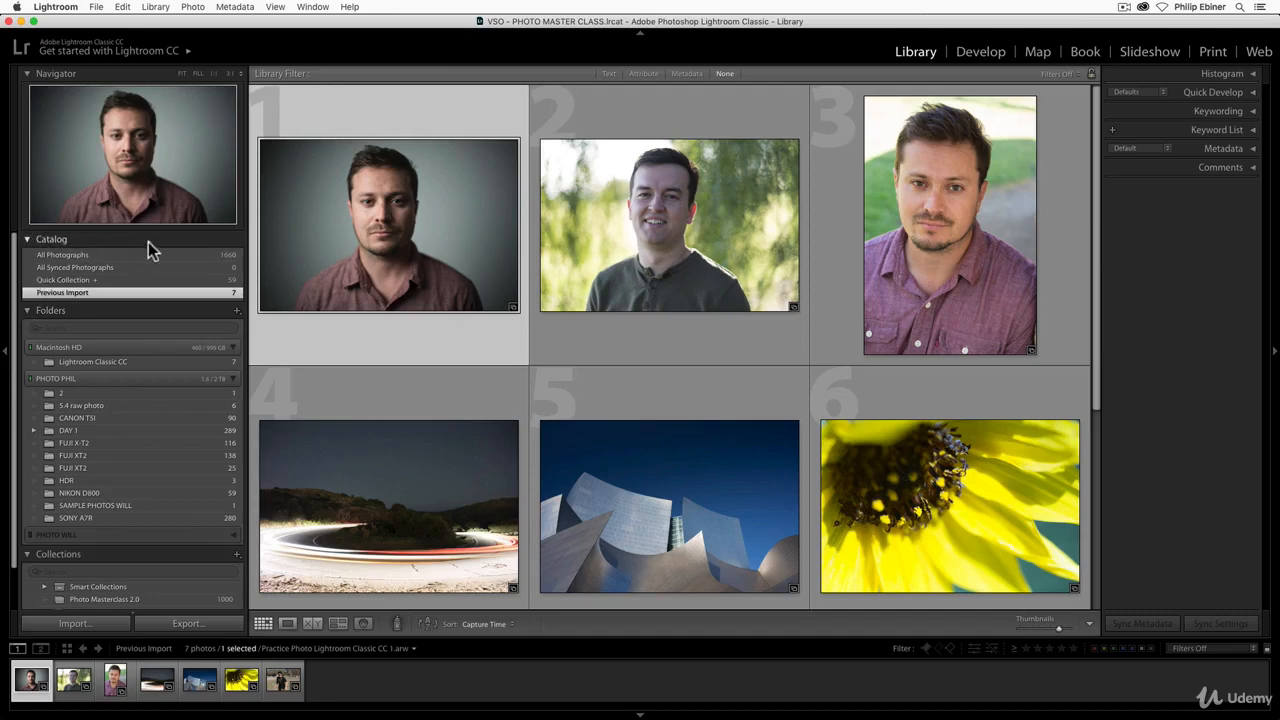
pyautogui.moveTo(178, 248)
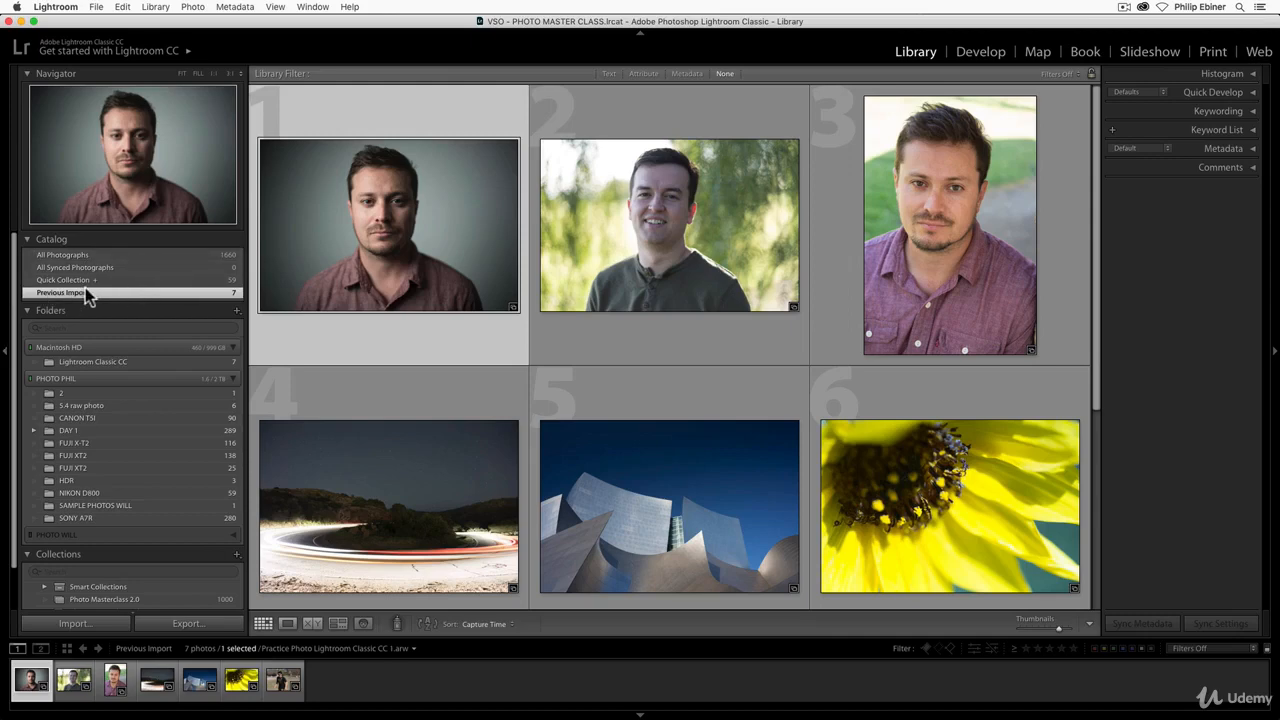
pyautogui.moveTo(48, 236)
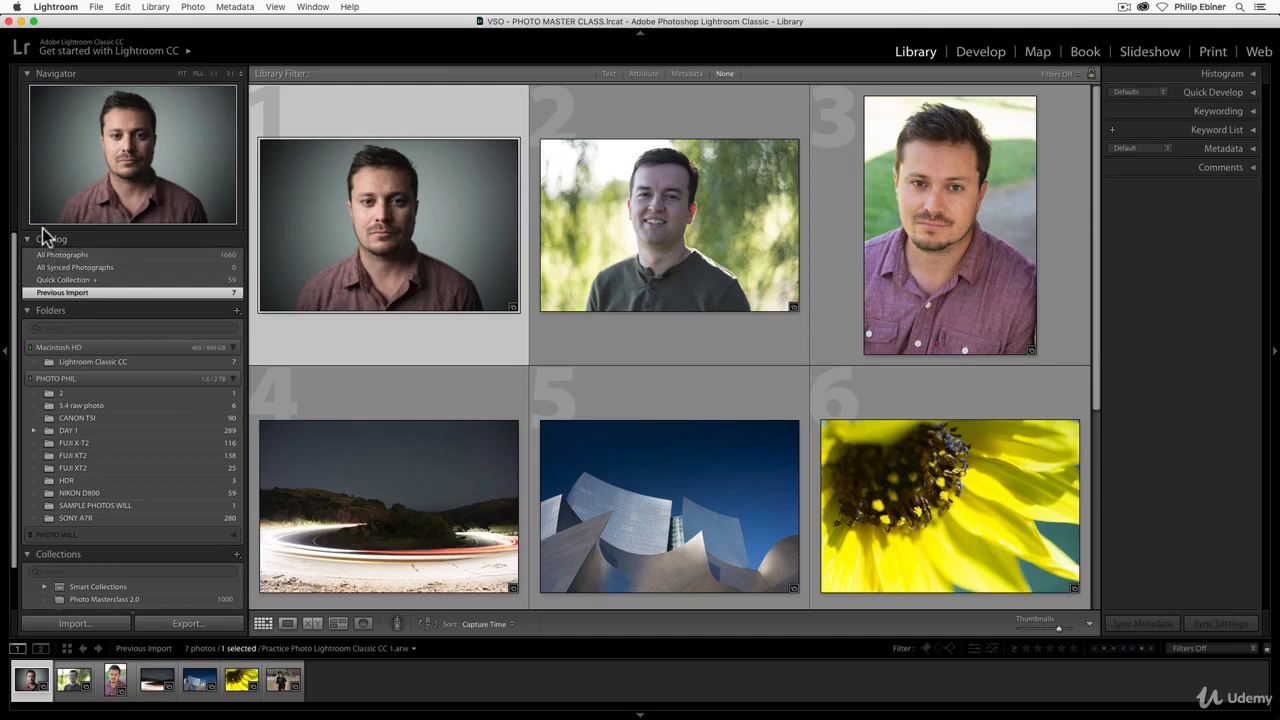
pyautogui.moveTo(24, 246)
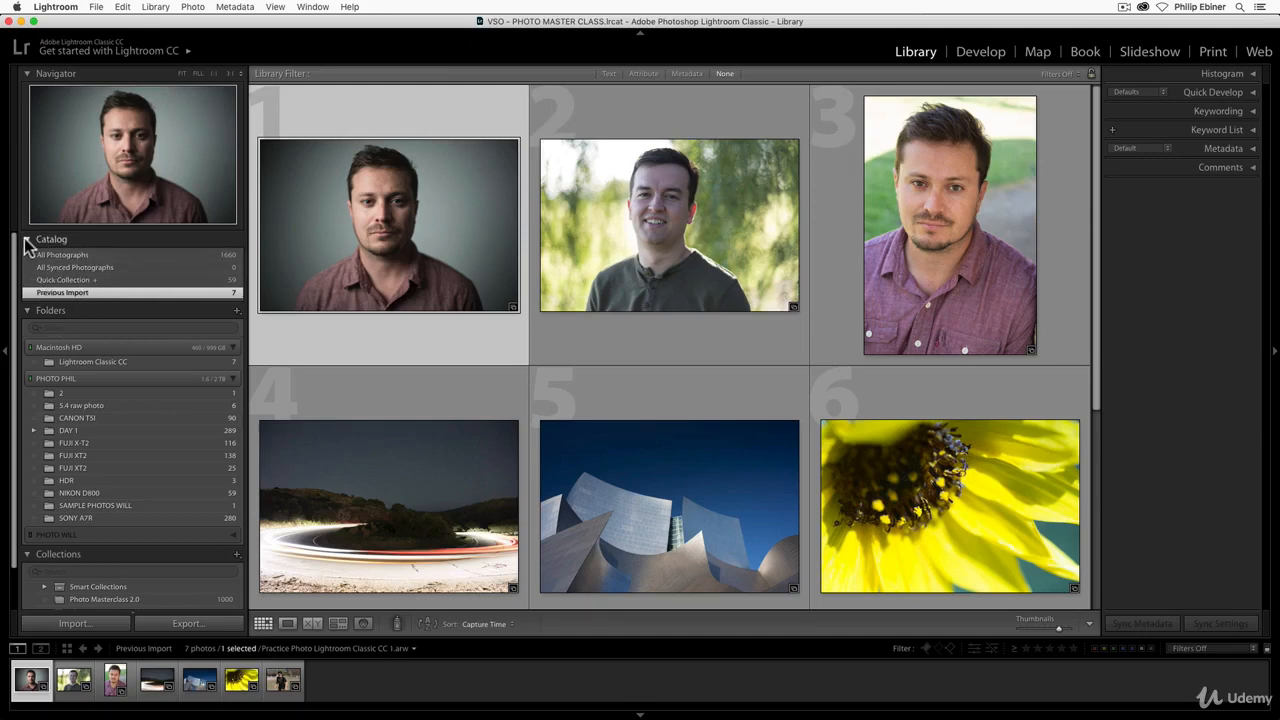
pyautogui.click(28, 240)
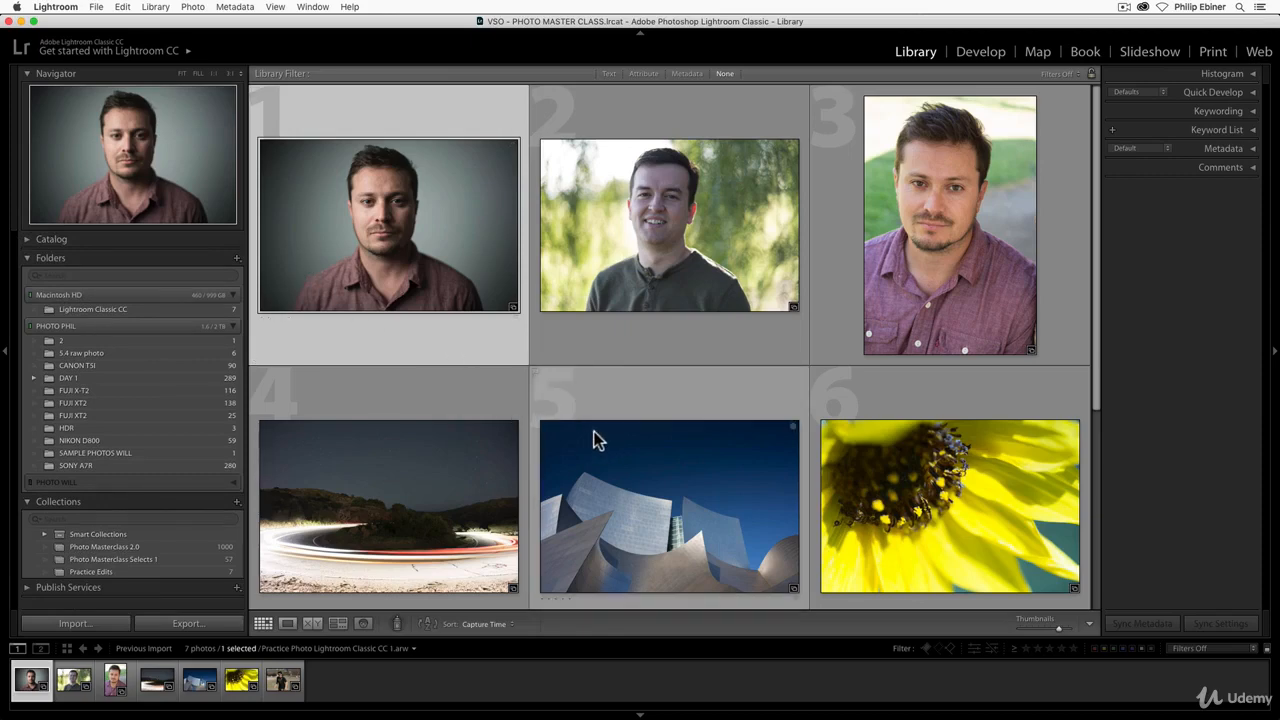
pyautogui.moveTo(596, 438)
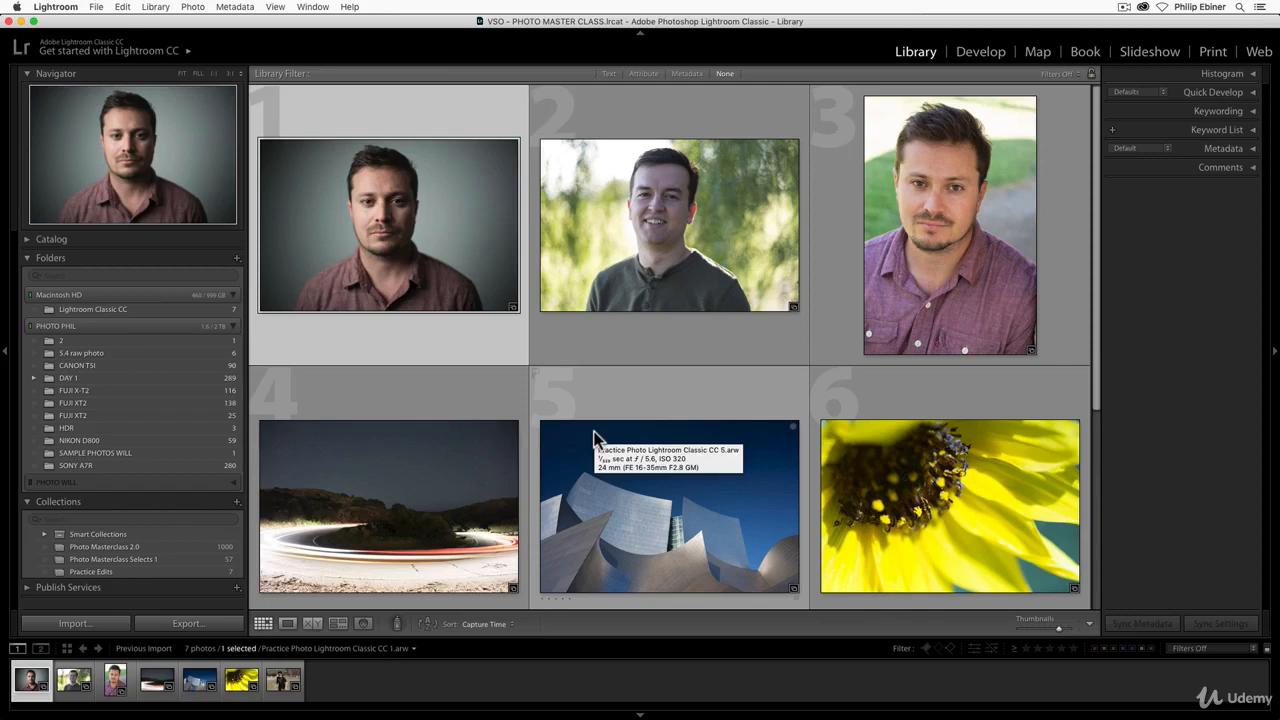
pyautogui.moveTo(124, 270)
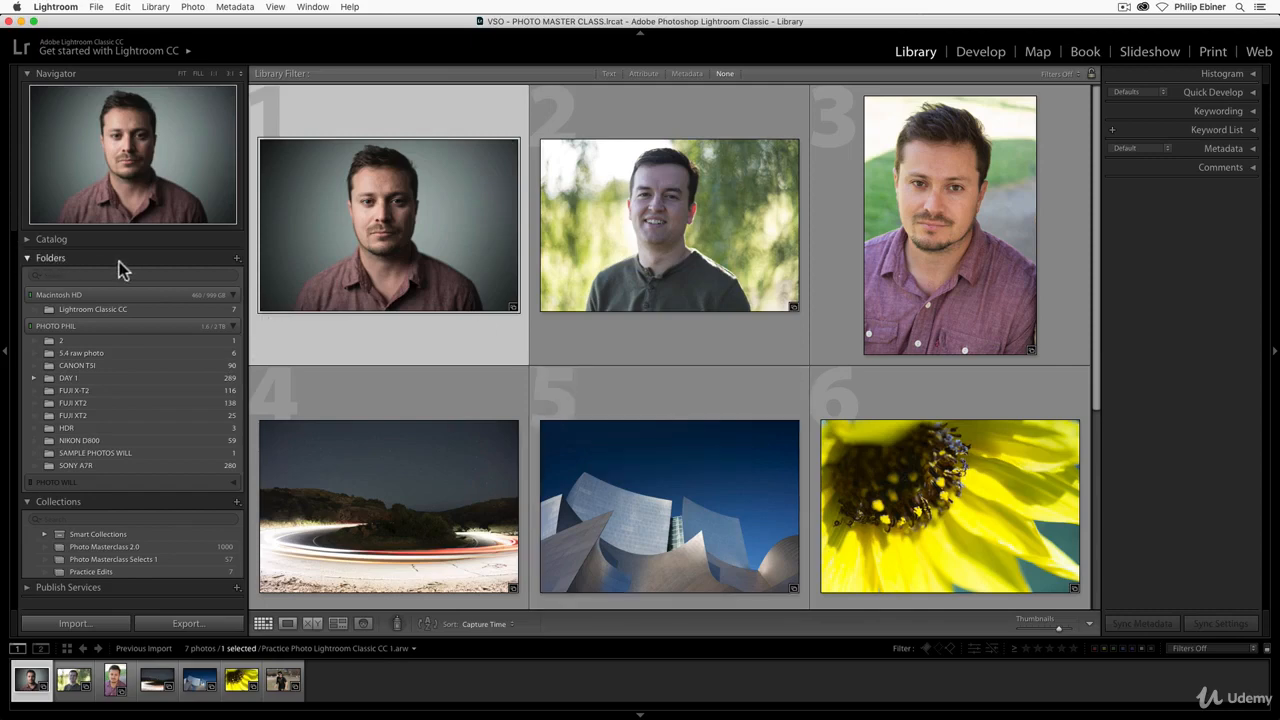
pyautogui.moveTo(48, 304)
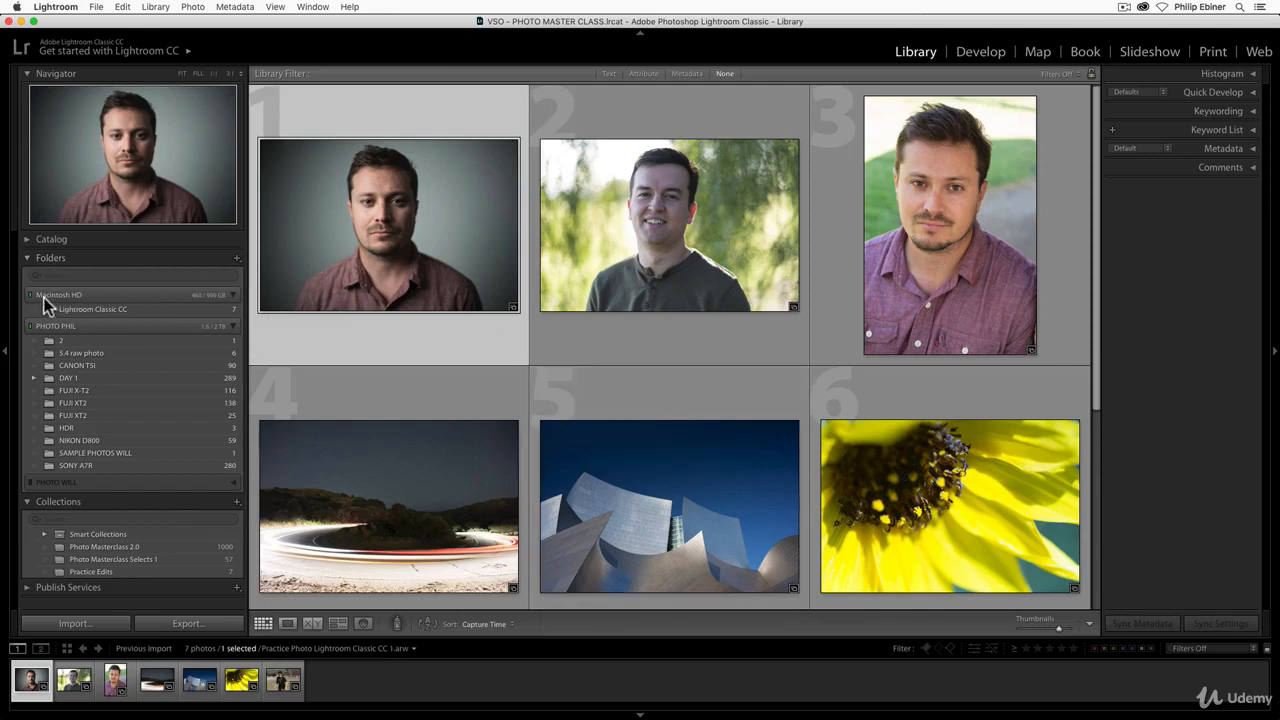
pyautogui.moveTo(90, 300)
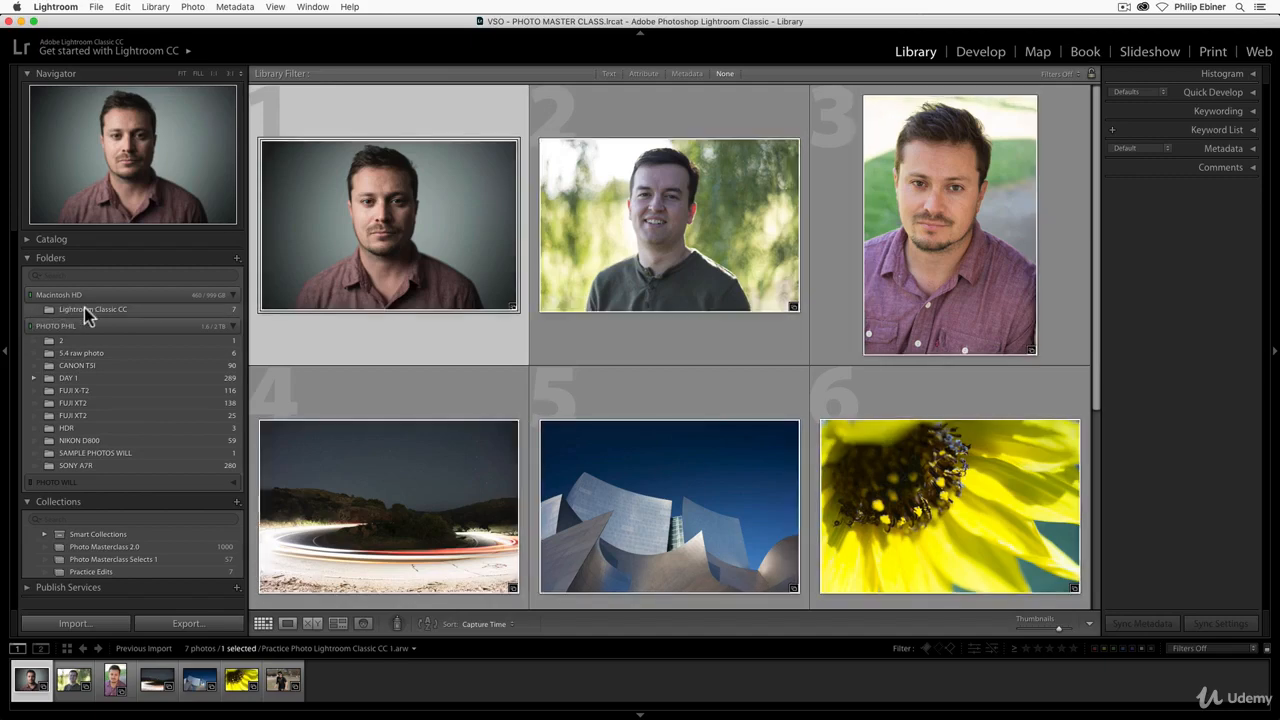
pyautogui.moveTo(104, 320)
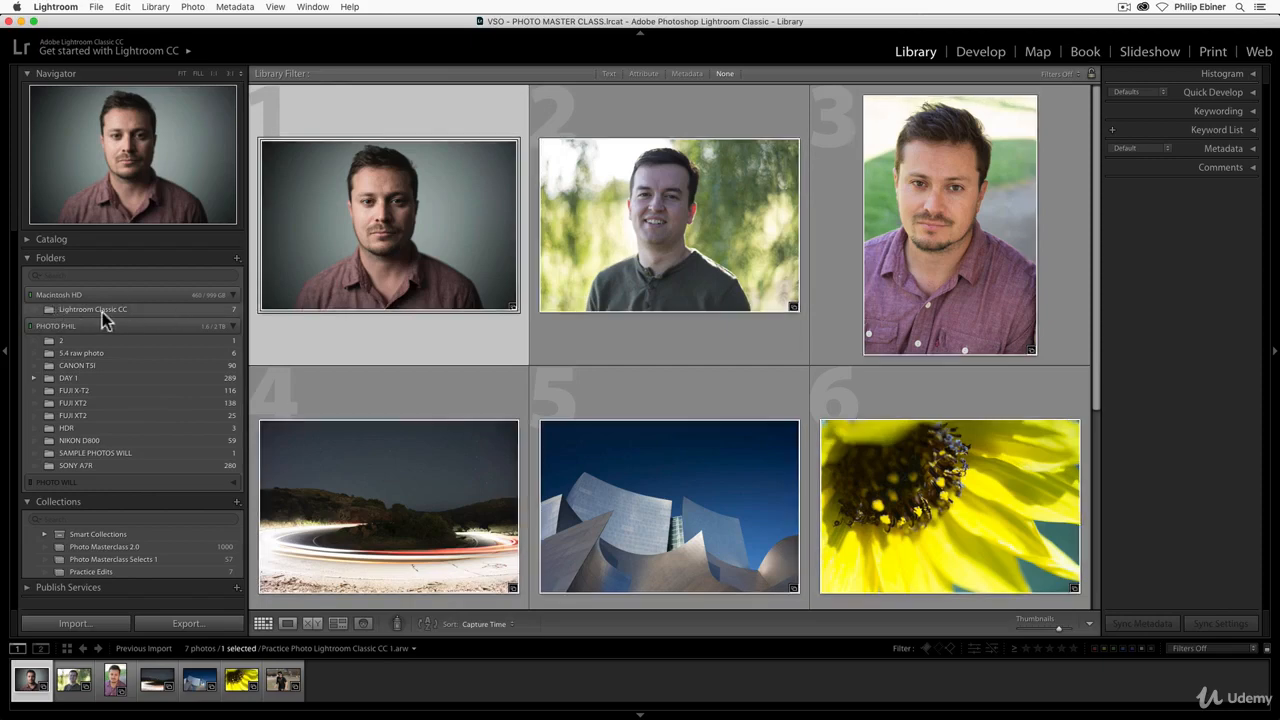
# - Show the Lightroom Classic CC folder, then DAY 1's photos, scroll the grid and collapse Folders
pyautogui.click(92, 308)
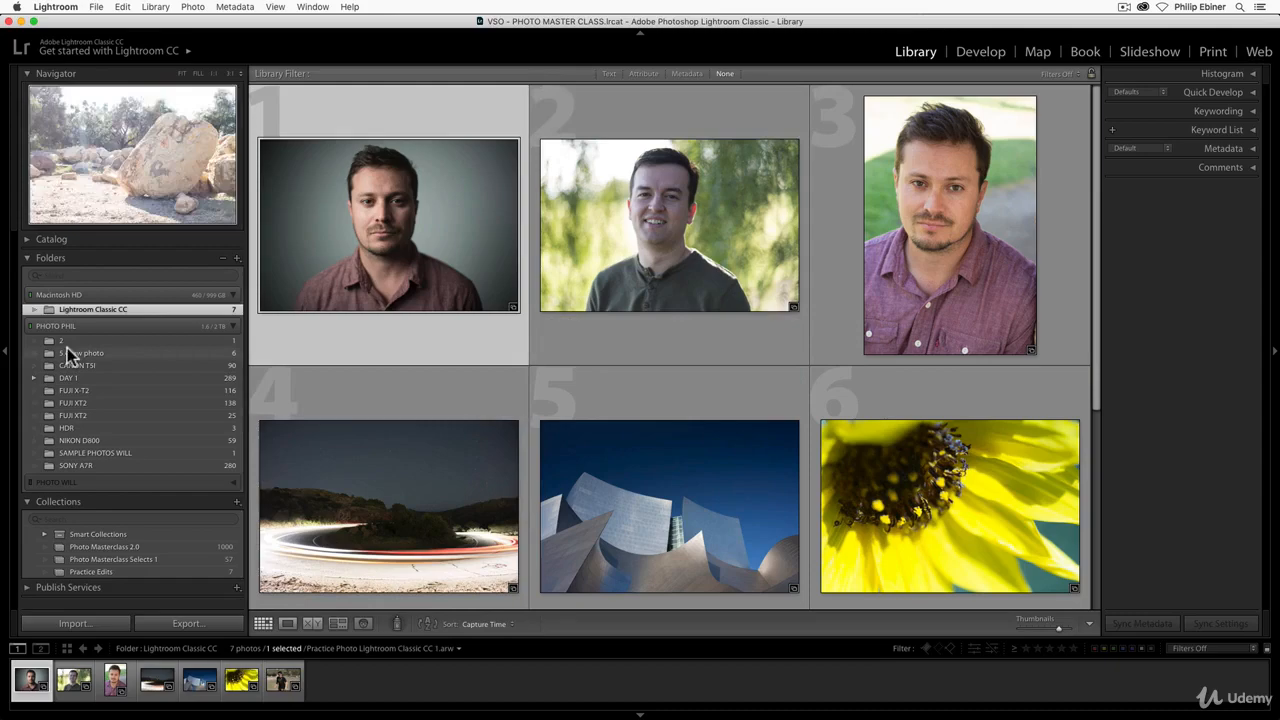
pyautogui.click(68, 378)
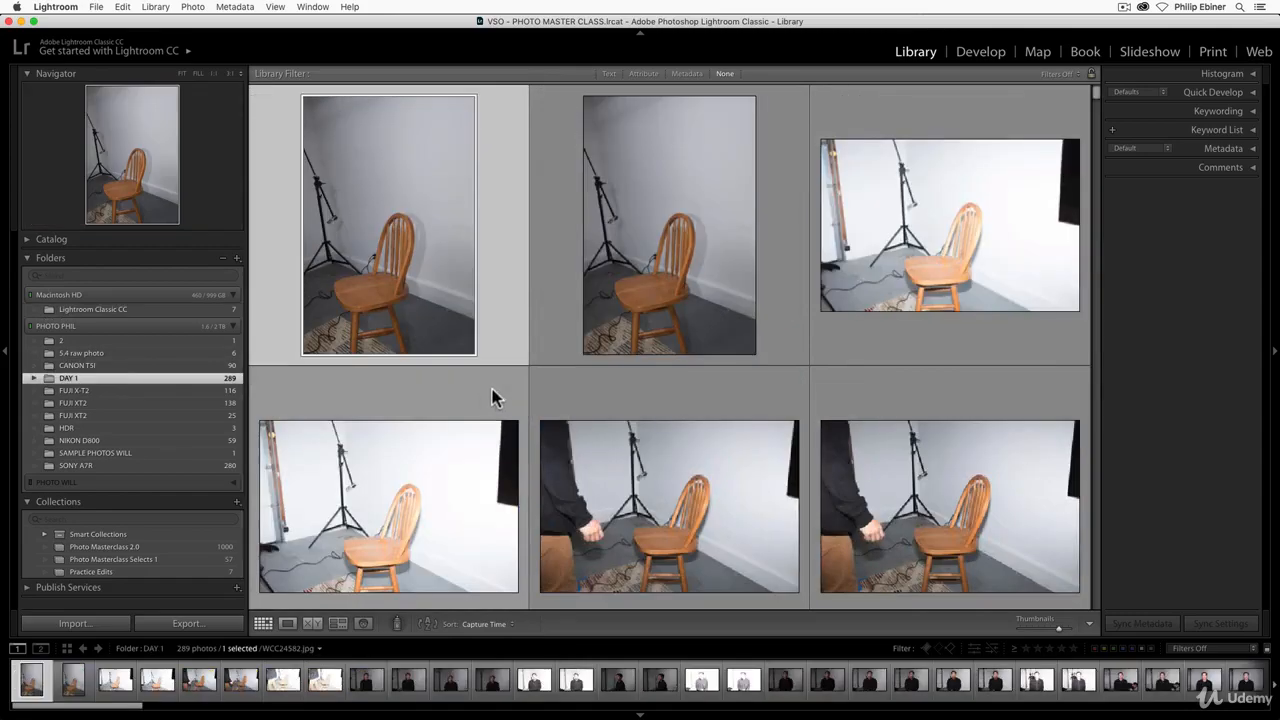
pyautogui.scroll(-3)
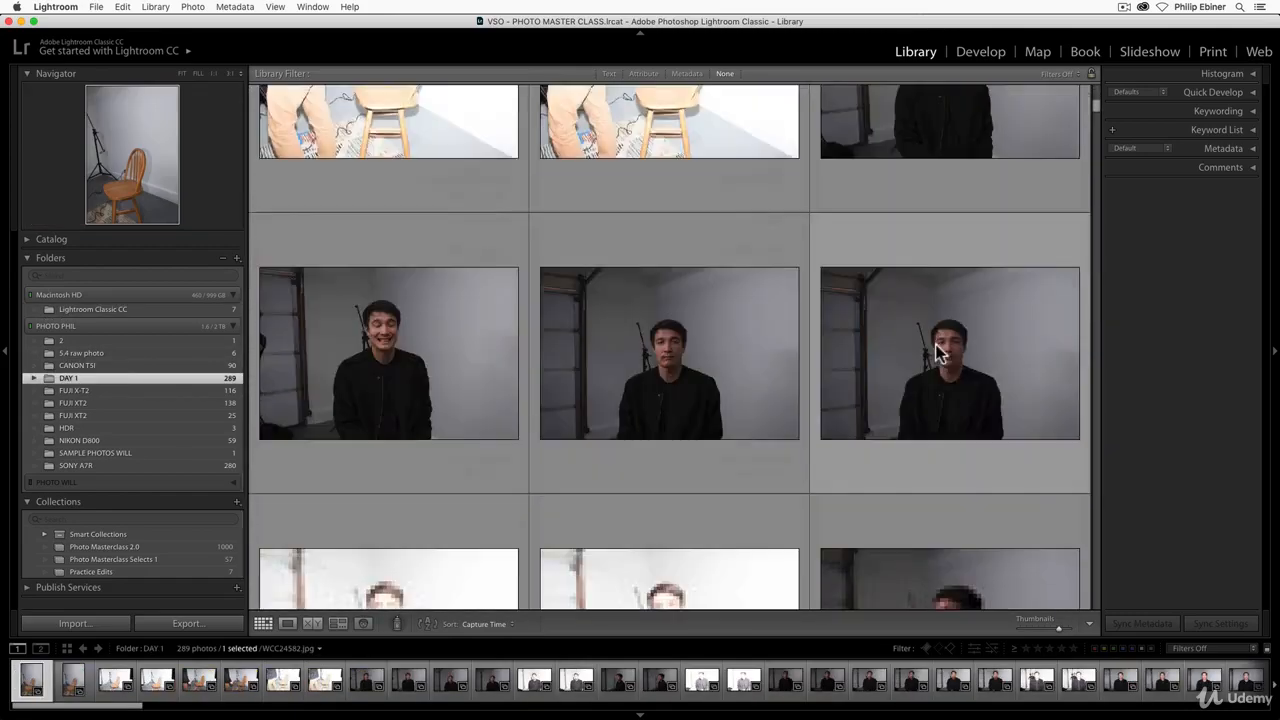
pyautogui.scroll(-3)
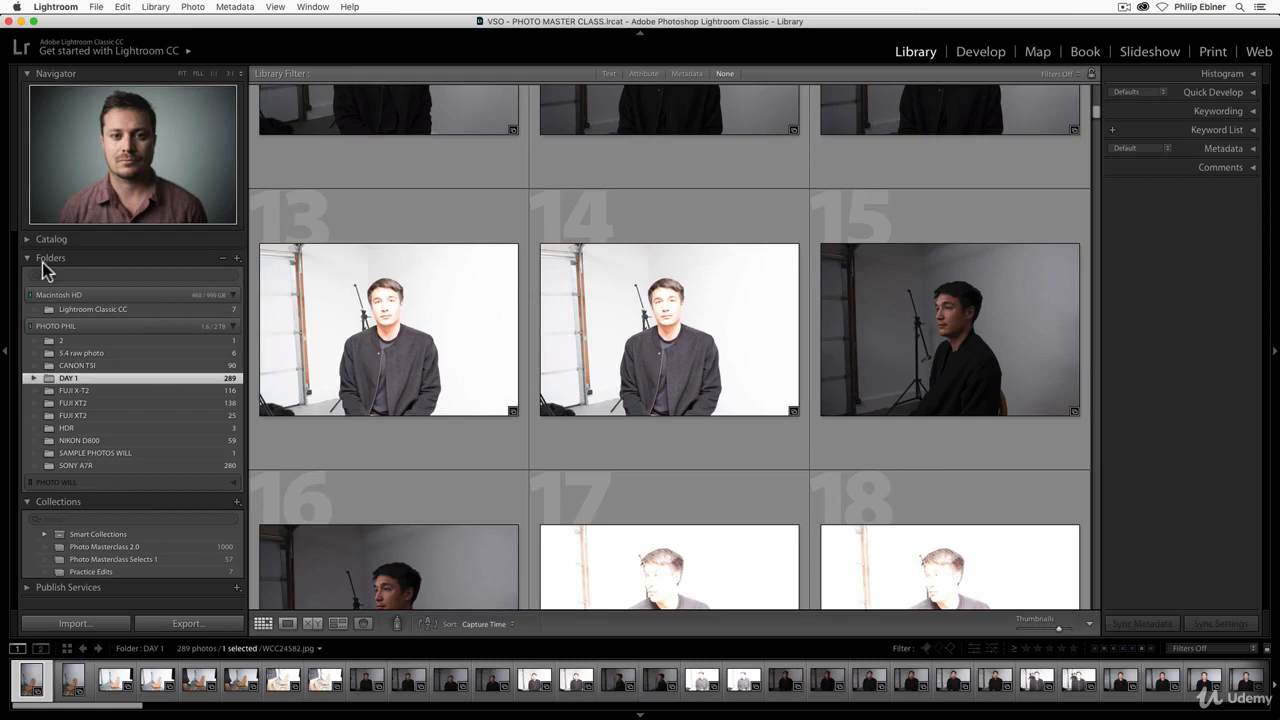
pyautogui.click(28, 256)
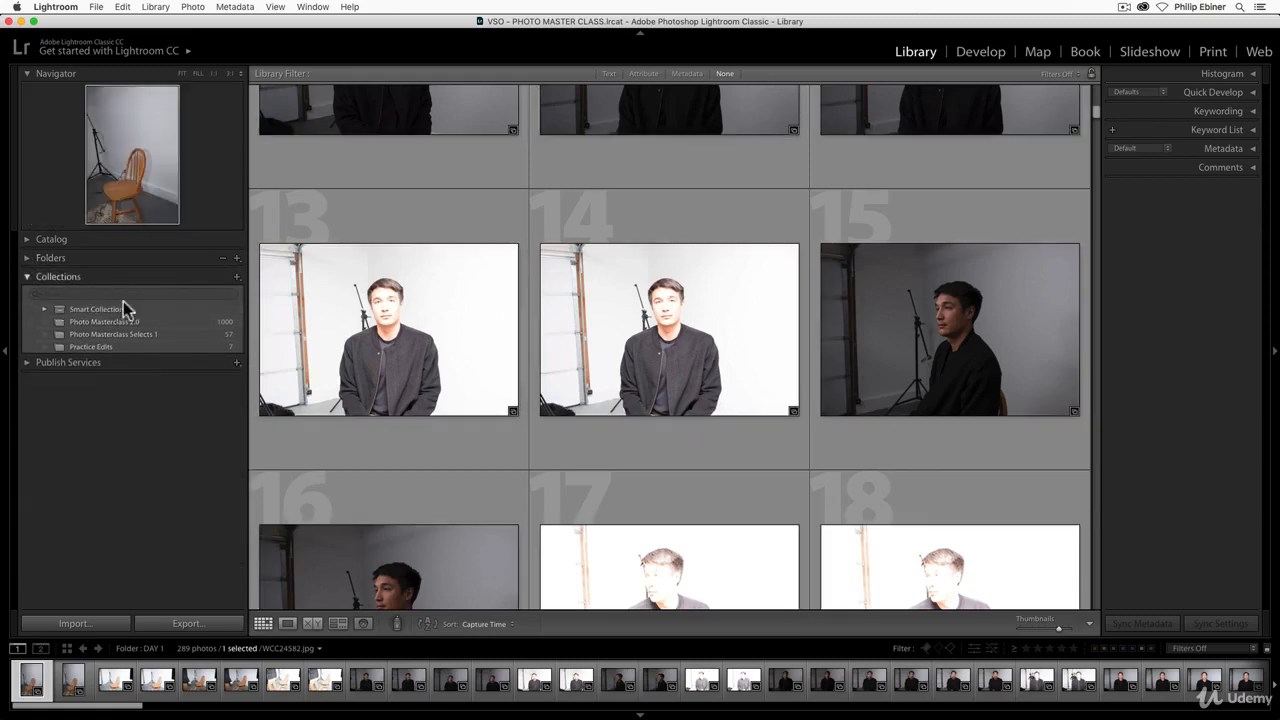
pyautogui.moveTo(178, 300)
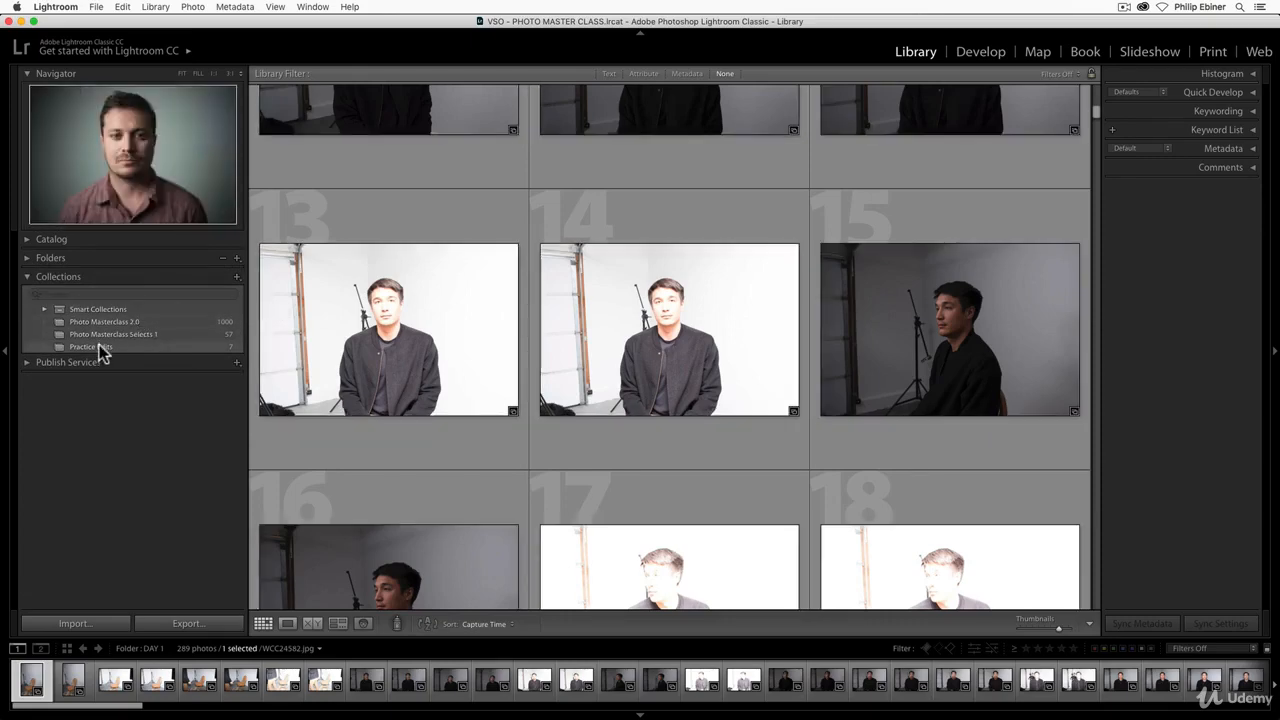
# - Browse the Practice Edits, Photo Masterclass Selects 1 and Photo Masterclass 2.0 collections
pyautogui.click(90, 346)
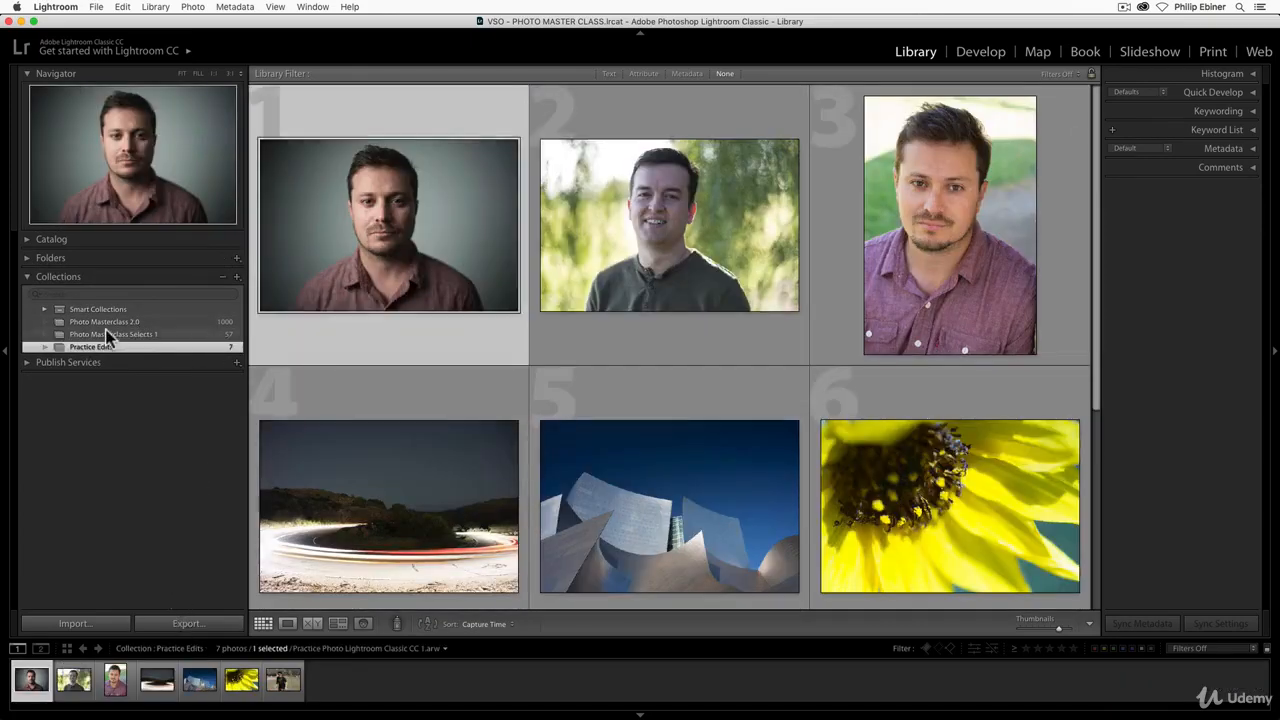
pyautogui.click(112, 334)
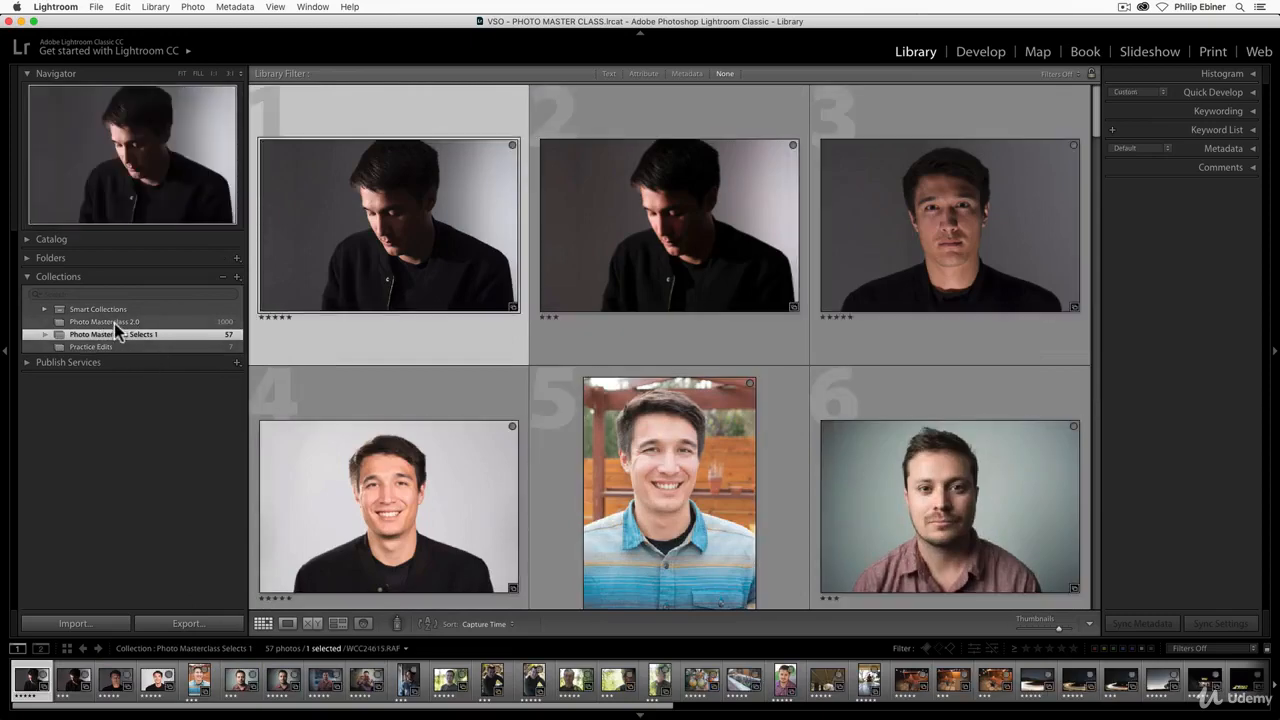
pyautogui.click(104, 320)
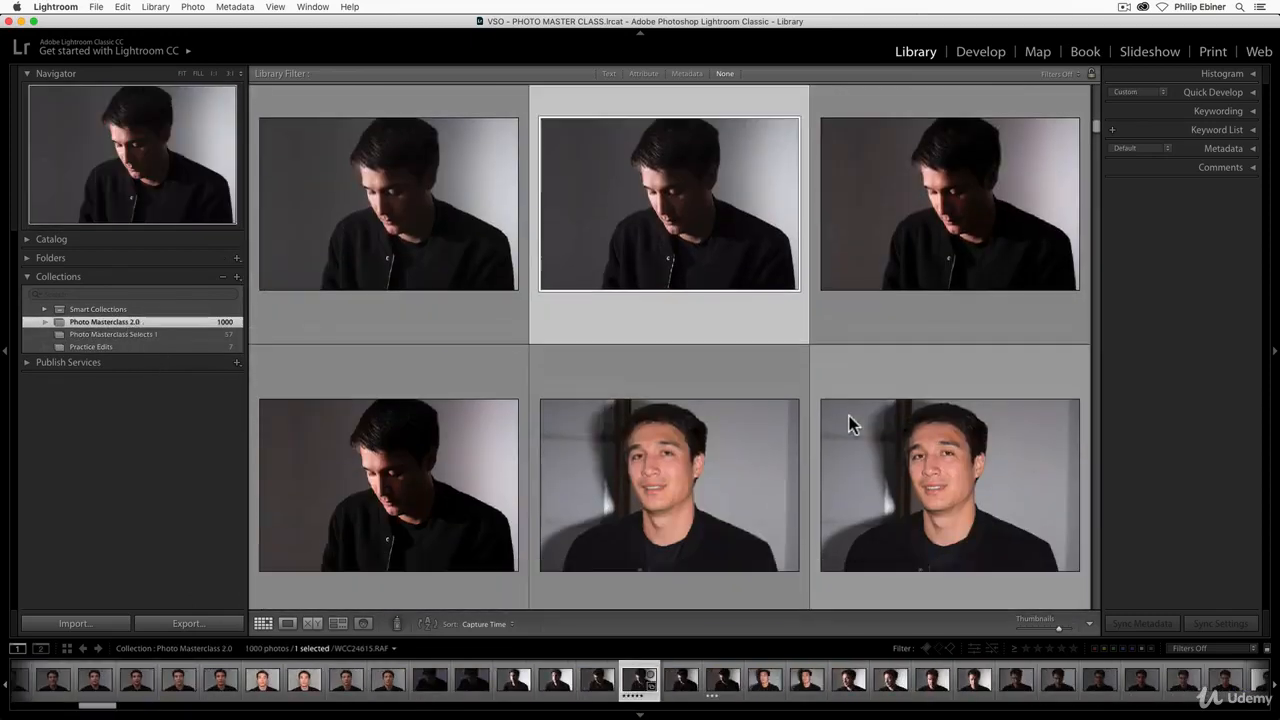
pyautogui.scroll(-3)
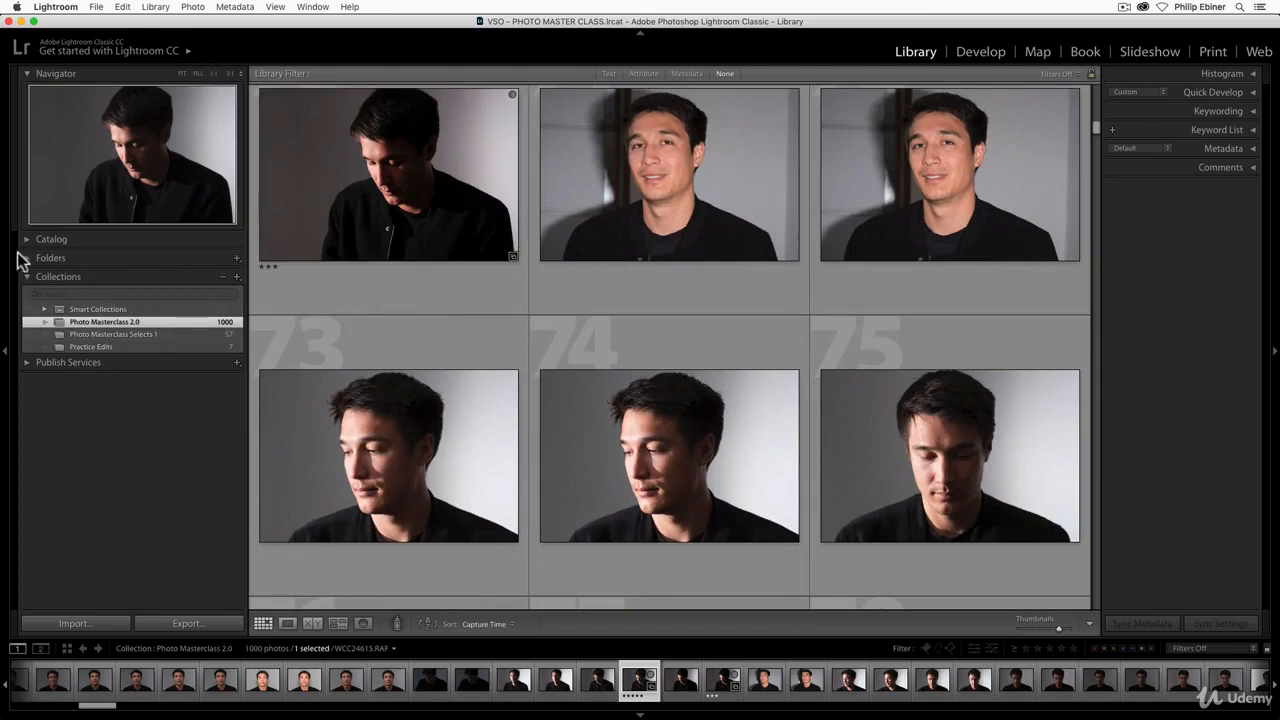
pyautogui.click(50, 258)
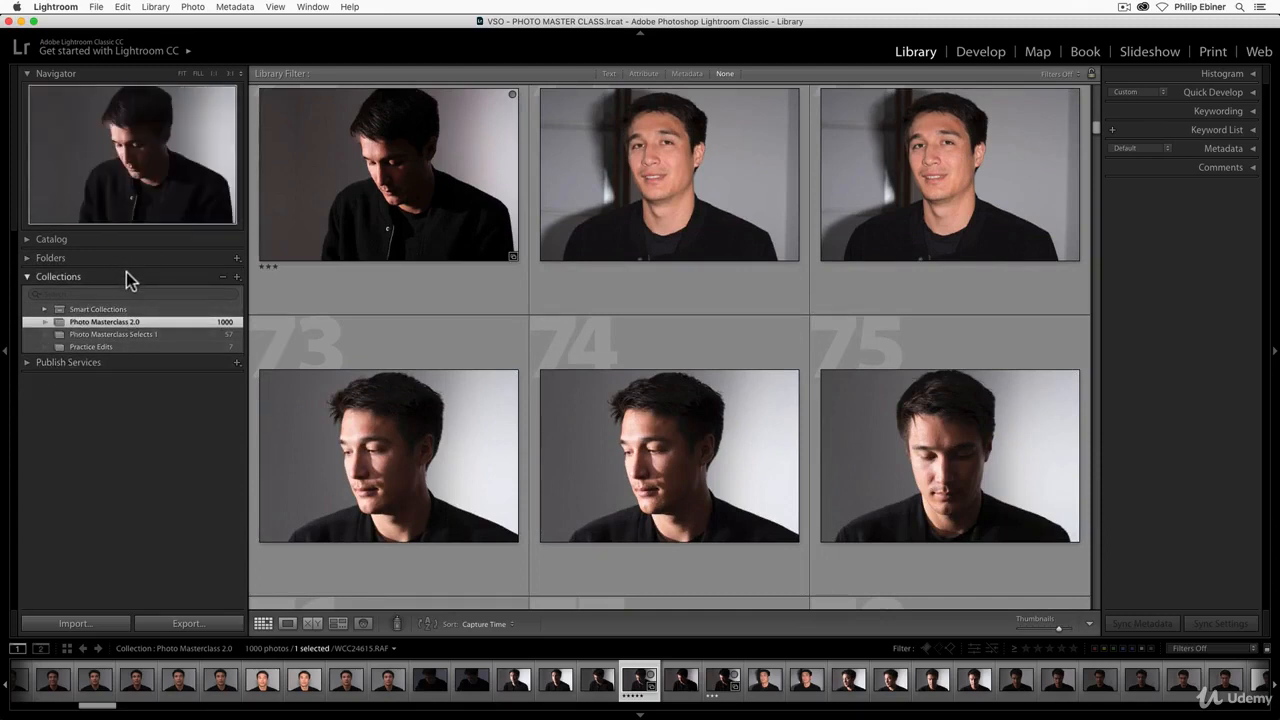
pyautogui.click(236, 276)
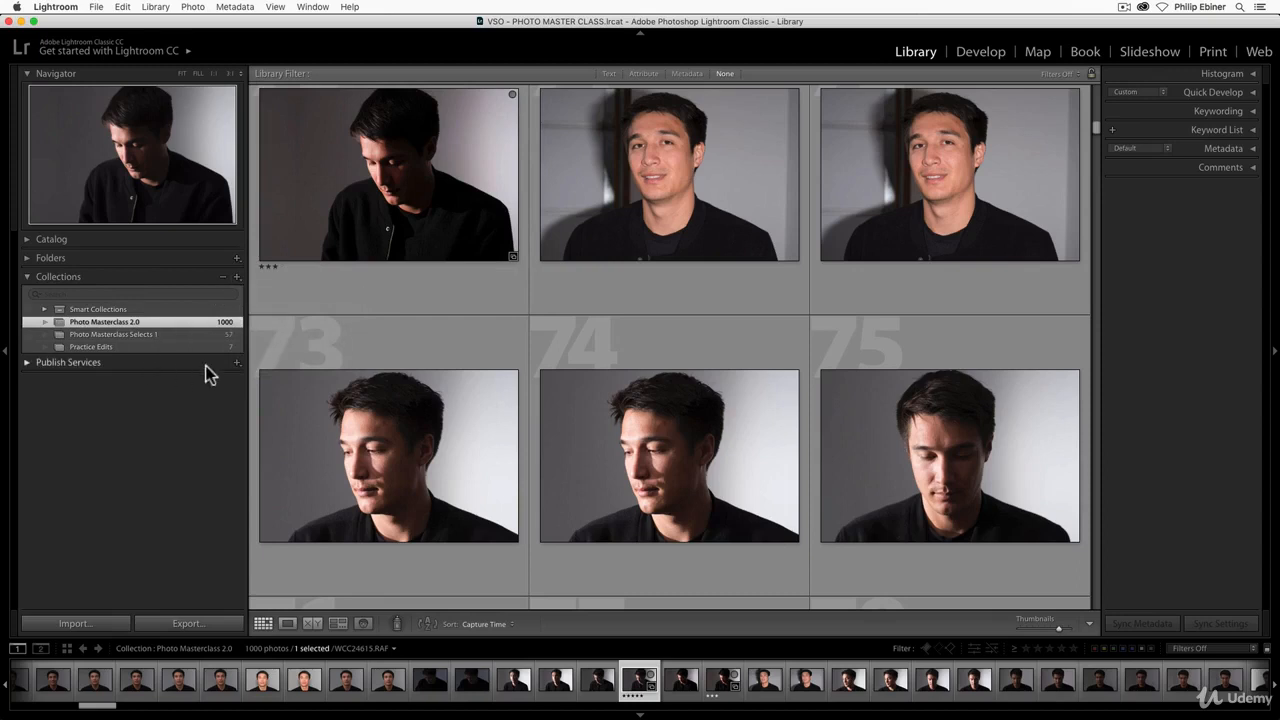
# - Return to the Practice Edits collection and bring up a thumbnail's context menu
pyautogui.click(92, 348)
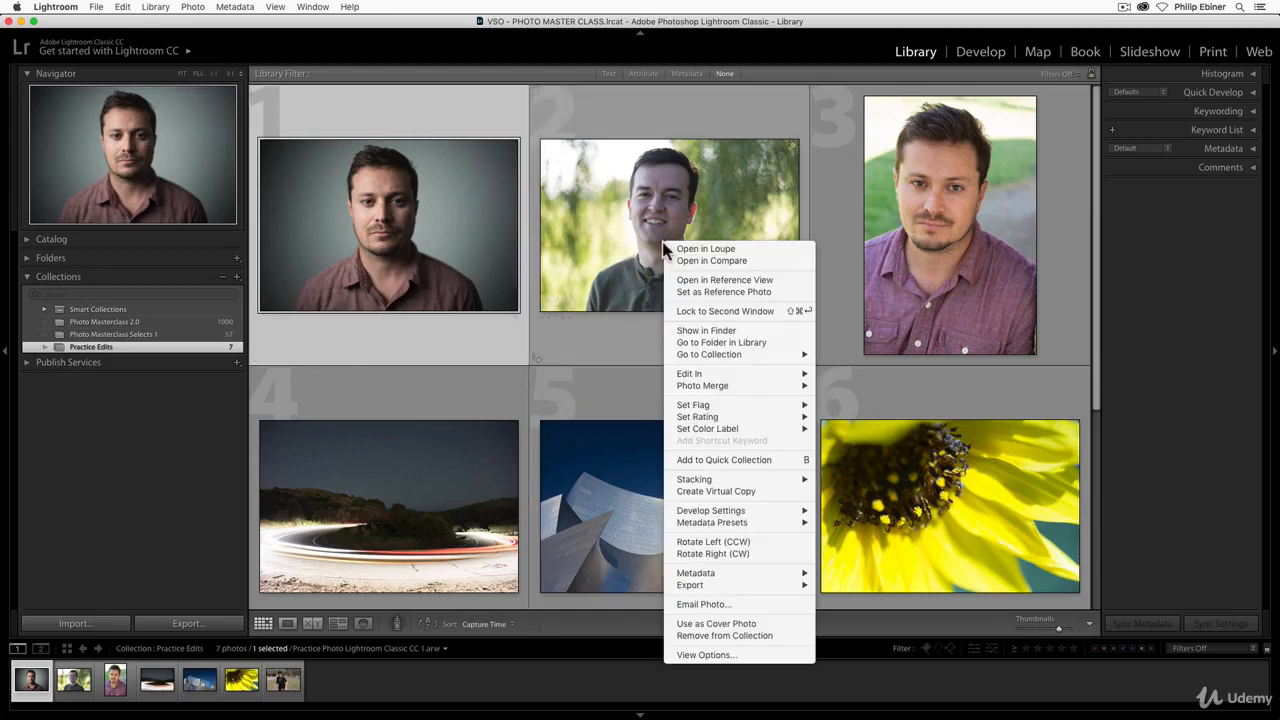
pyautogui.rightClick(388, 224)
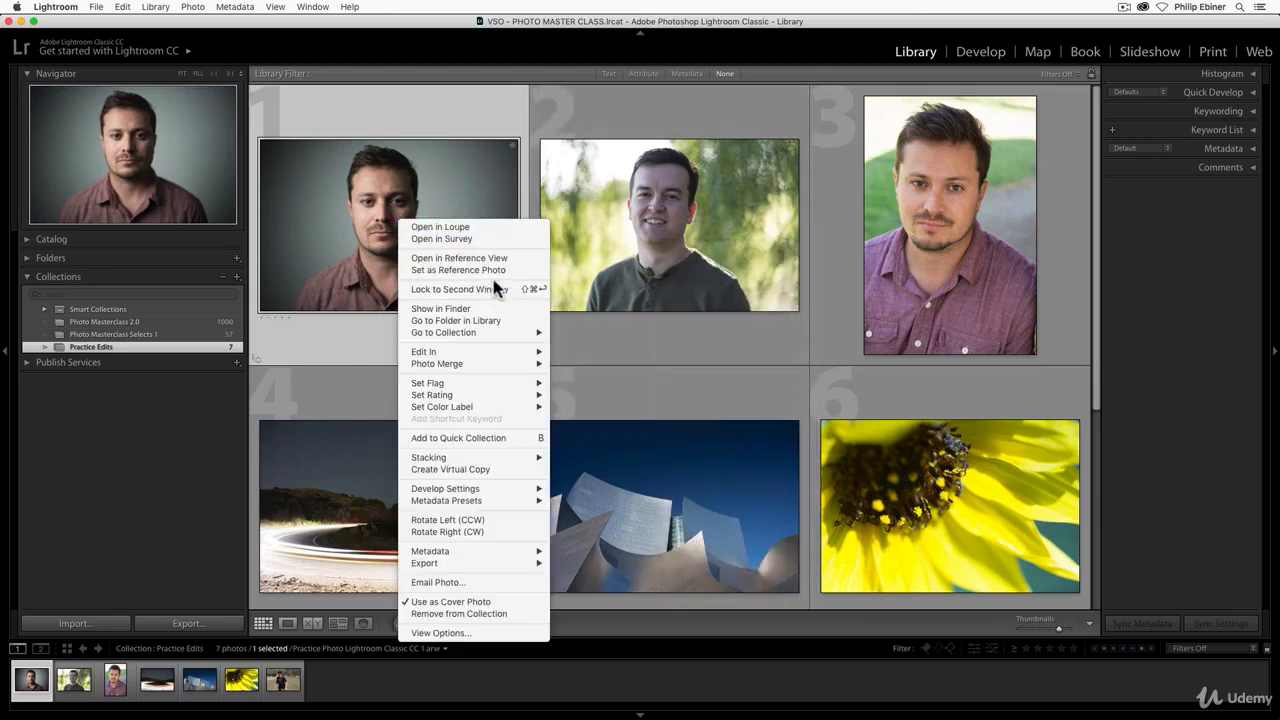
pyautogui.moveTo(470, 288)
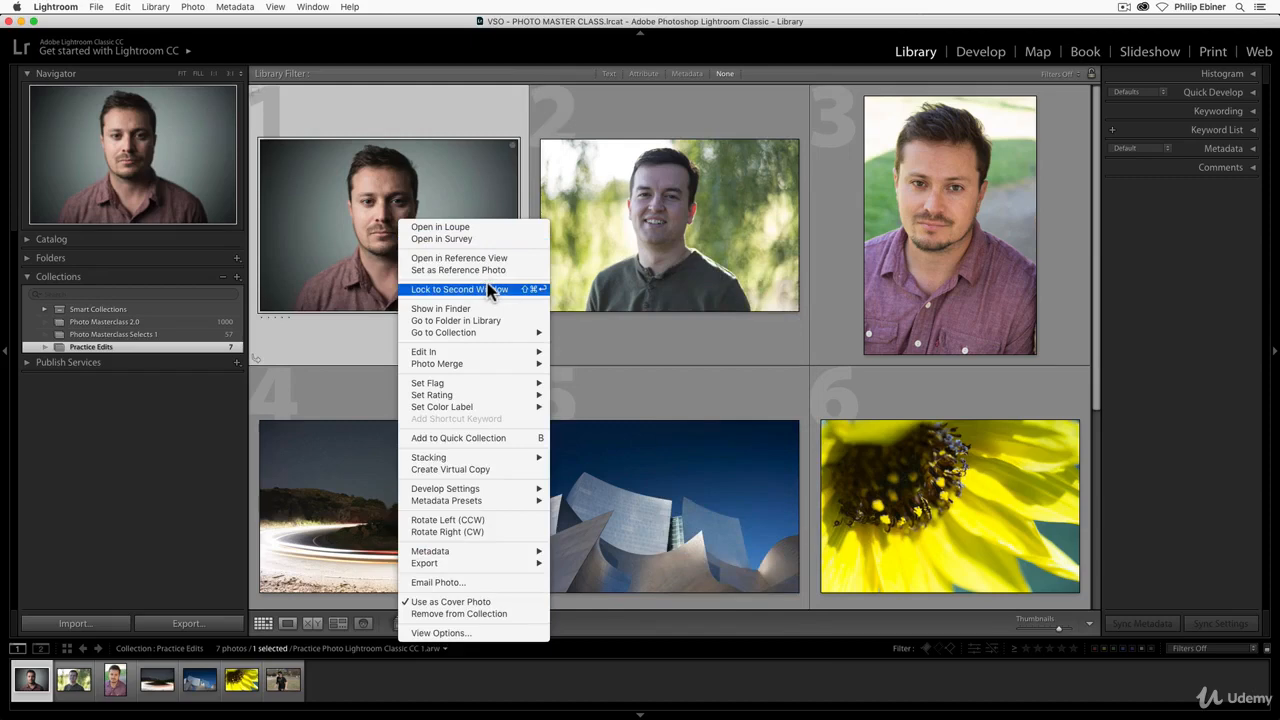
pyautogui.moveTo(458, 270)
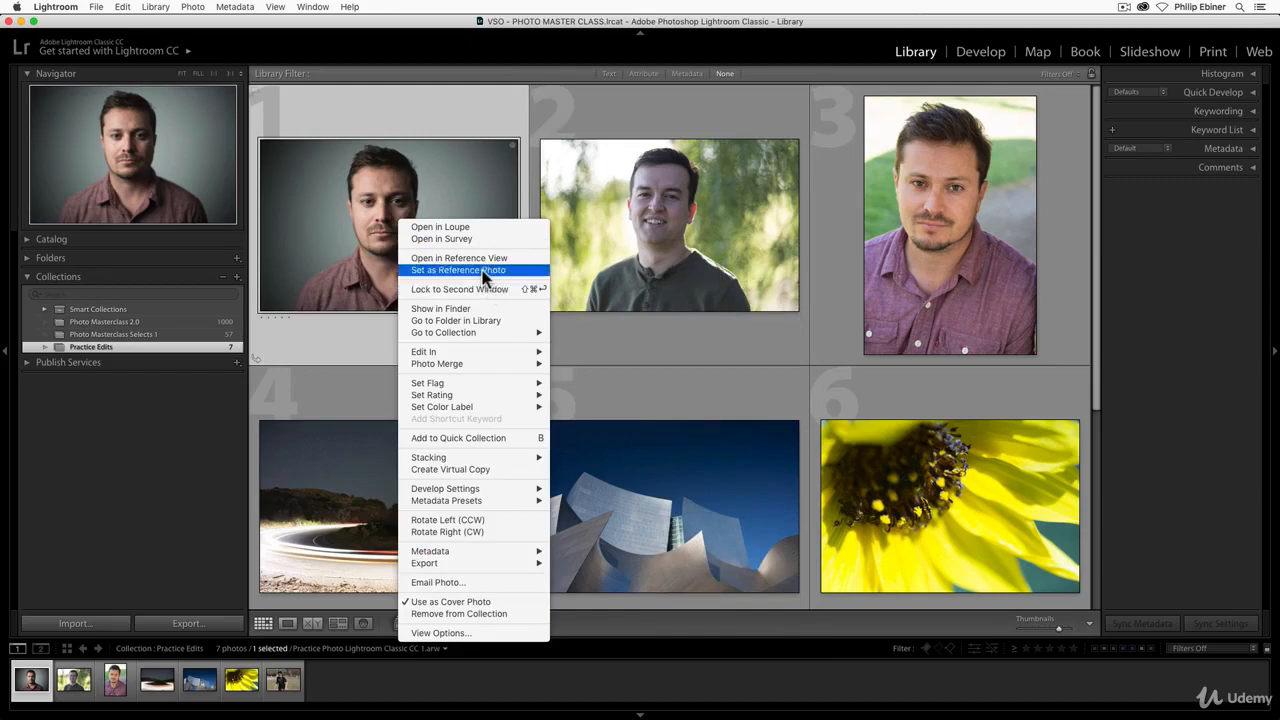
pyautogui.moveTo(490, 320)
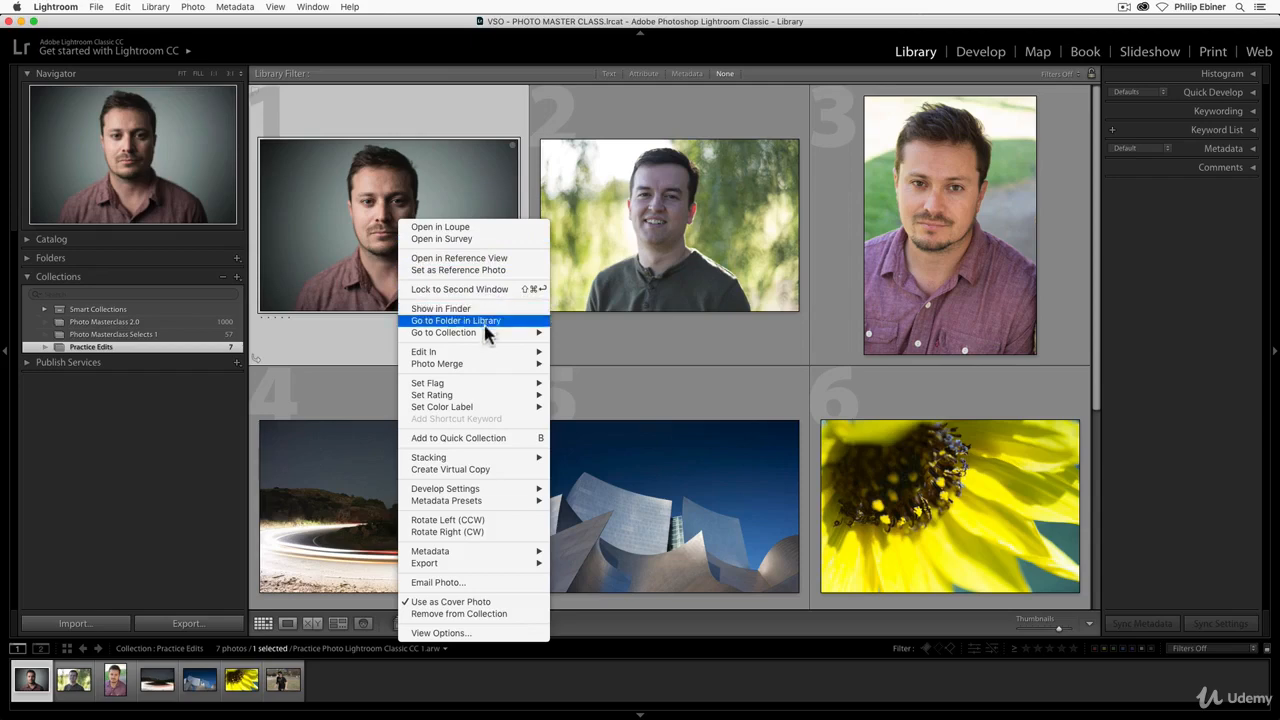
pyautogui.moveTo(372, 376)
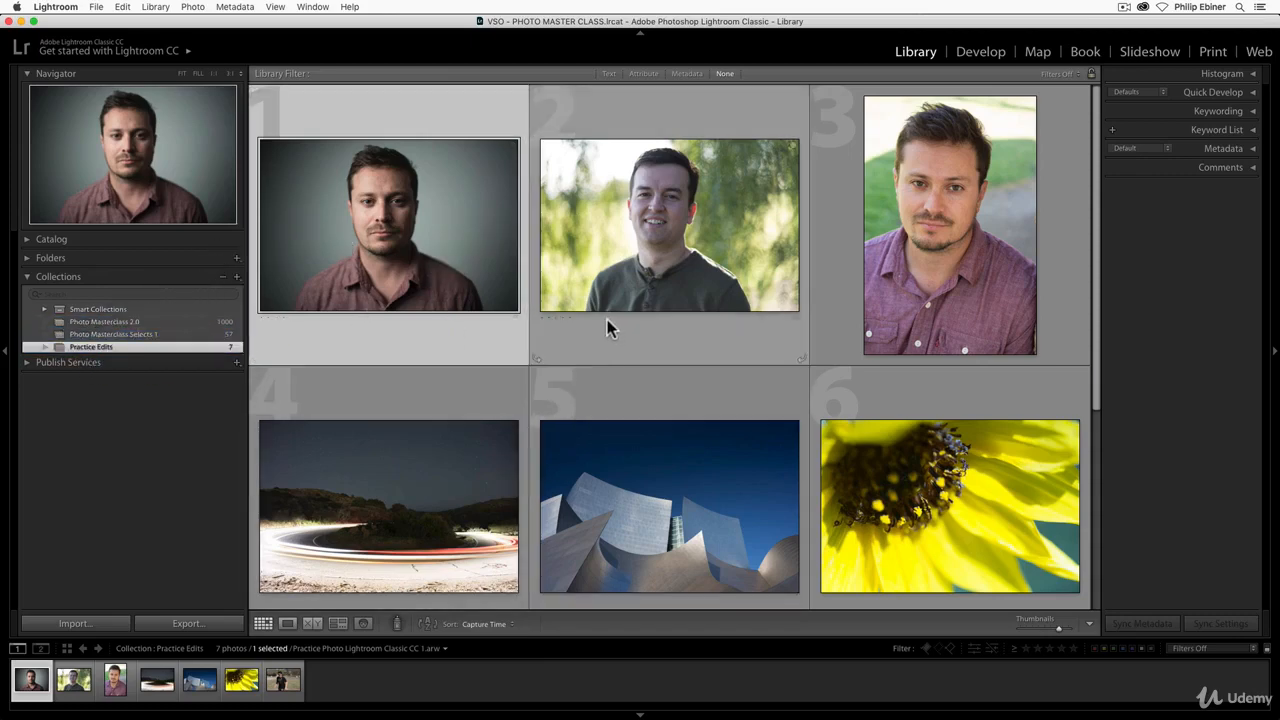
pyautogui.moveTo(360, 486)
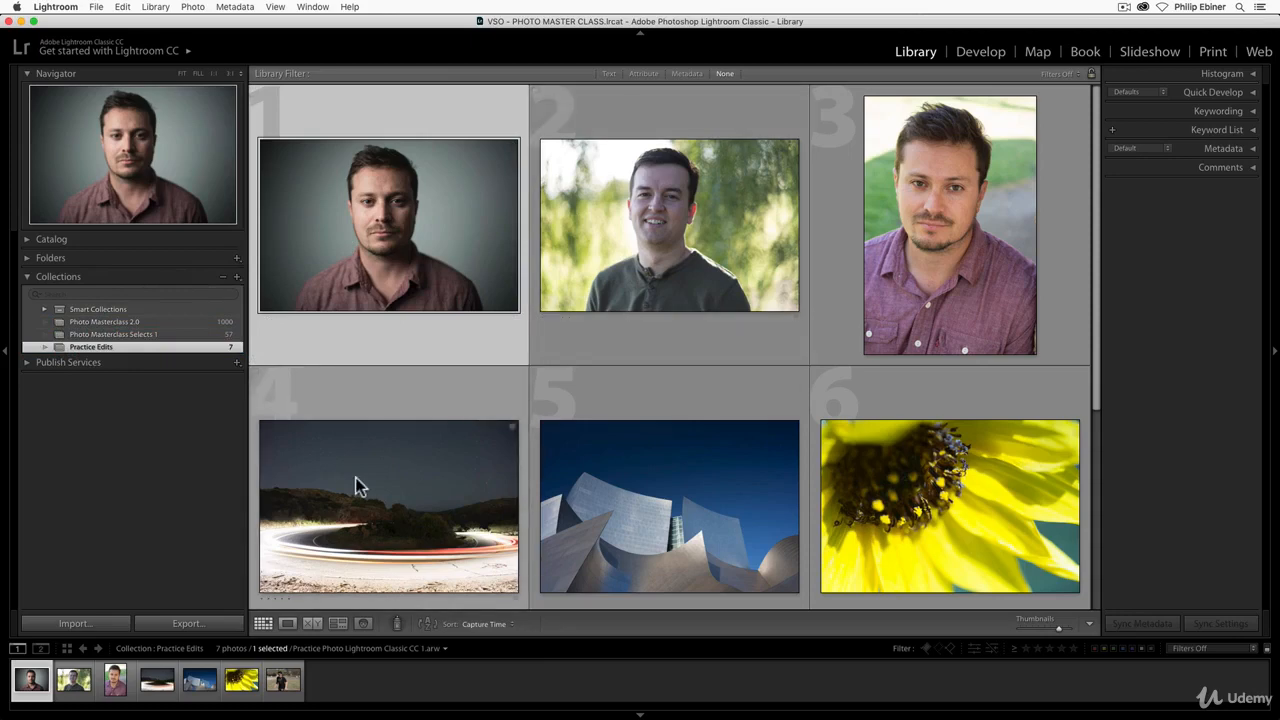
pyautogui.moveTo(360, 486)
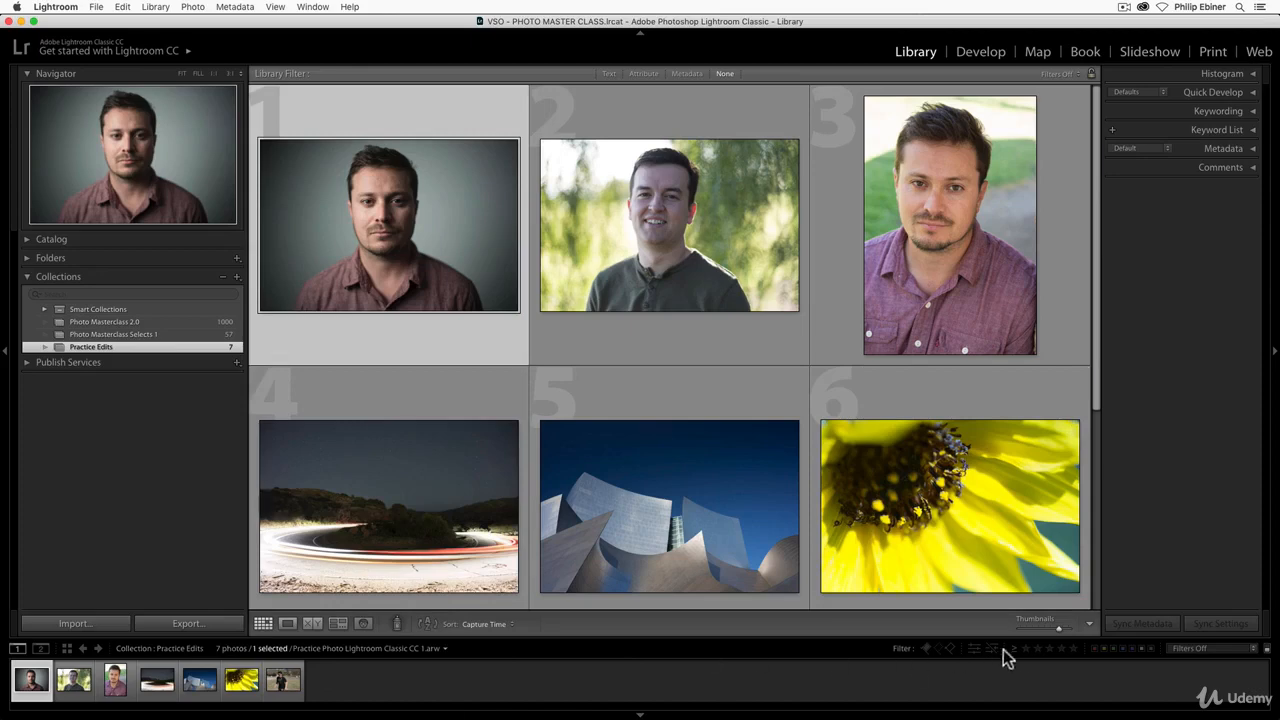
pyautogui.moveTo(1004, 16)
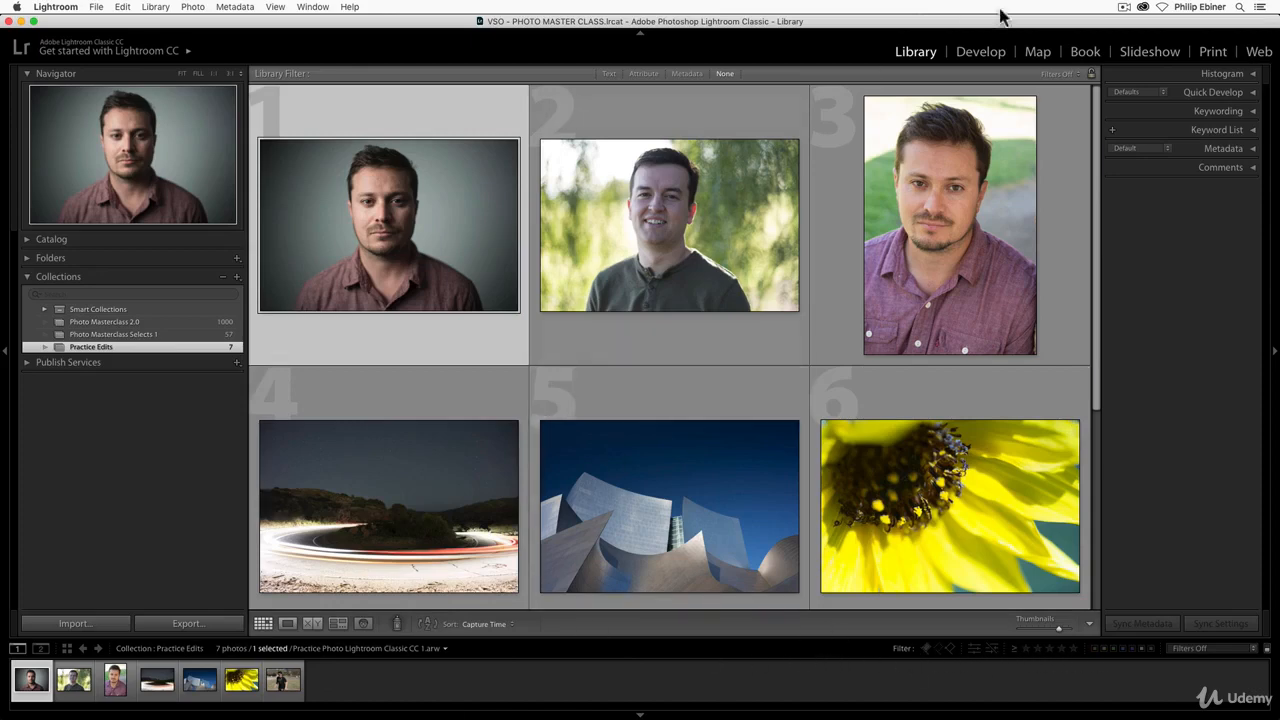
# - Show the first Practice Edits portrait enlarged on its own in Loupe view
pyautogui.click(388, 224)
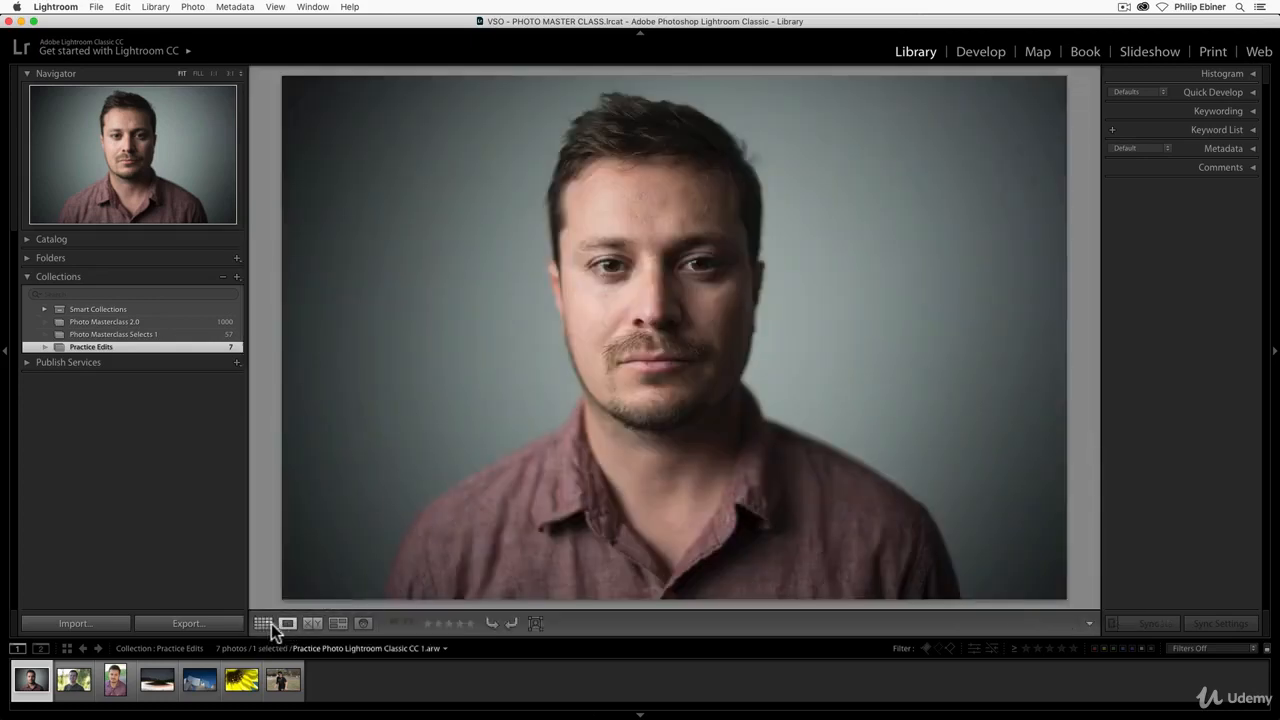
pyautogui.click(264, 624)
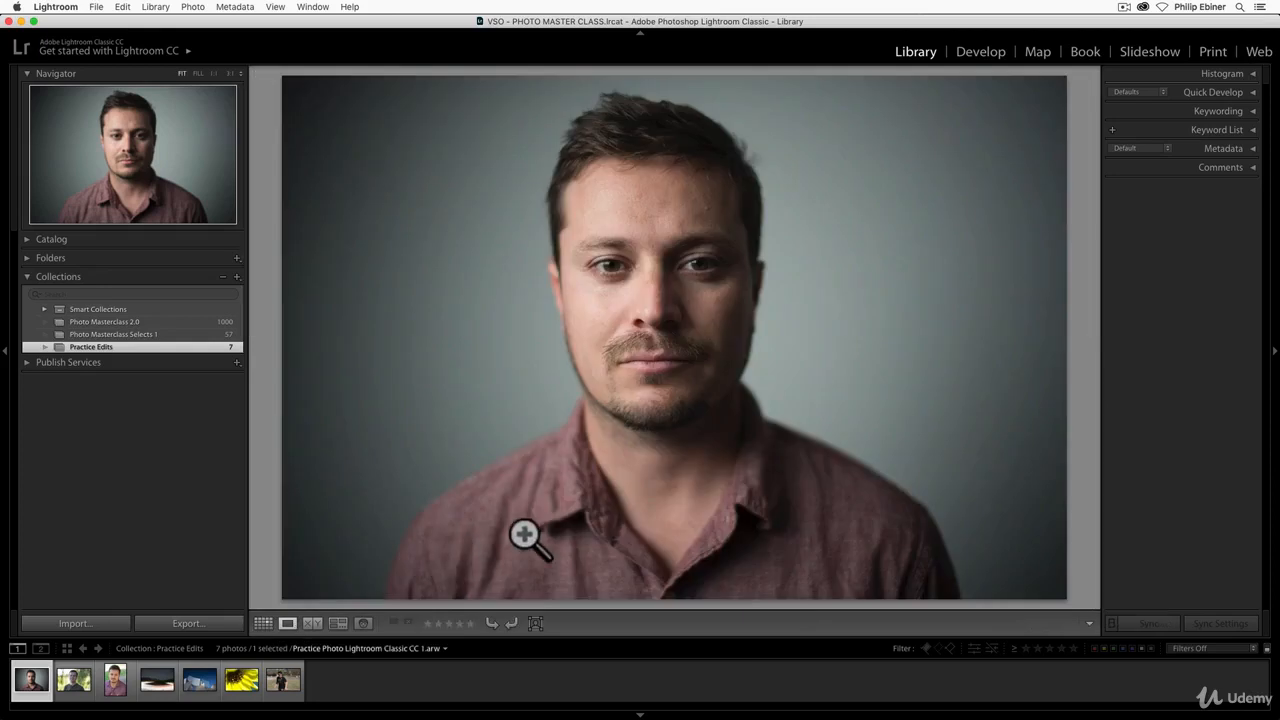
pyautogui.moveTo(490, 584)
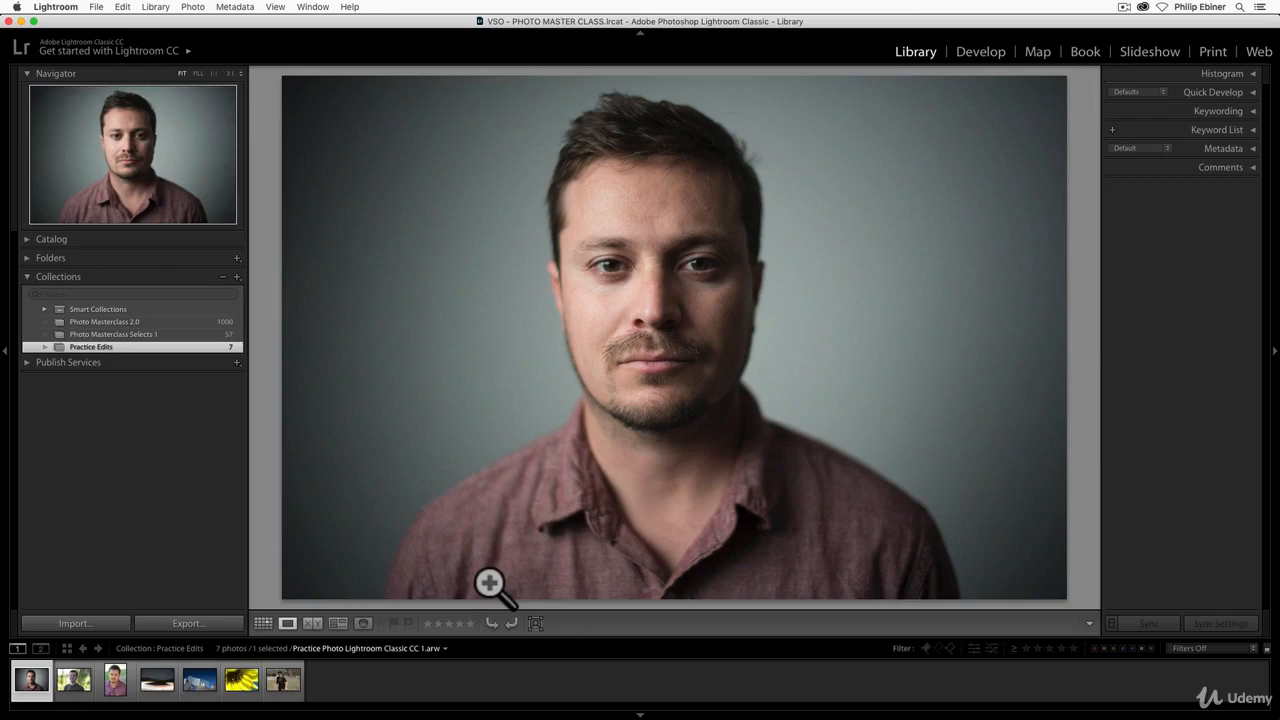
pyautogui.moveTo(300, 616)
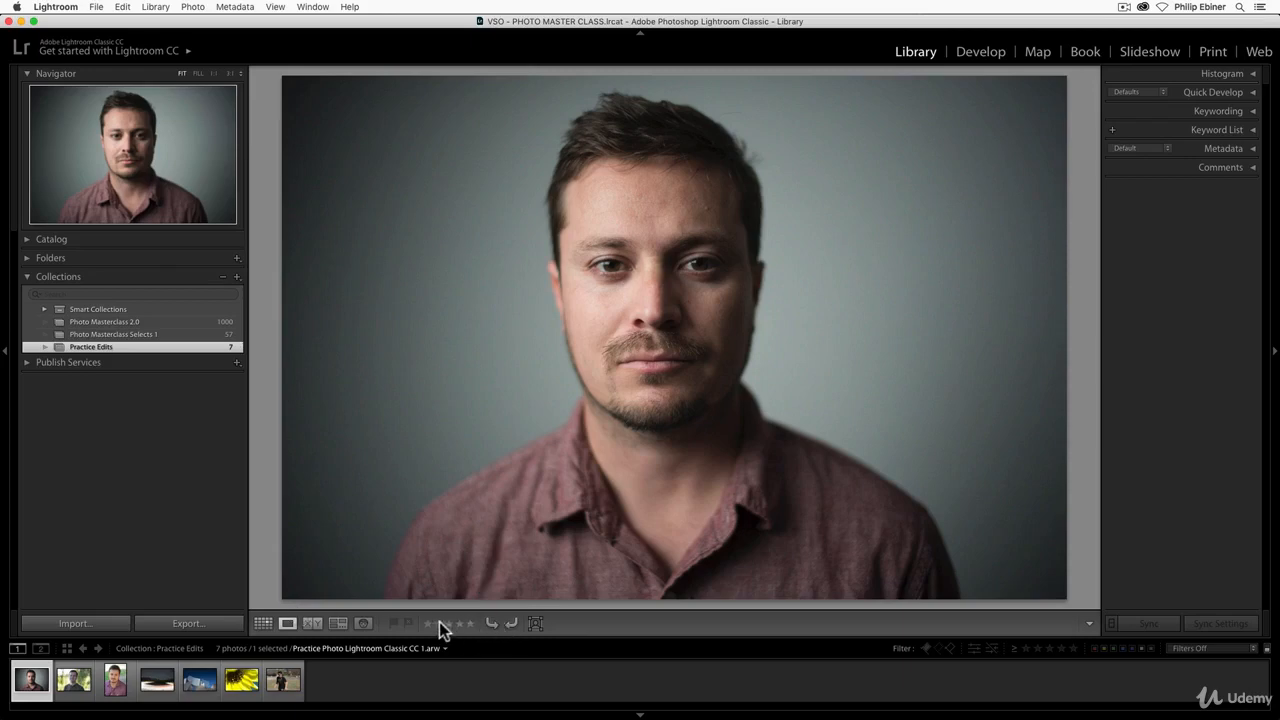
pyautogui.moveTo(430, 636)
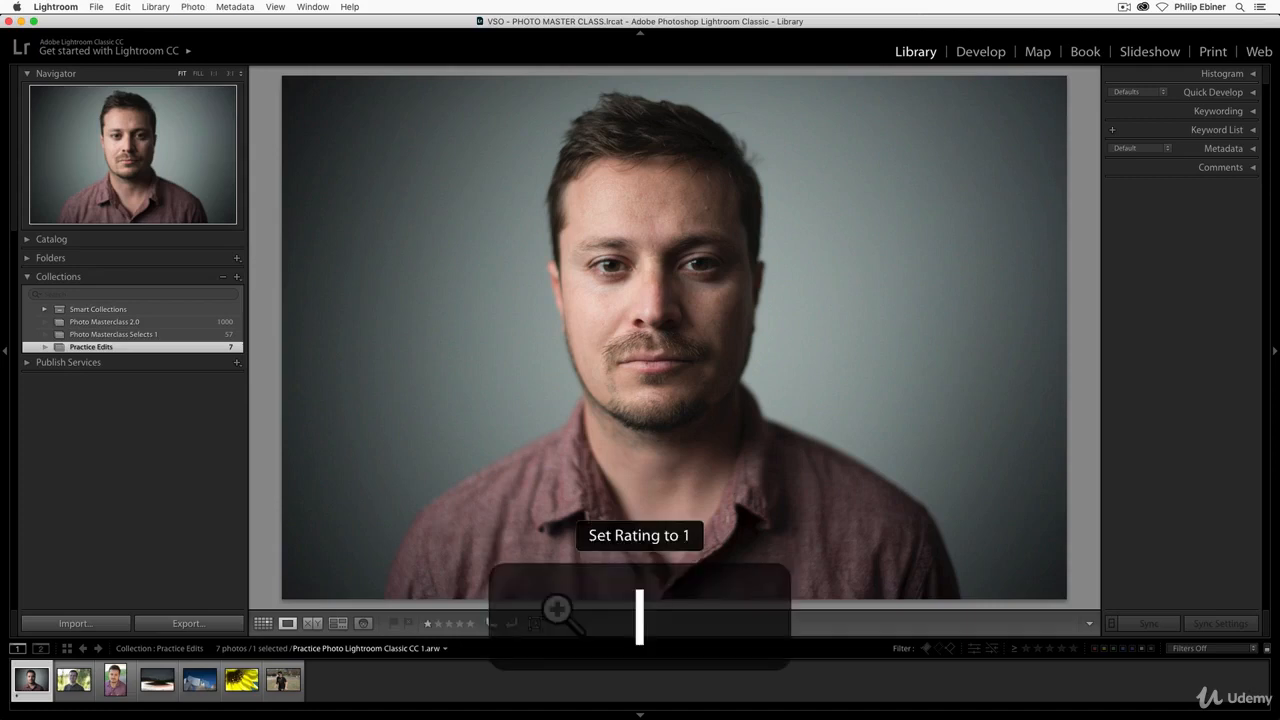
# - Step through the collection photos from the one-star portrait to the running-man image
pyautogui.press('5')
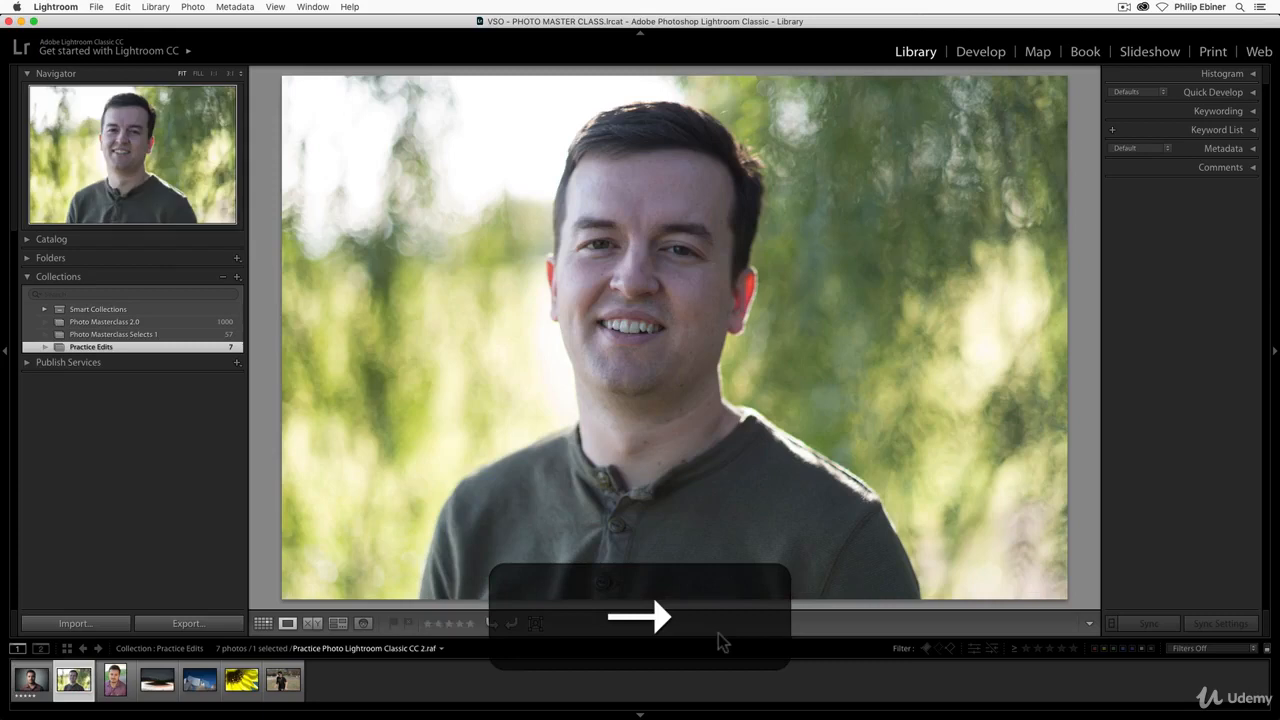
pyautogui.press('3')
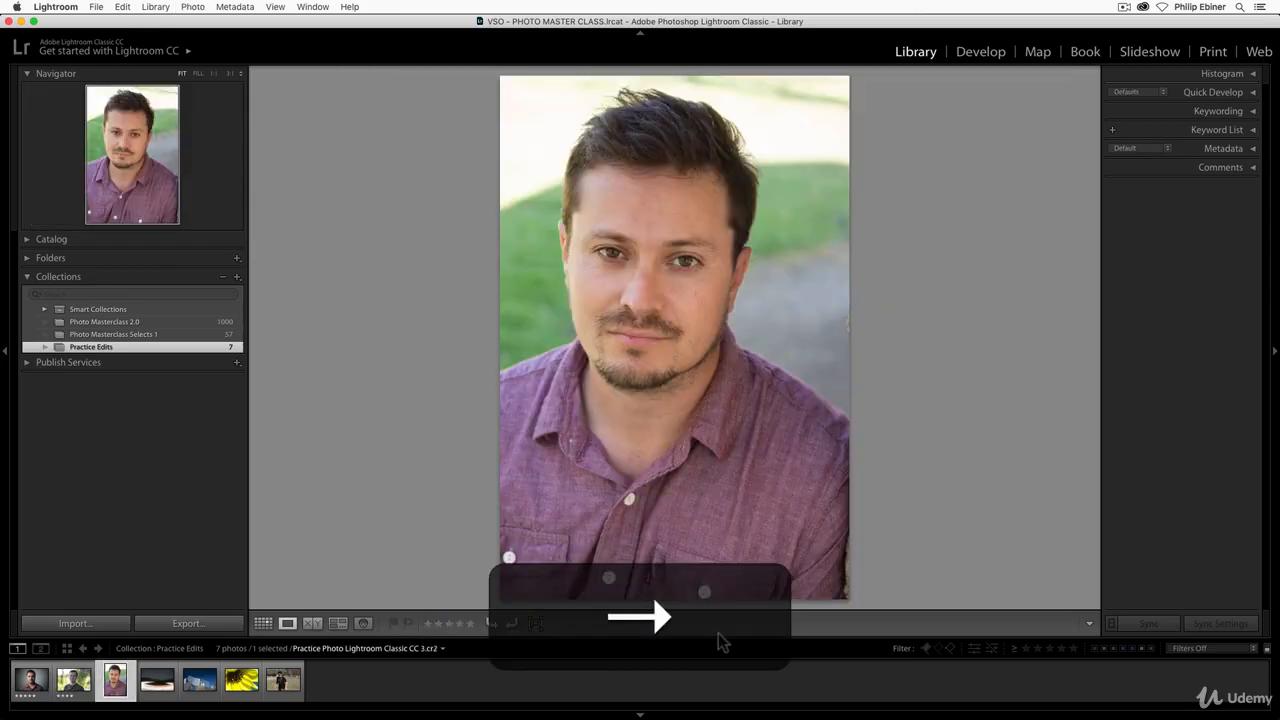
pyautogui.press('5')
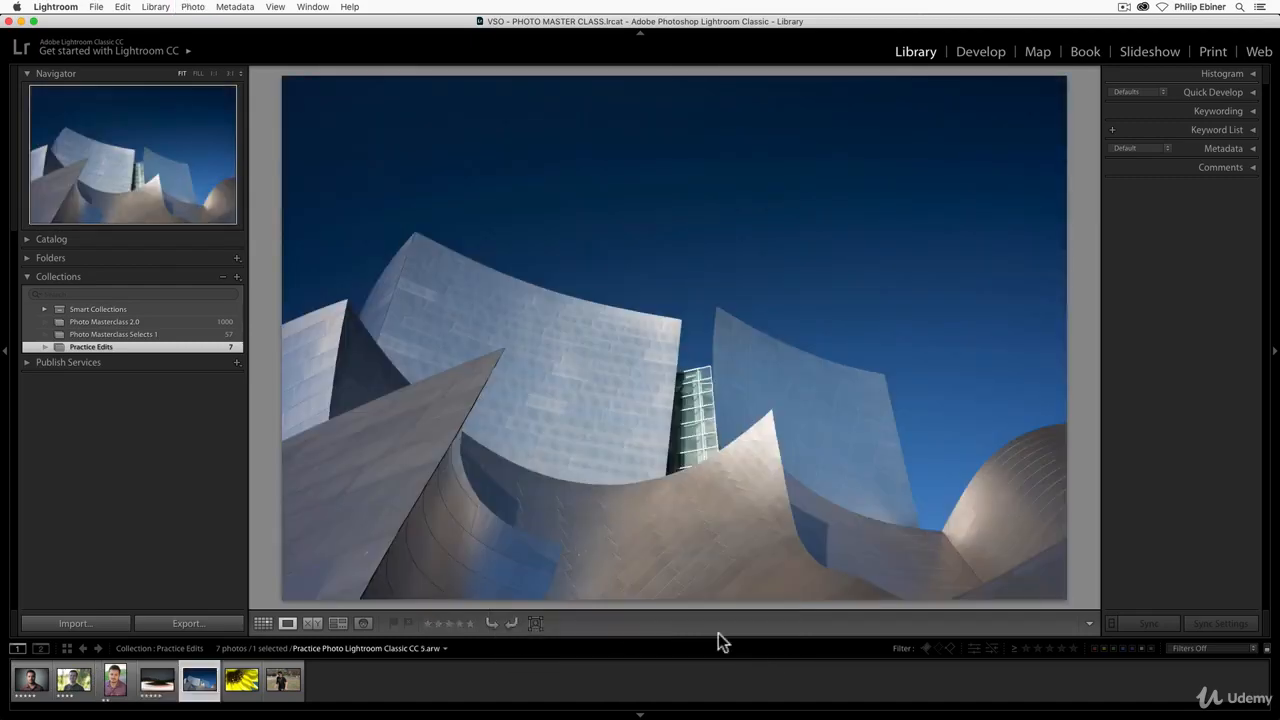
pyautogui.press('5')
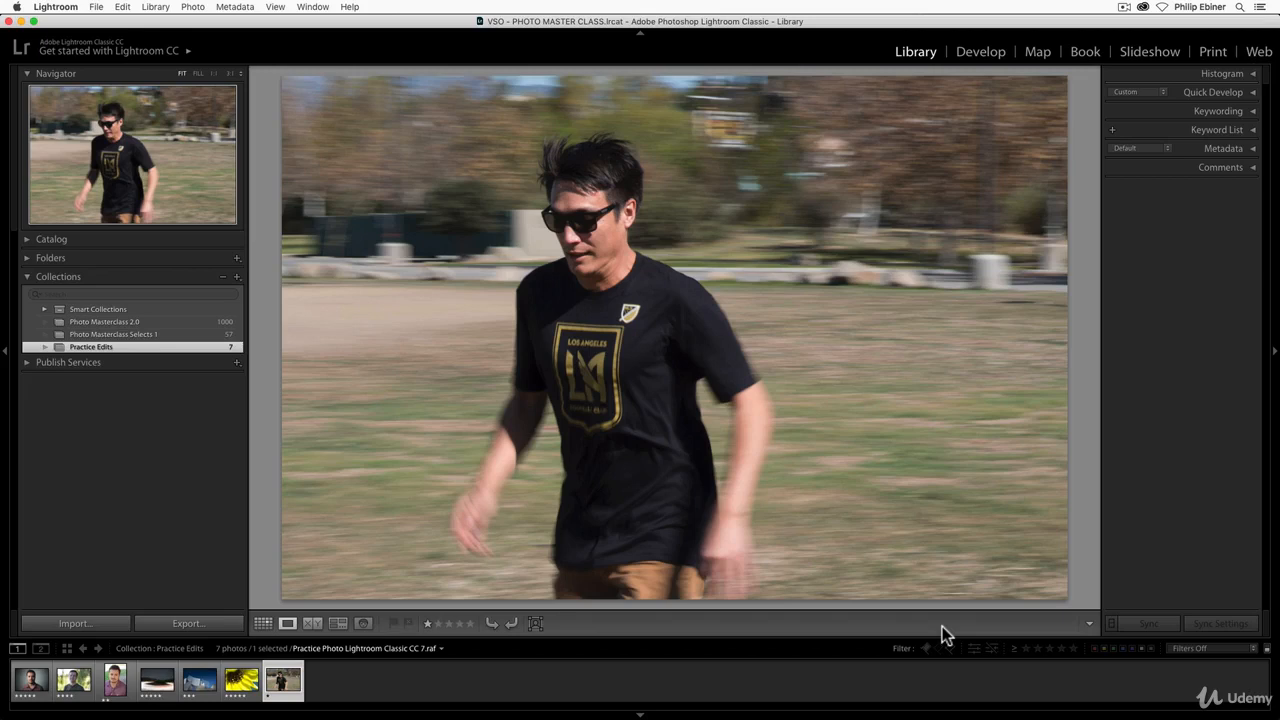
pyautogui.moveTo(948, 636)
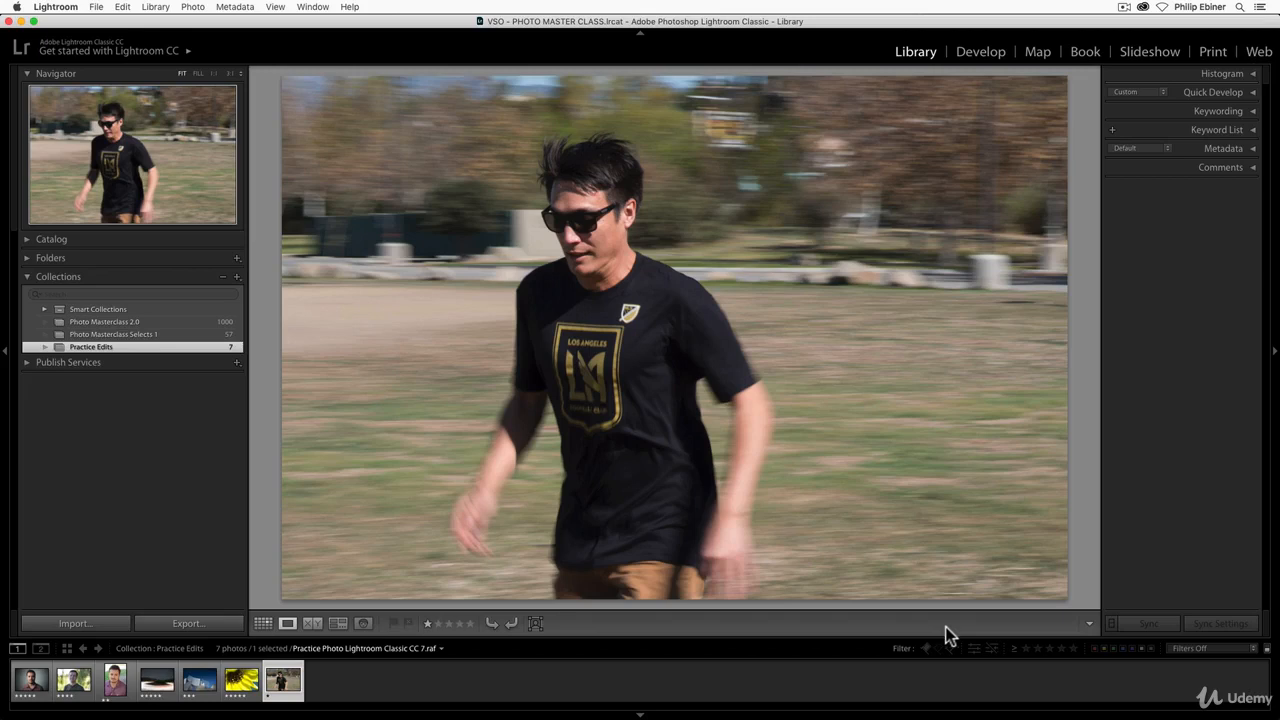
pyautogui.moveTo(1064, 664)
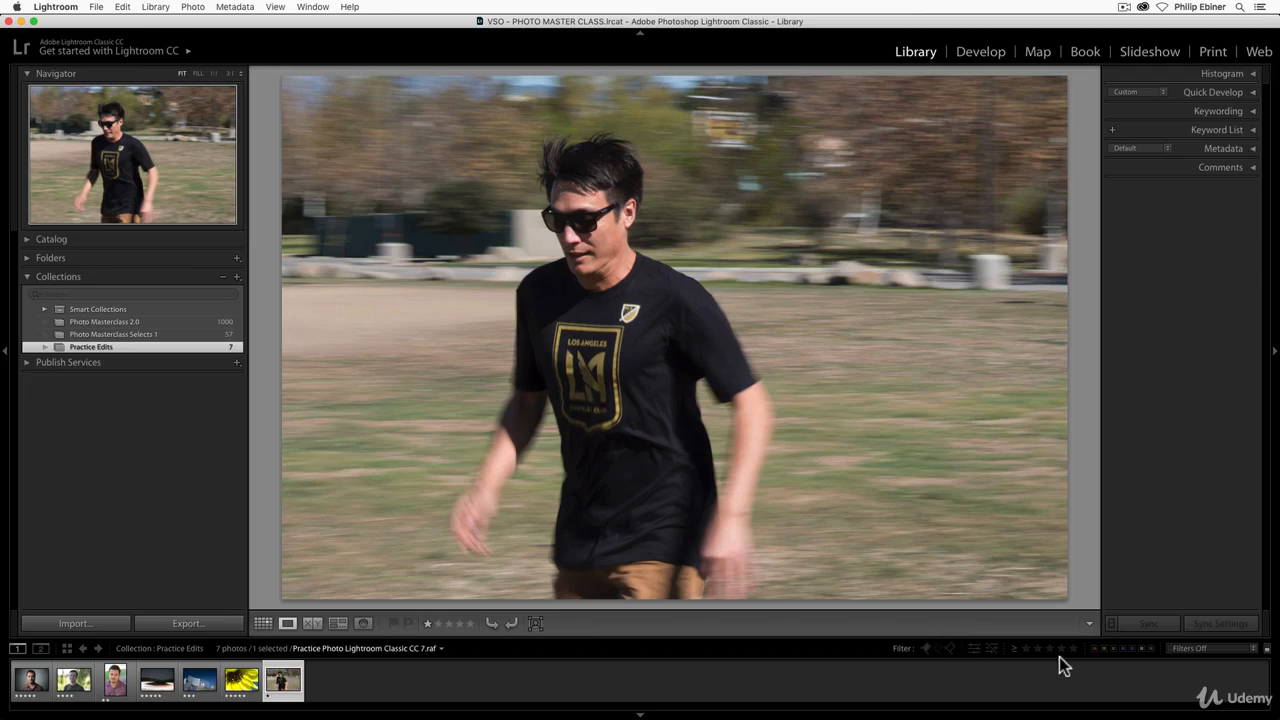
pyautogui.moveTo(910, 662)
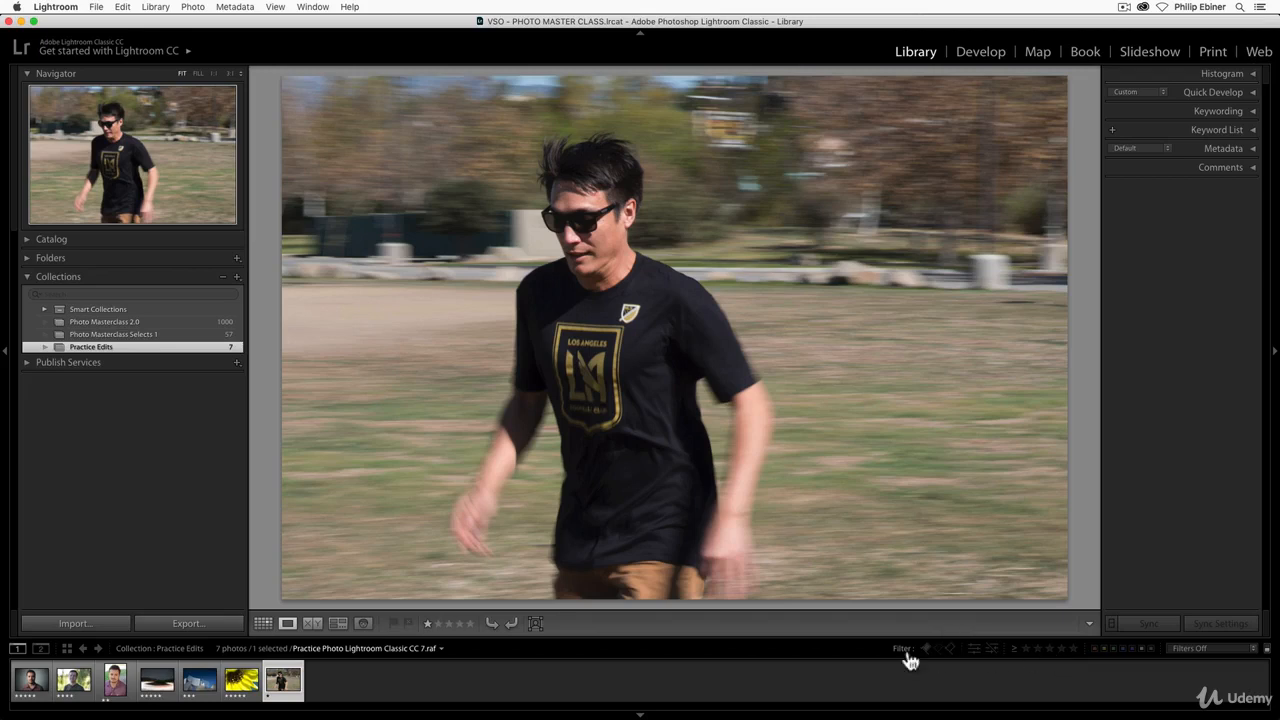
pyautogui.moveTo(990, 656)
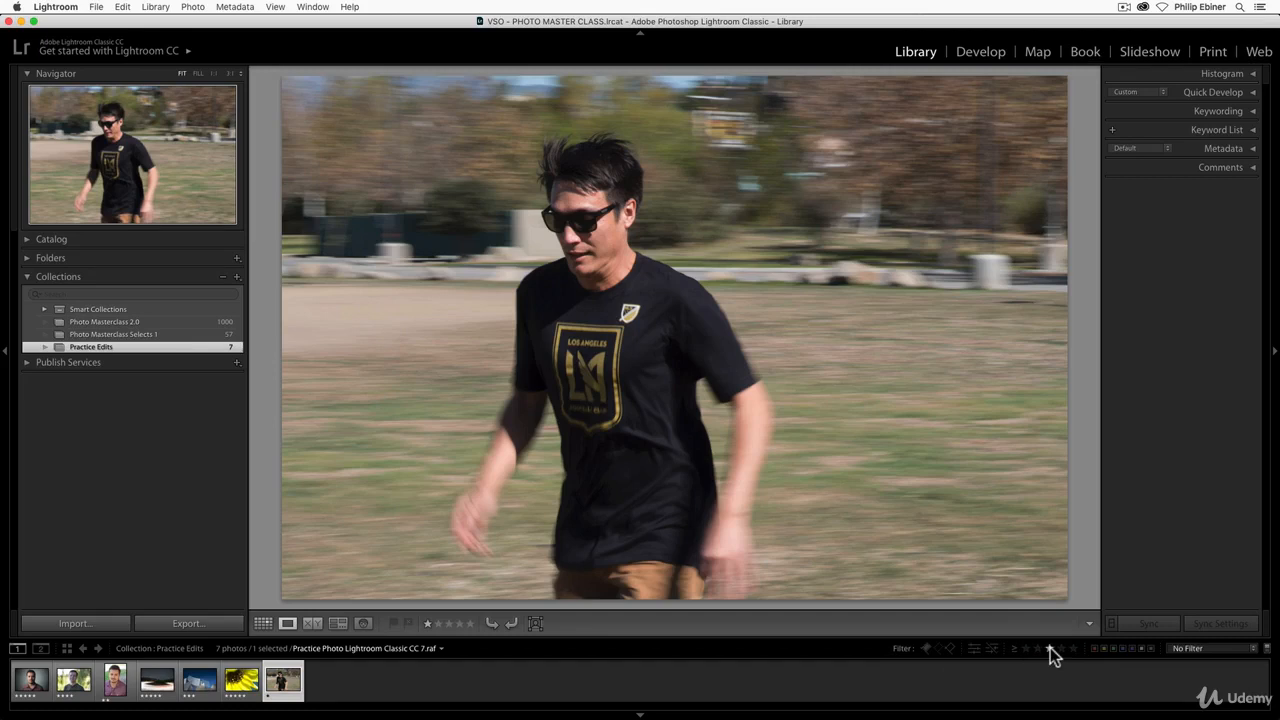
# - Filter the filmstrip by star rating, lowering the minimum and switching to exact-match comparison
pyautogui.click(1048, 648)
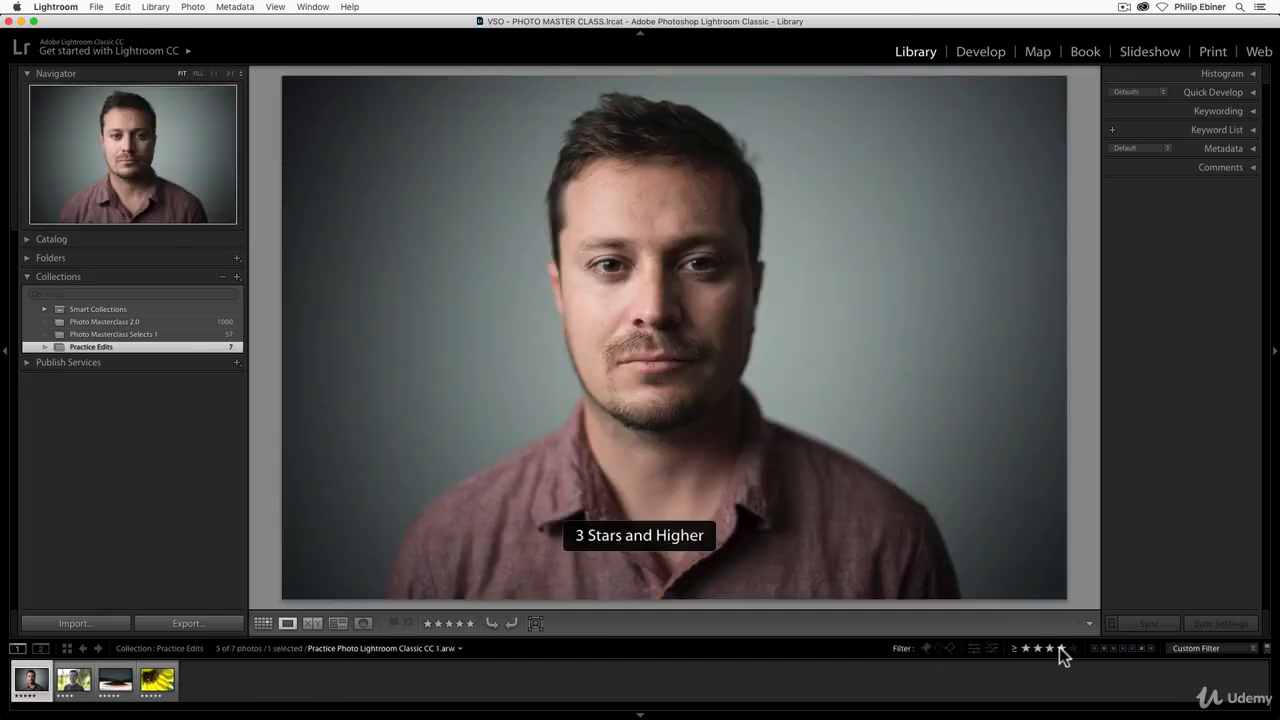
pyautogui.click(1026, 648)
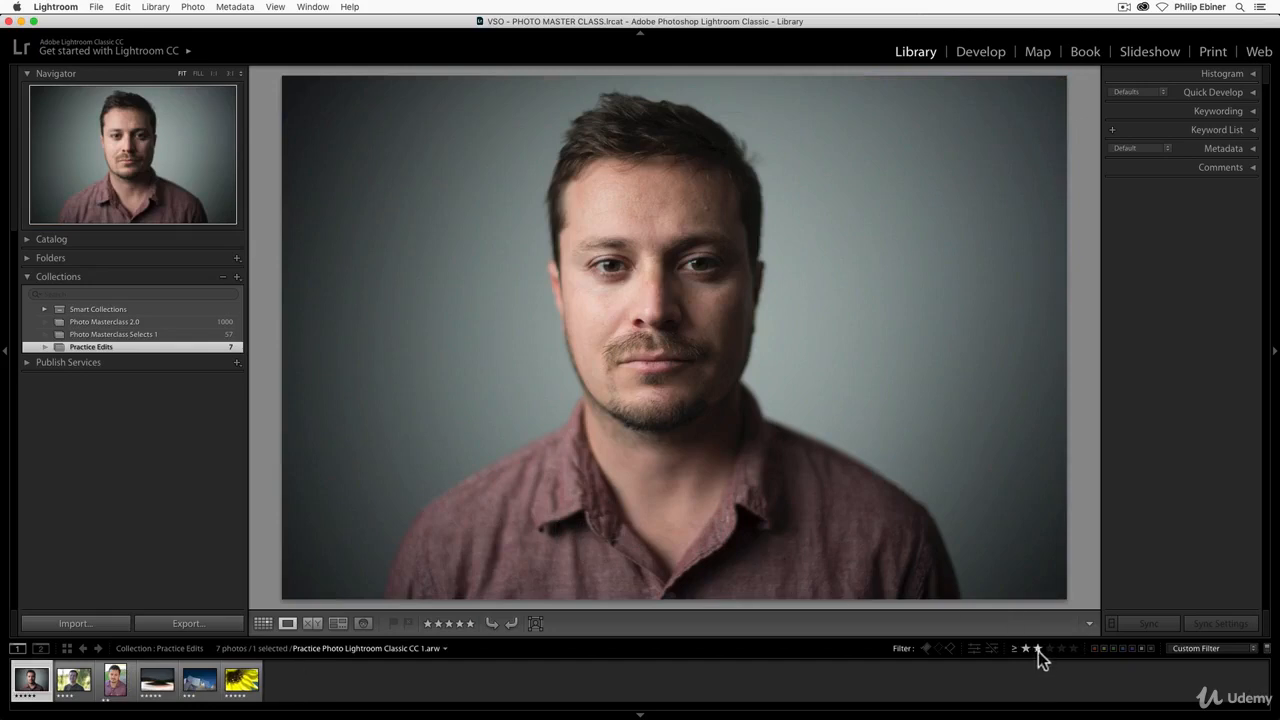
pyautogui.click(1046, 648)
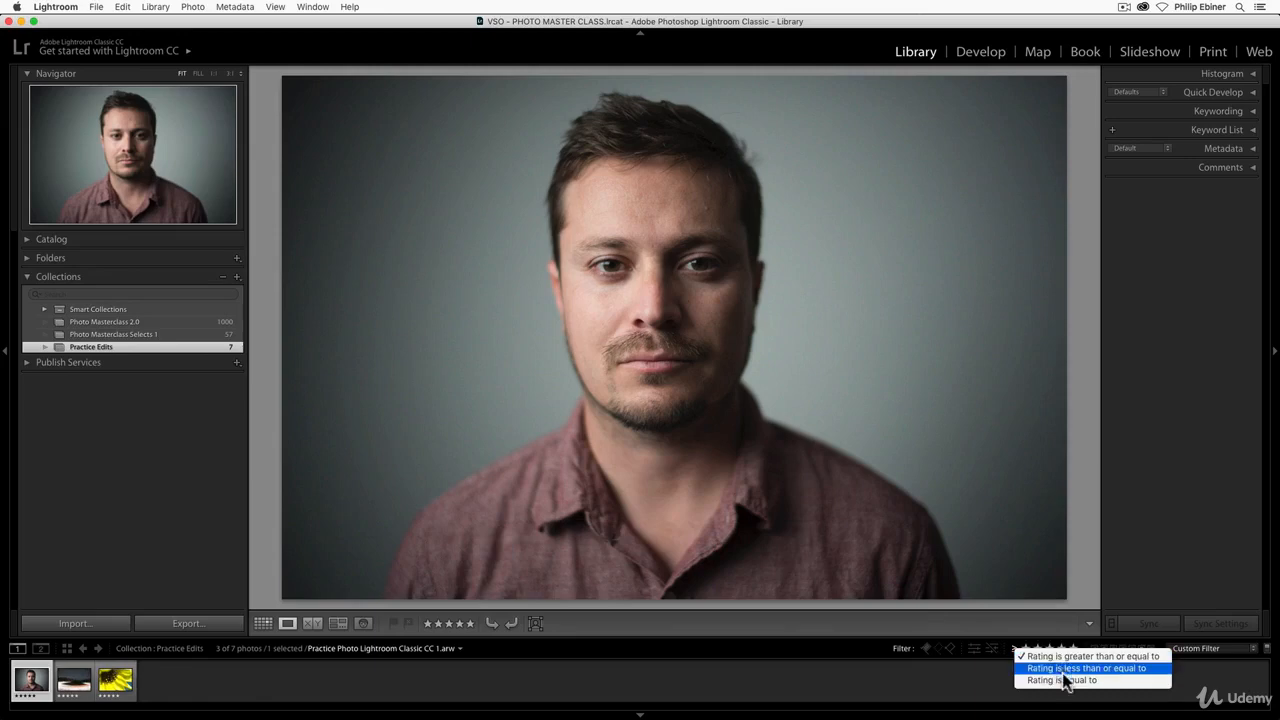
pyautogui.click(1088, 668)
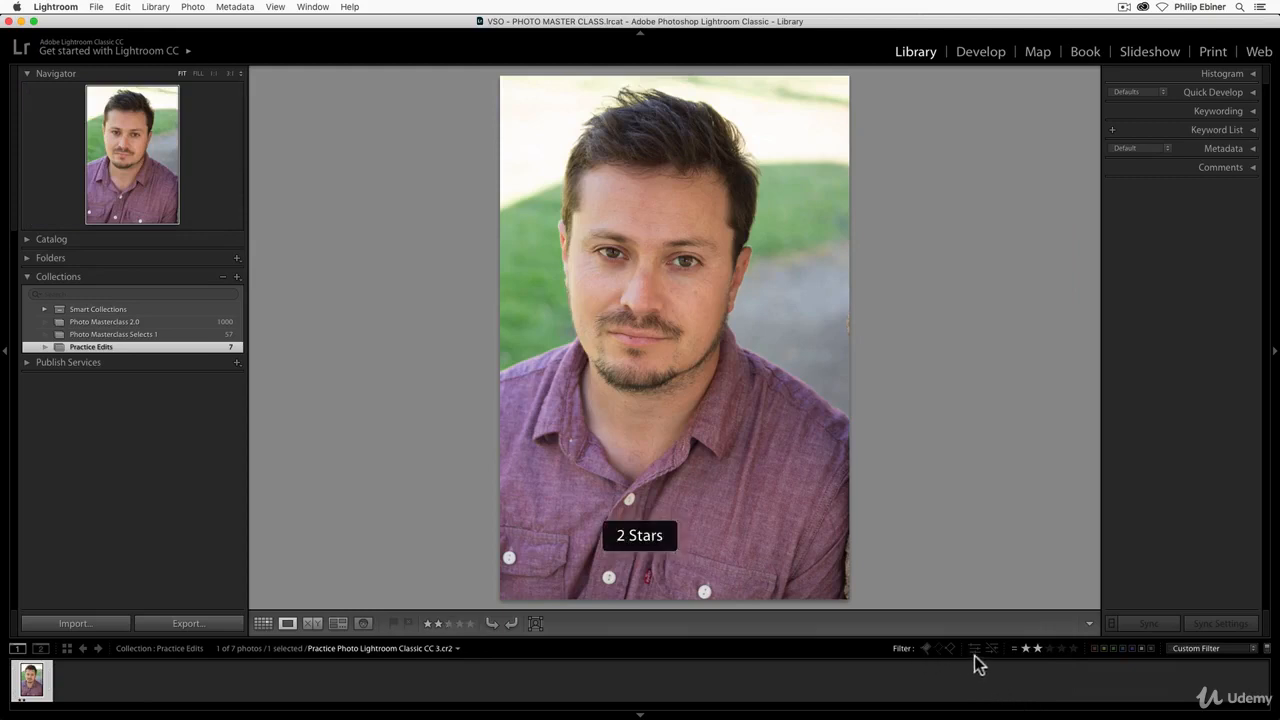
# - Switch the rating filter back to at-or-above, then clear it so all photos show
pyautogui.click(1012, 648)
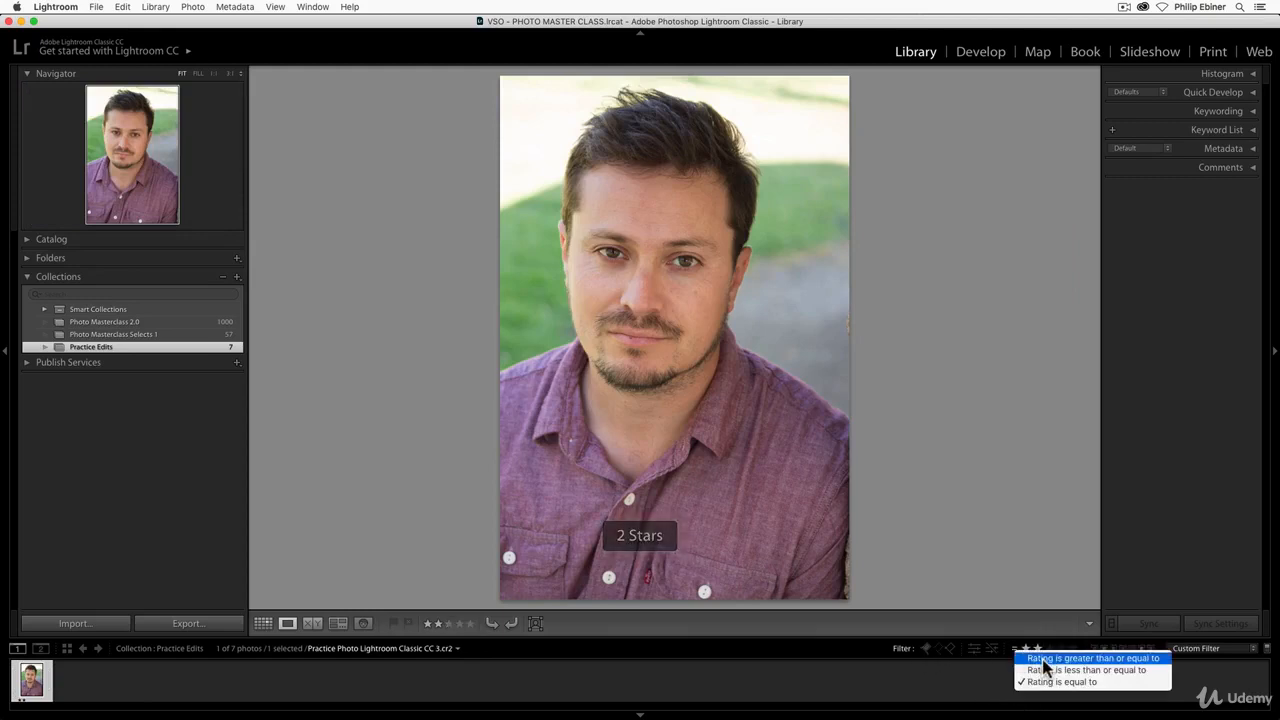
pyautogui.click(1092, 658)
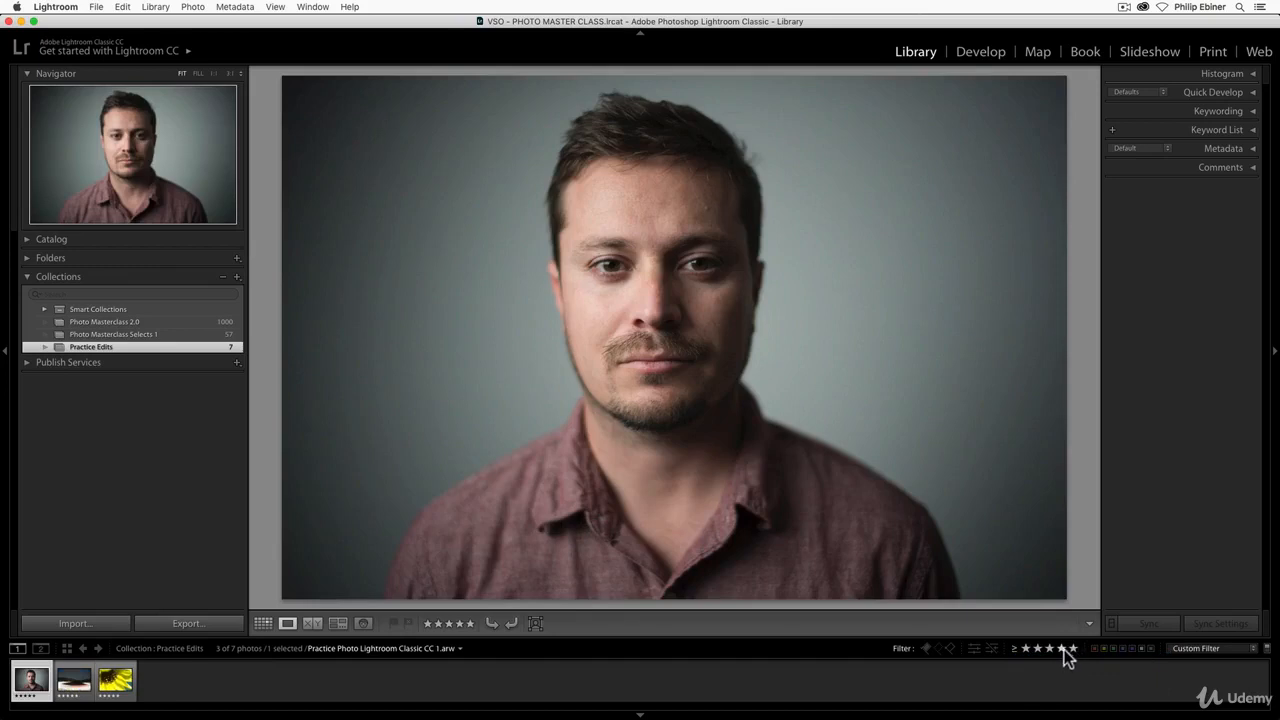
pyautogui.click(1076, 648)
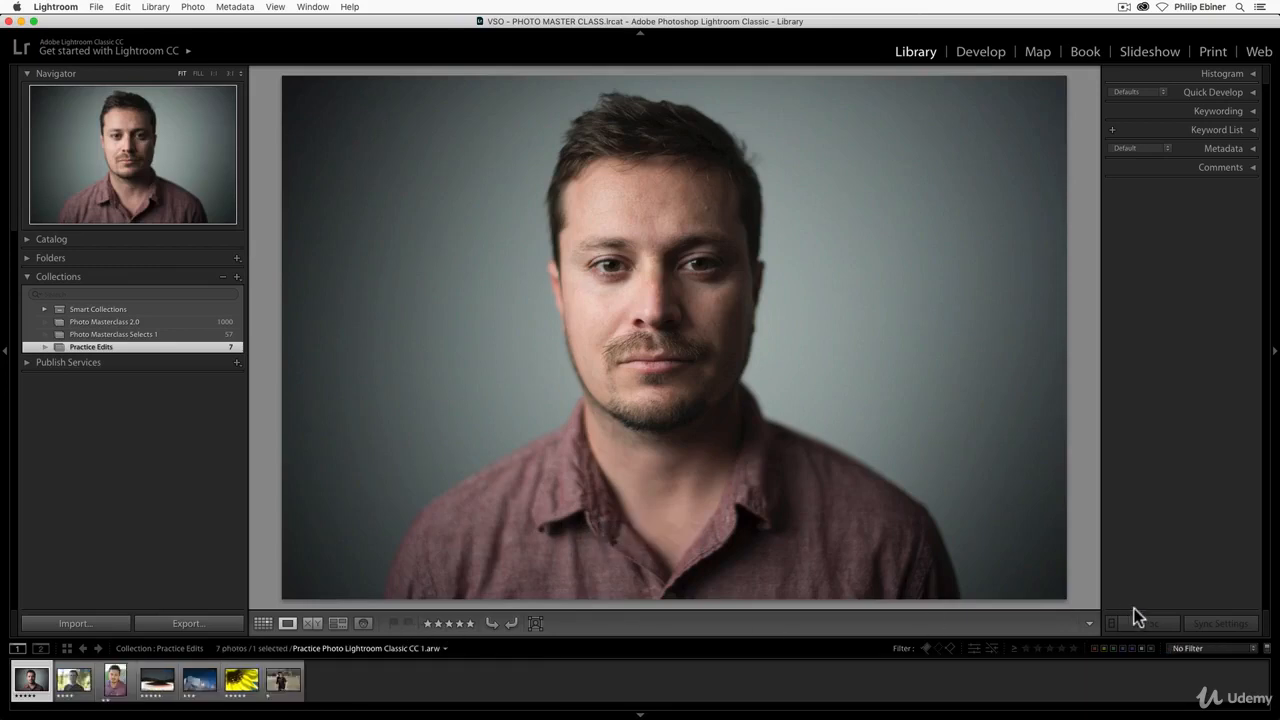
pyautogui.moveTo(560, 504)
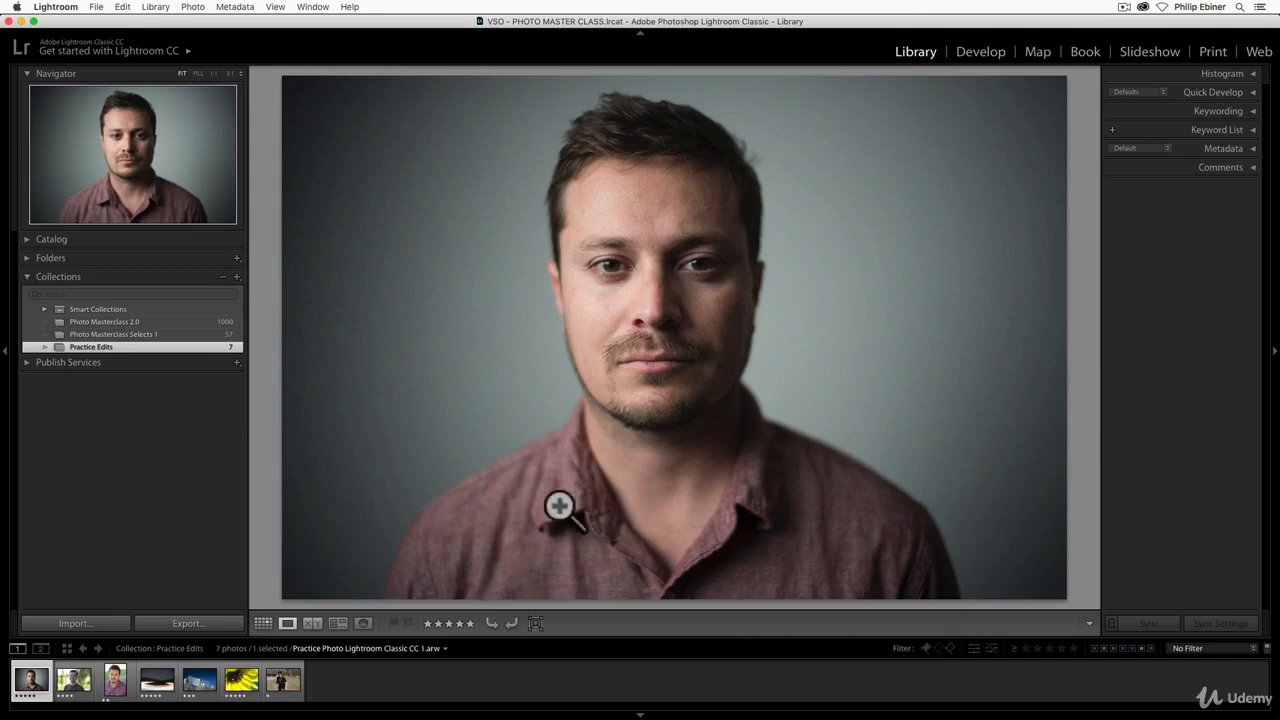
pyautogui.moveTo(408, 628)
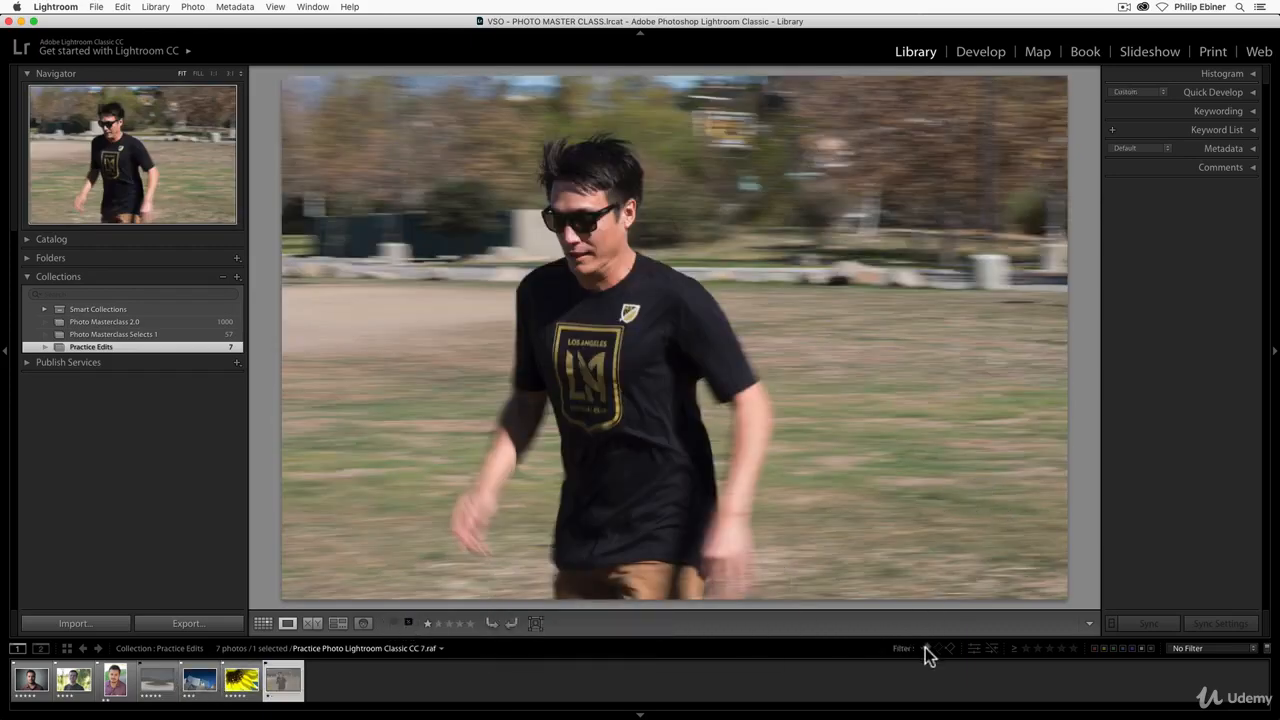
# - Try the Flagged, Flagged-and-Unflagged and Rejected filters, then remove the flag filter to show all photos
pyautogui.click(928, 648)
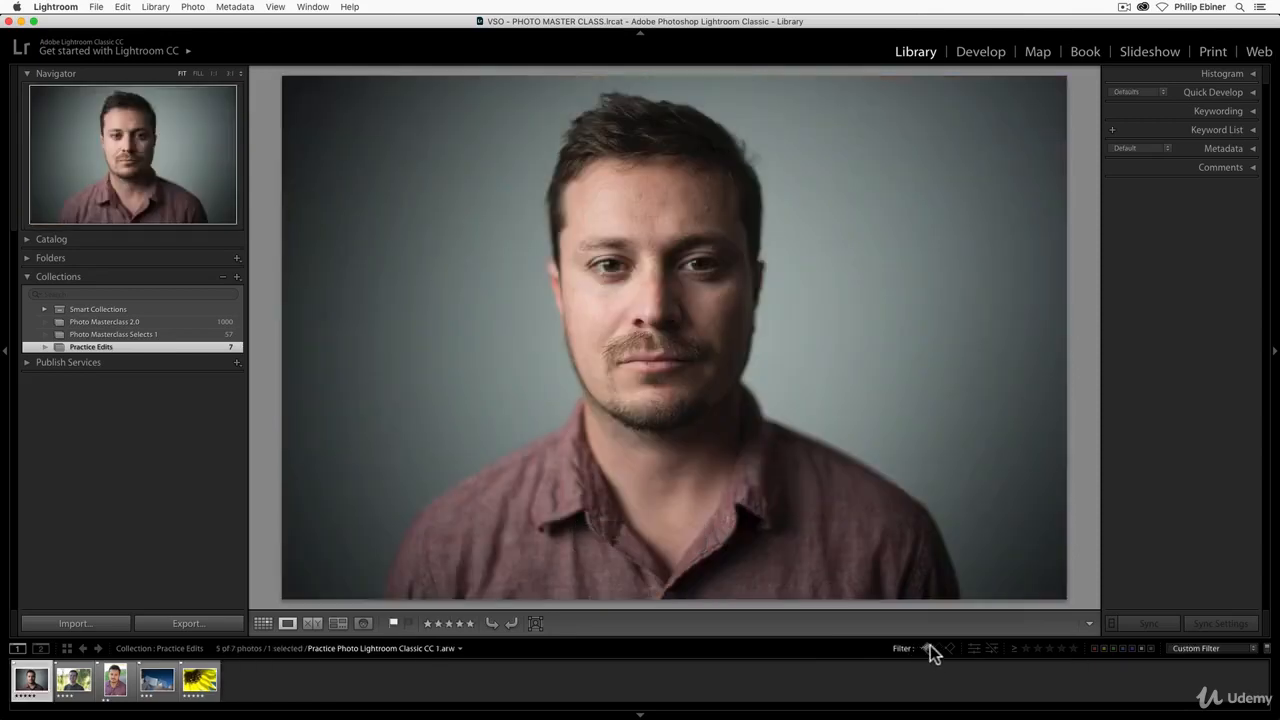
pyautogui.moveTo(924, 648)
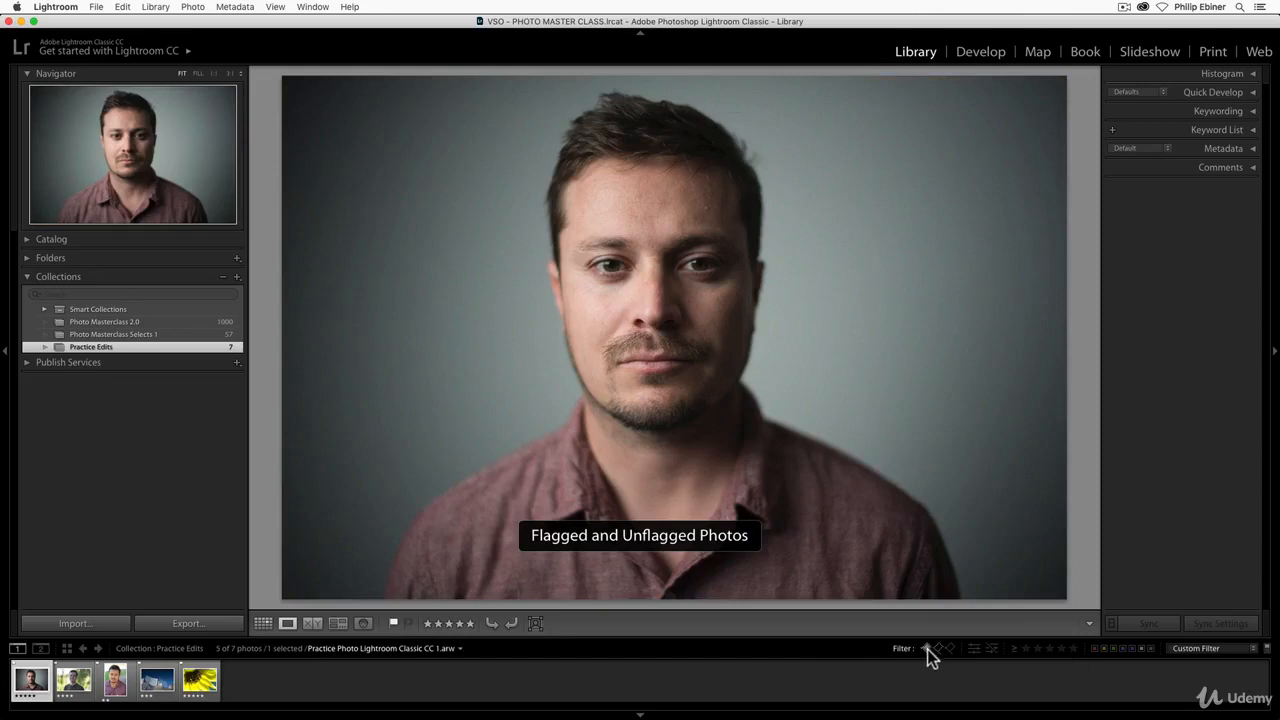
pyautogui.click(928, 648)
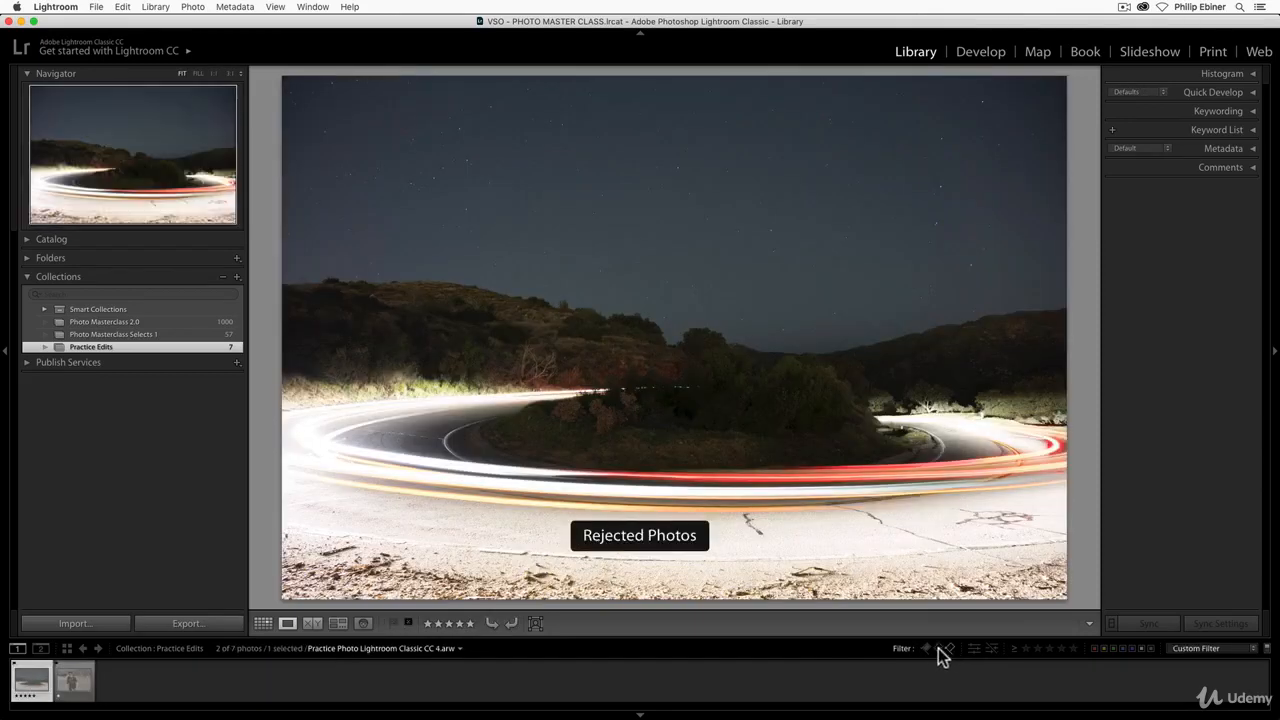
pyautogui.click(924, 648)
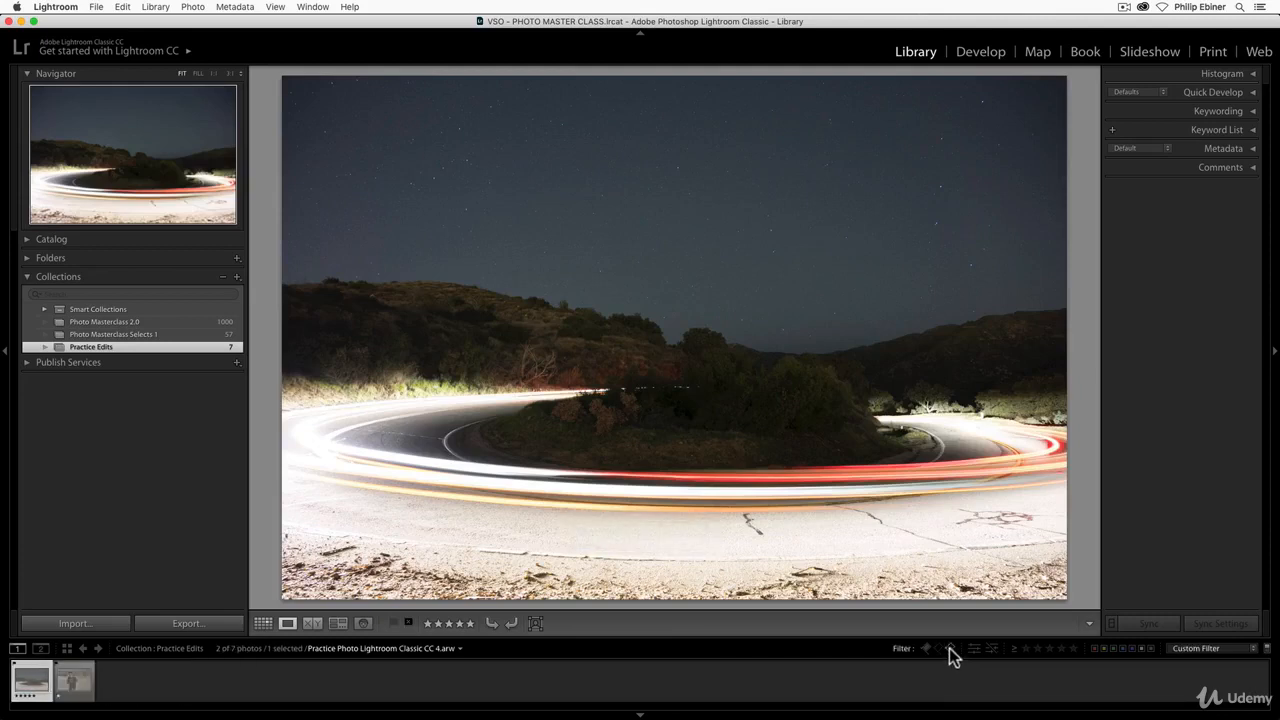
pyautogui.click(948, 648)
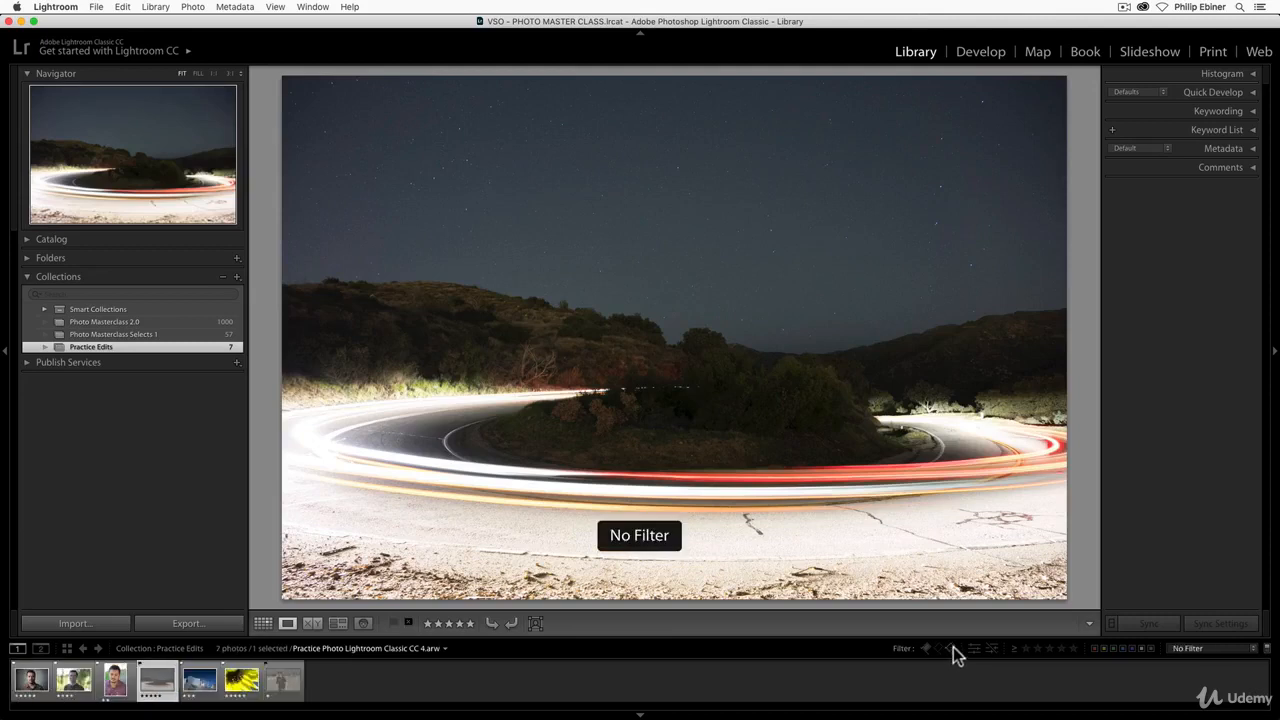
pyautogui.click(112, 680)
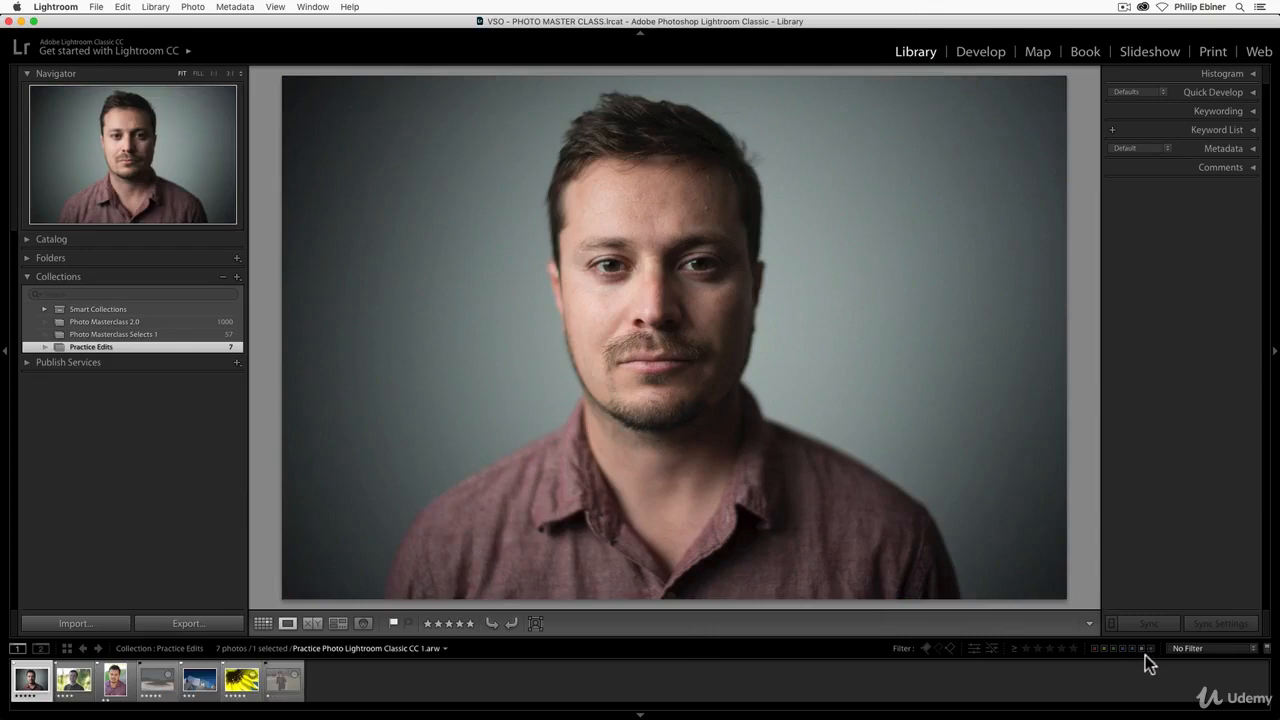
pyautogui.moveTo(62, 650)
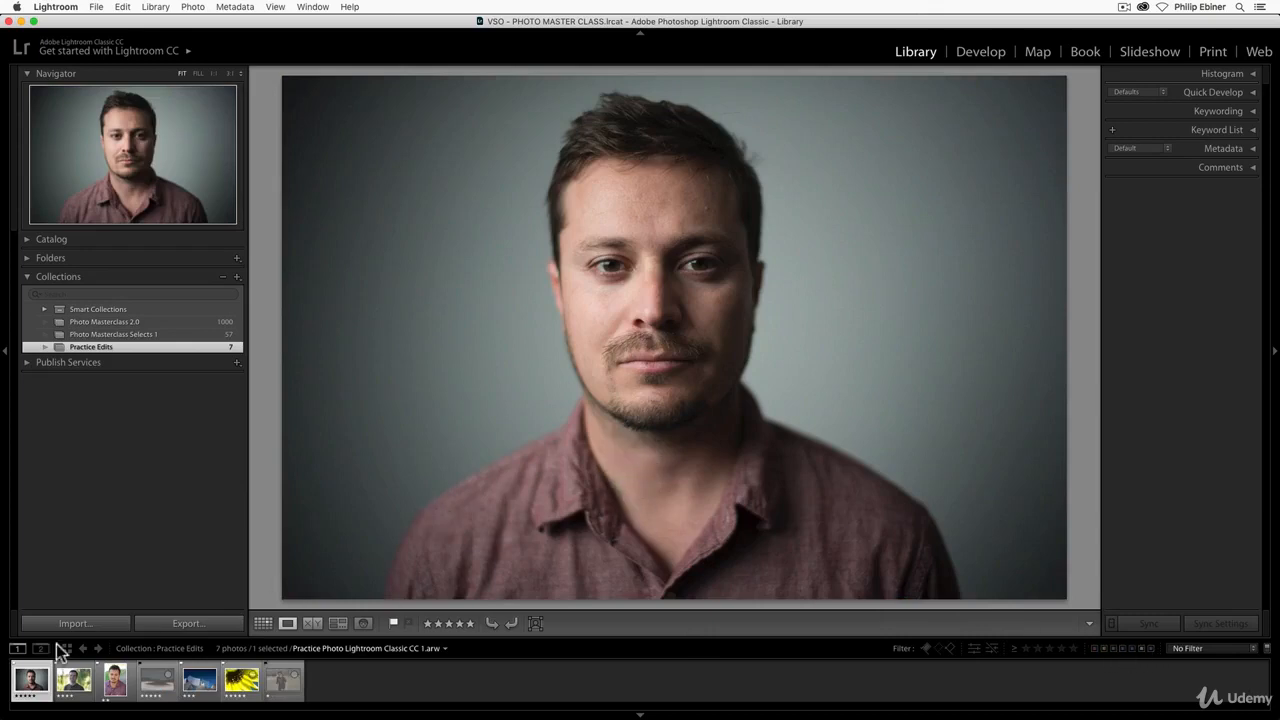
pyautogui.moveTo(404, 420)
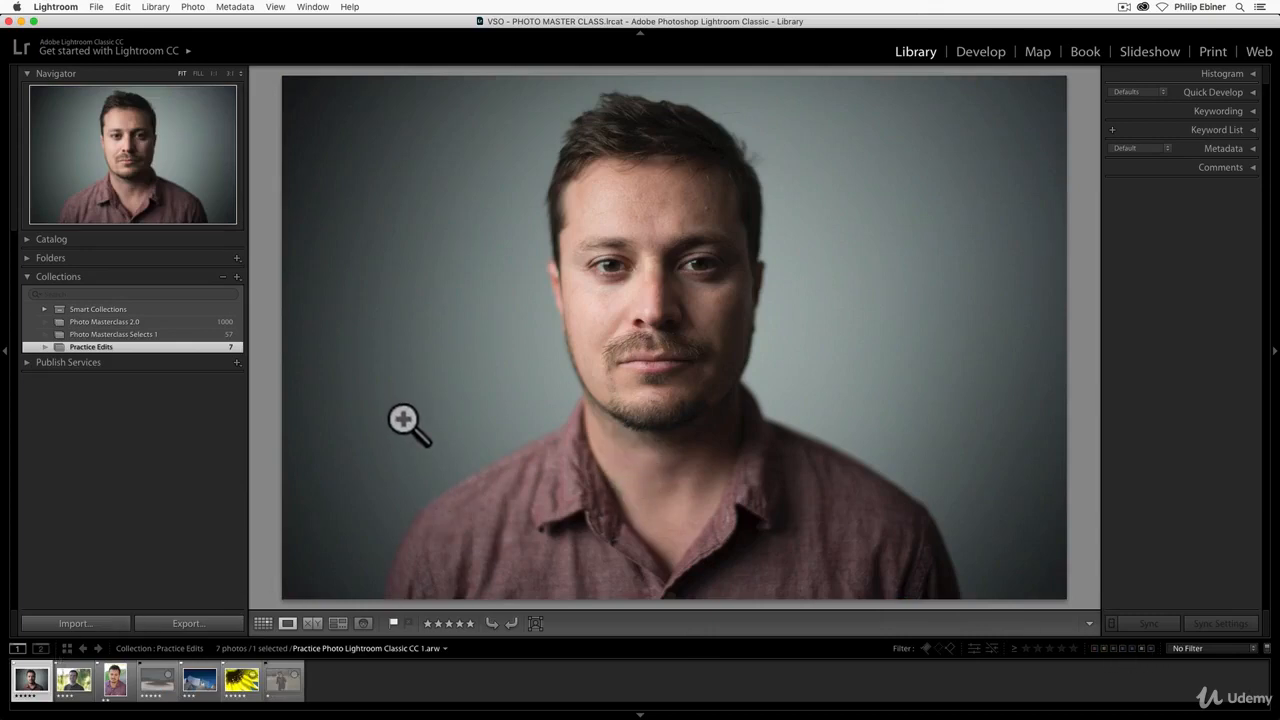
# - Bring up the portrait's context menu with Set Flag, Set Rating and Set Color Label options
pyautogui.rightClick(410, 420)
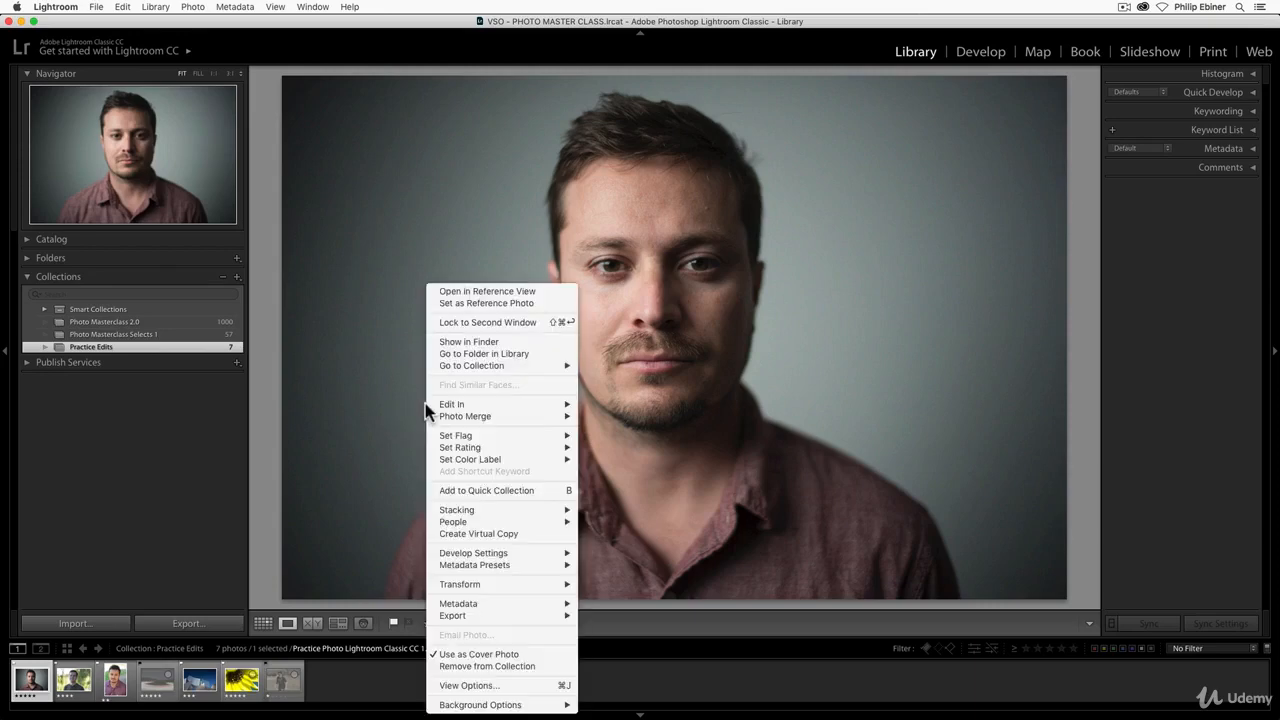
pyautogui.moveTo(470, 458)
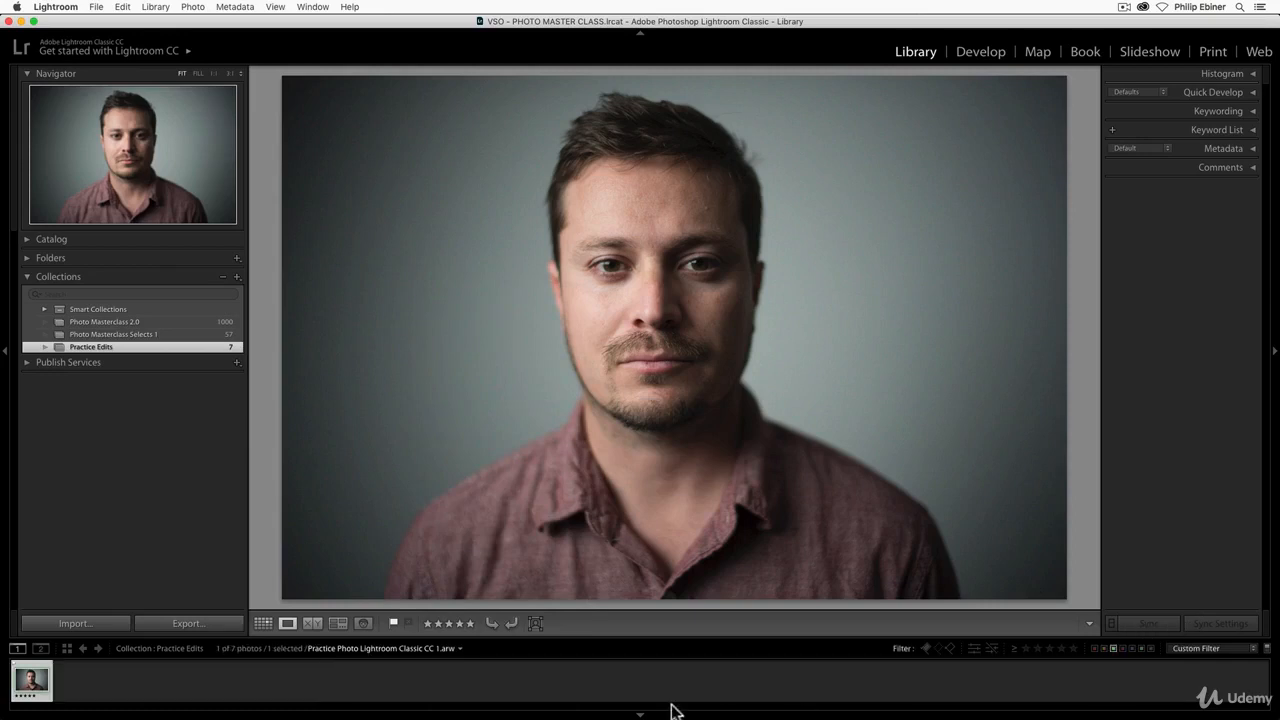
pyautogui.moveTo(1132, 636)
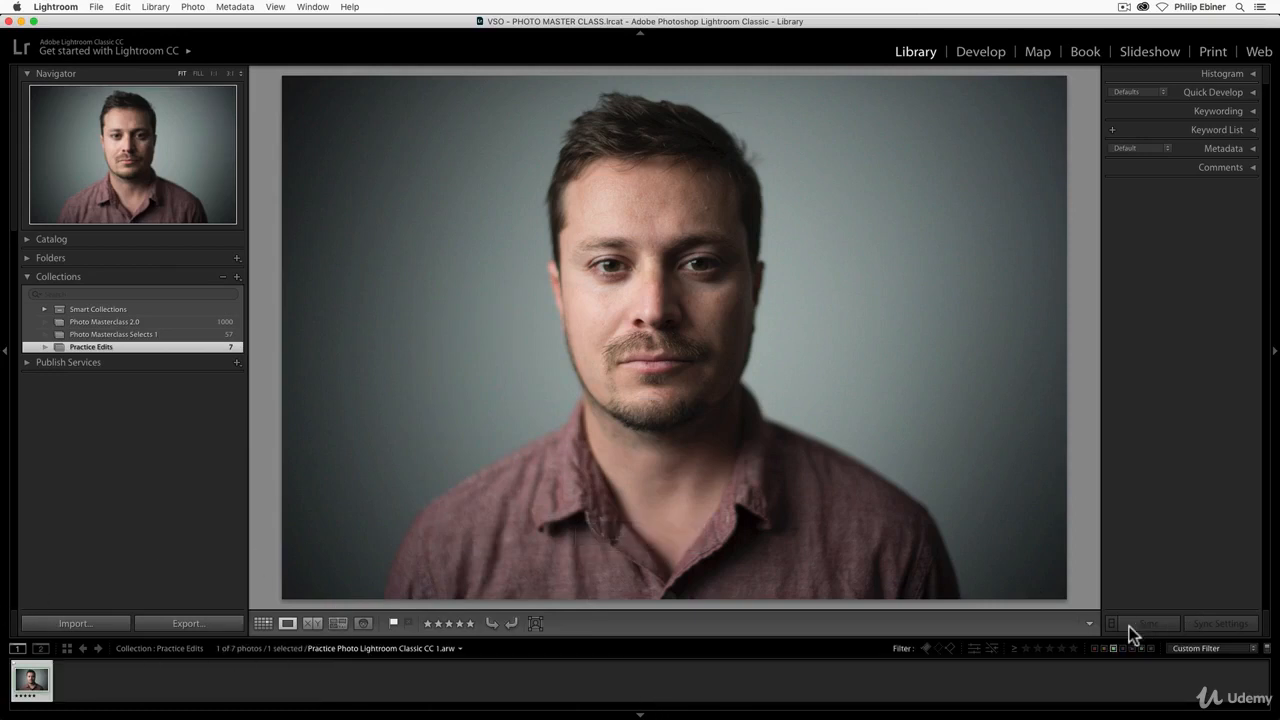